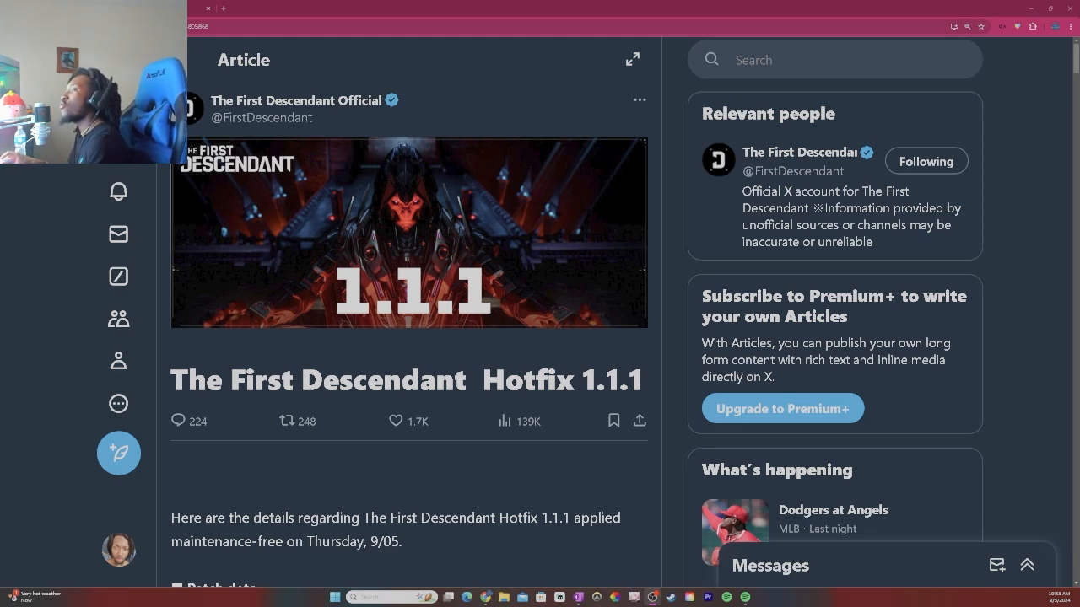
Step: Read down from the article top past the patch date and platforms to Content Improvements
scroll(down, 3)
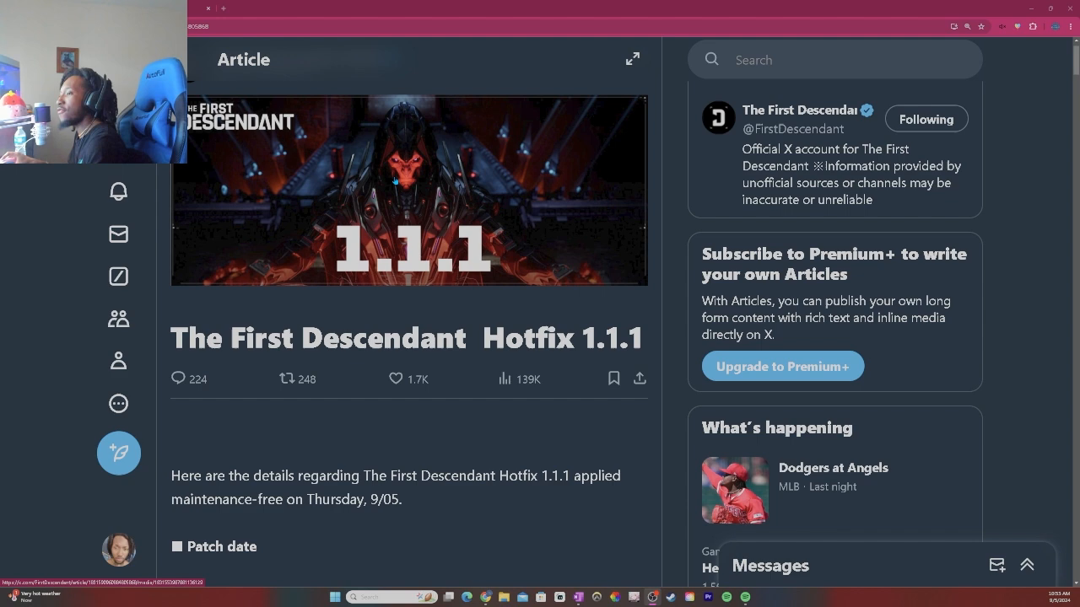
scroll(down, 3)
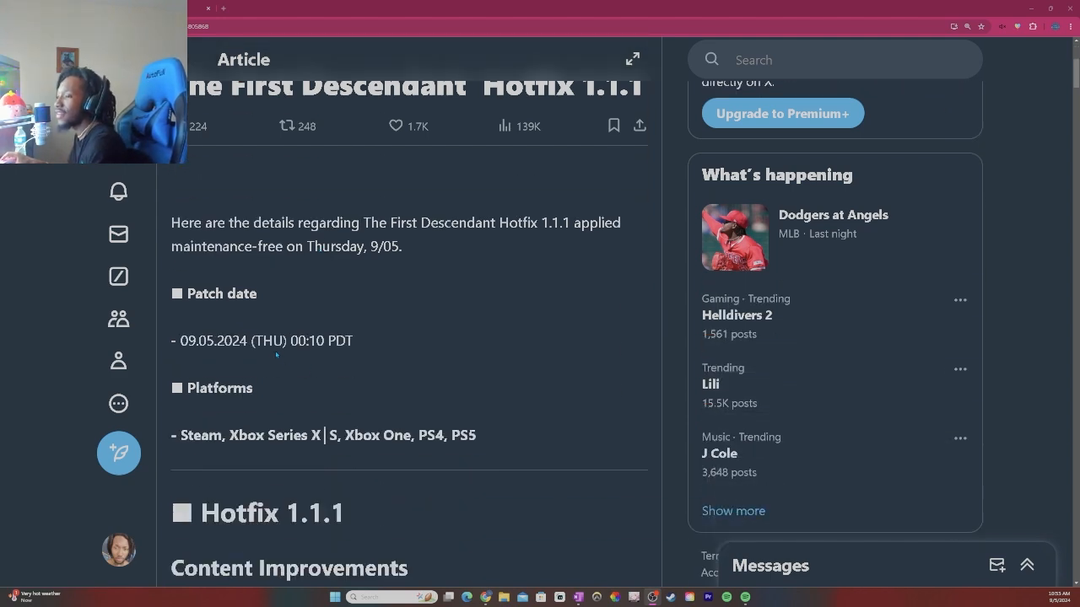
scroll(down, 3)
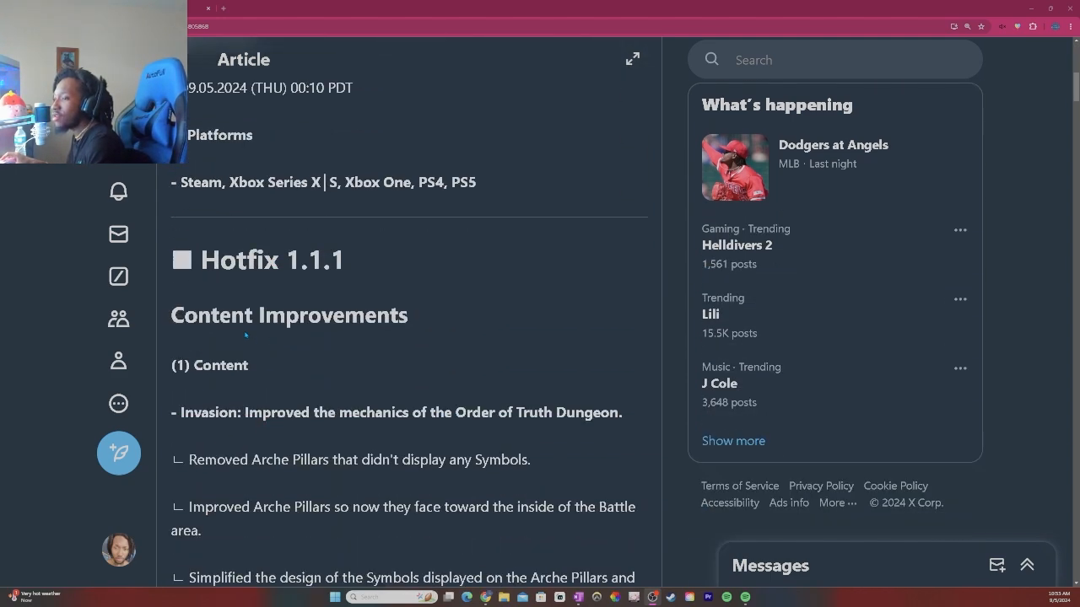
scroll(down, 3)
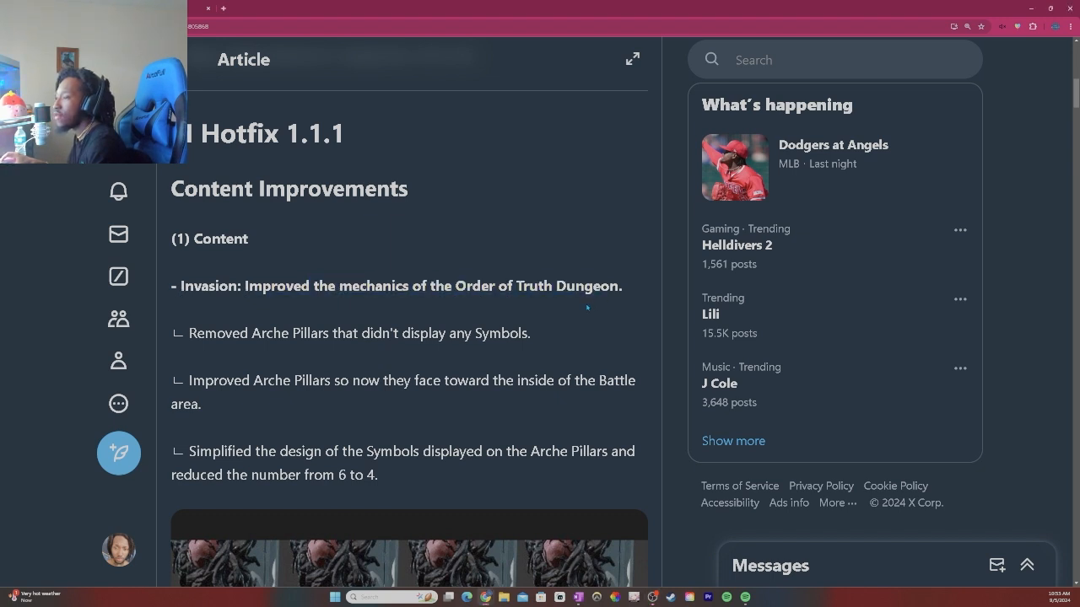
scroll(down, 3)
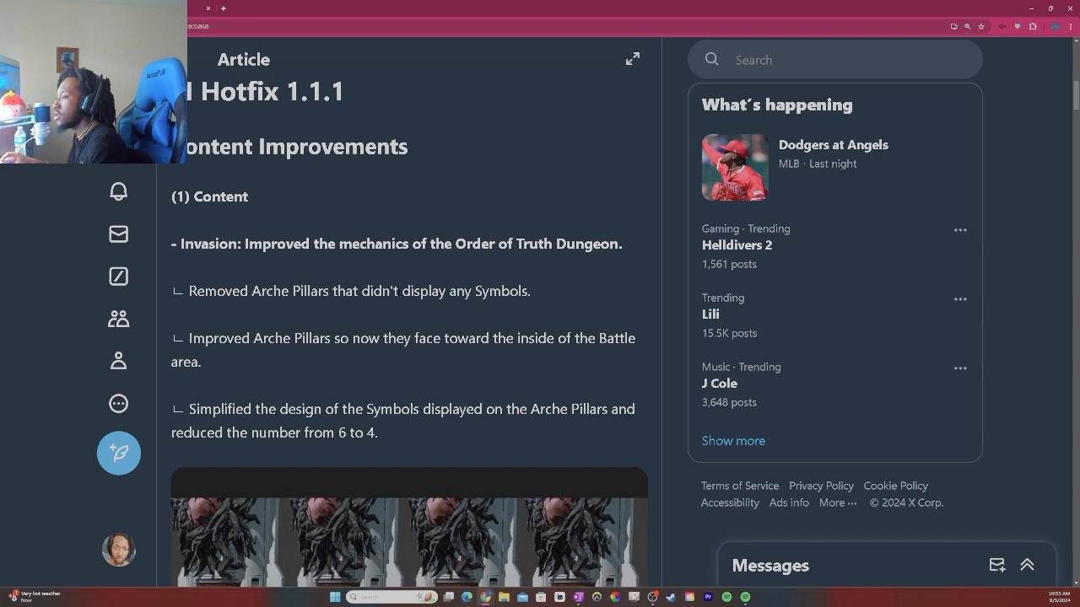
scroll(down, 3)
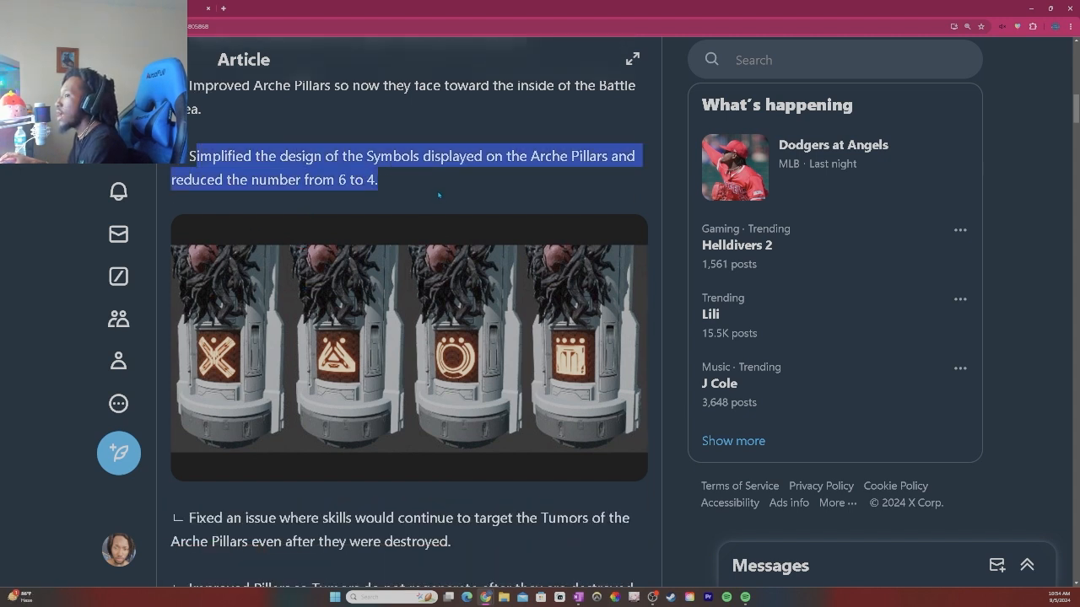
Step: Read the Order of Truth Dungeon Arche Pillar change, highlighting the '6 to 4' wording
click(449, 184)
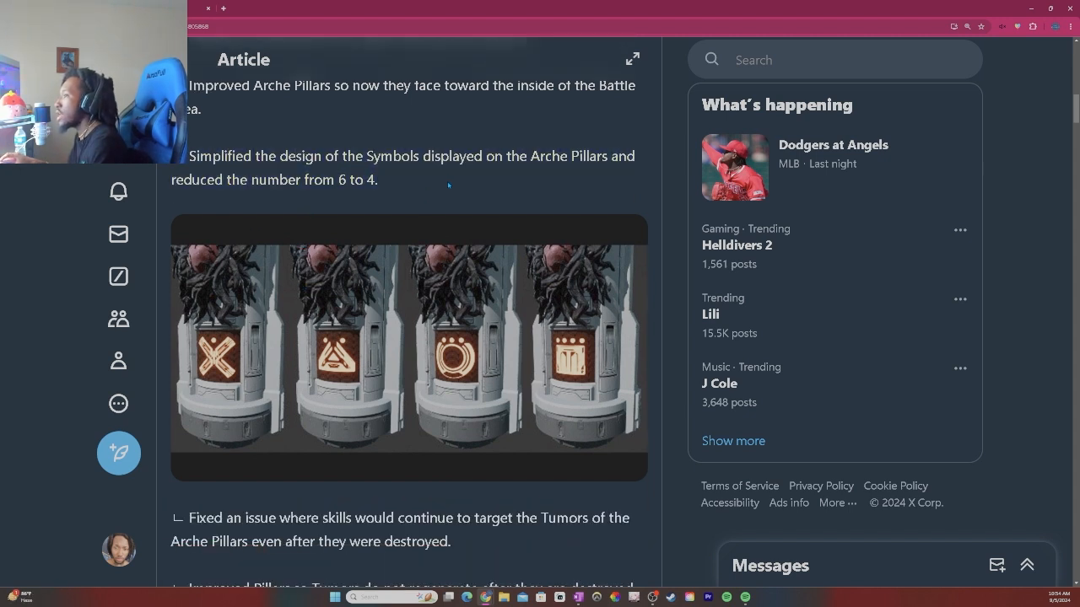
drag(336, 179, 379, 179)
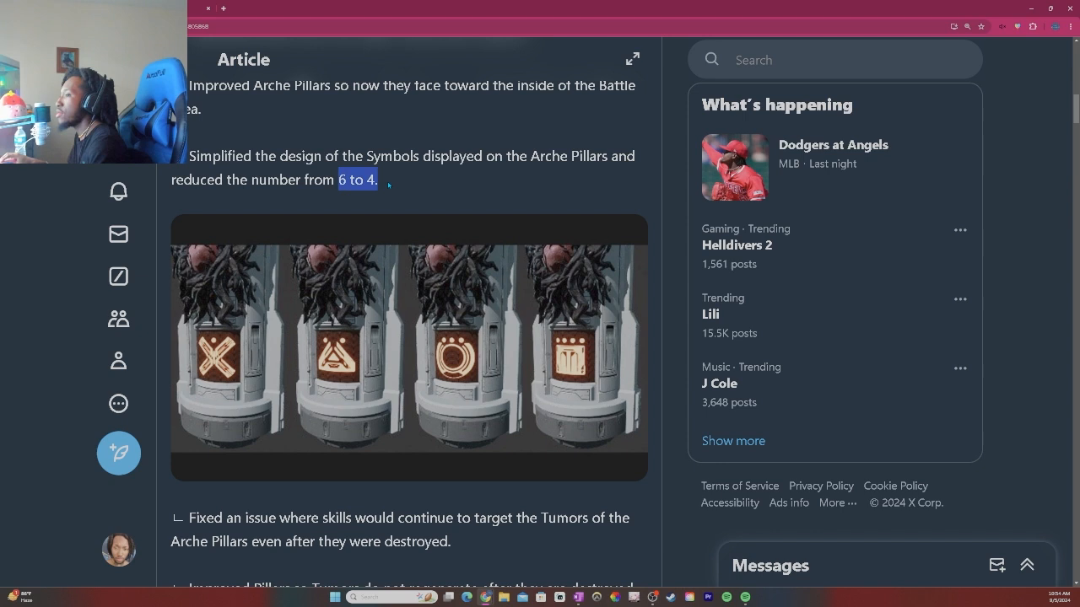
scroll(down, 3)
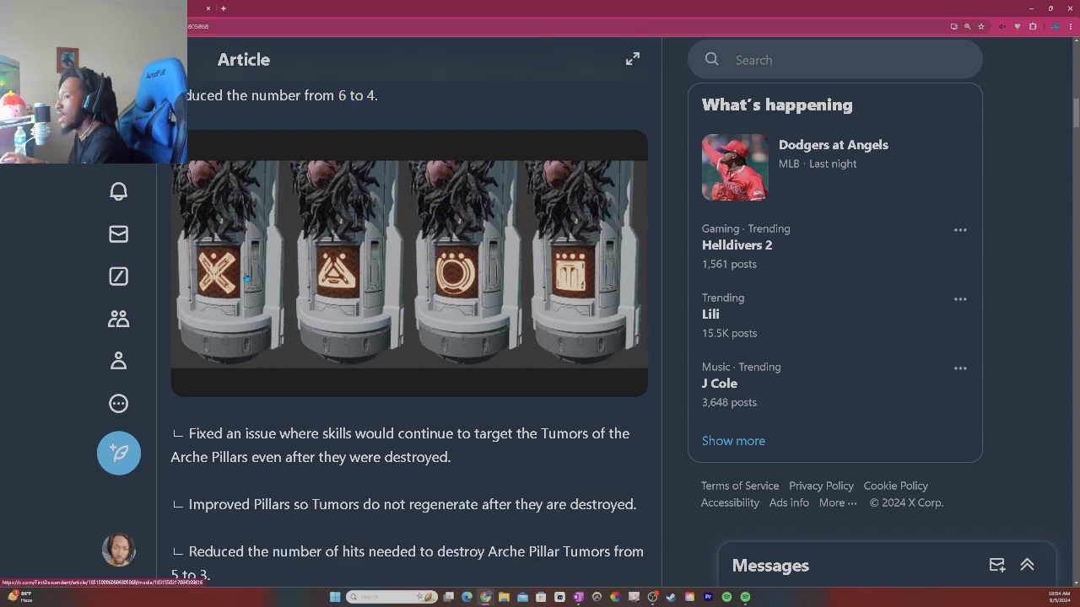
mouse_move(455, 250)
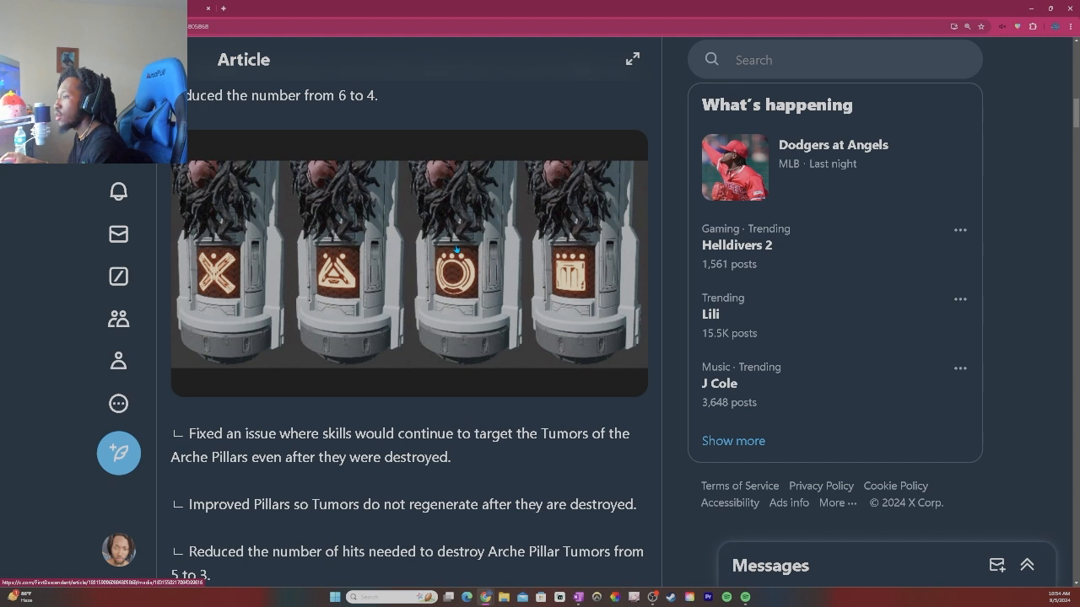
mouse_move(580, 295)
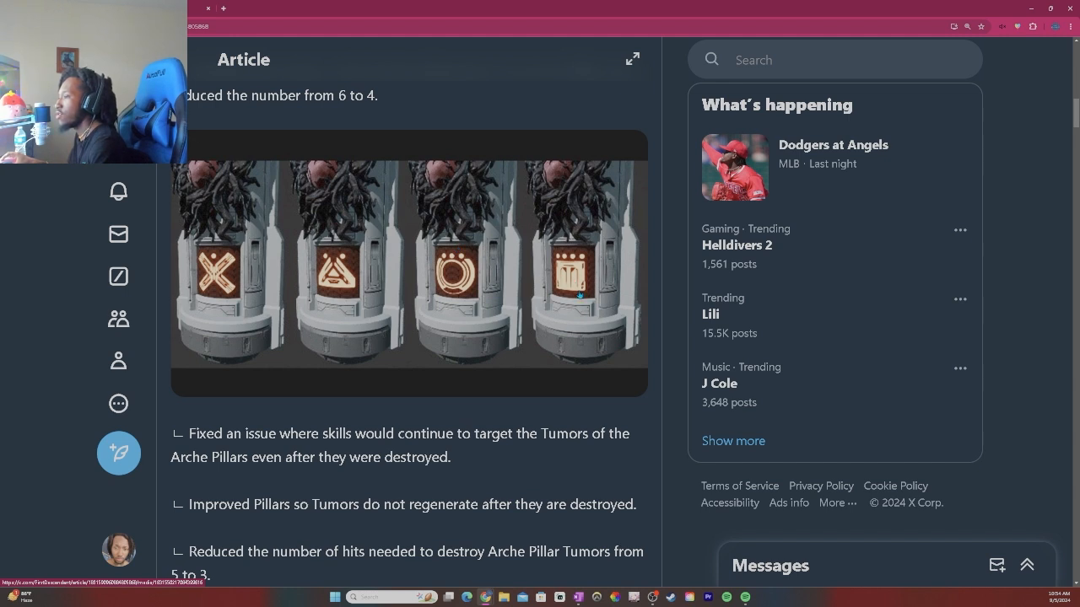
scroll(down, 3)
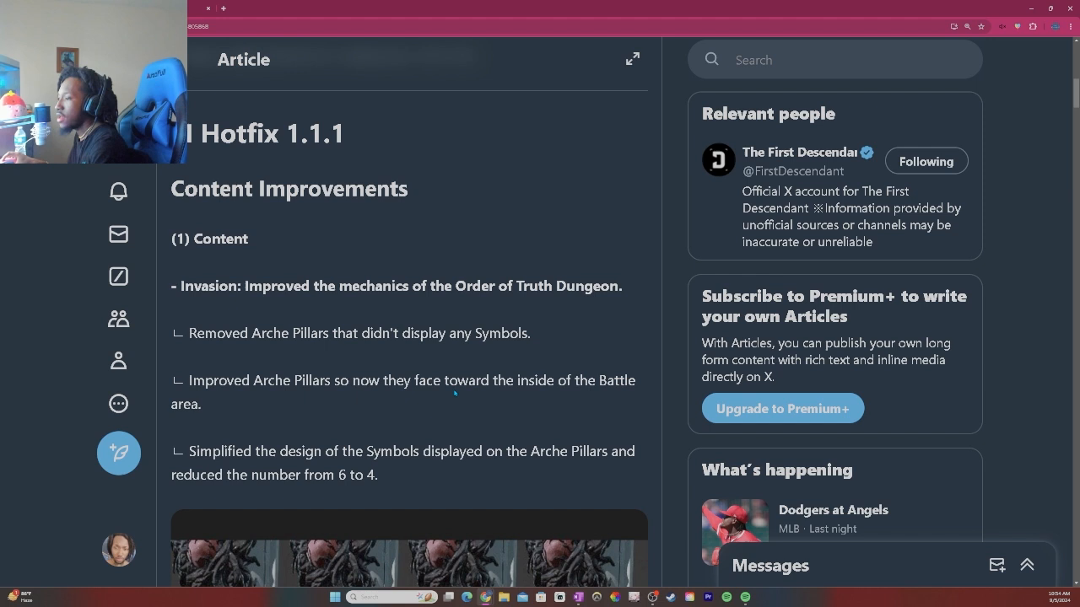
mouse_move(554, 395)
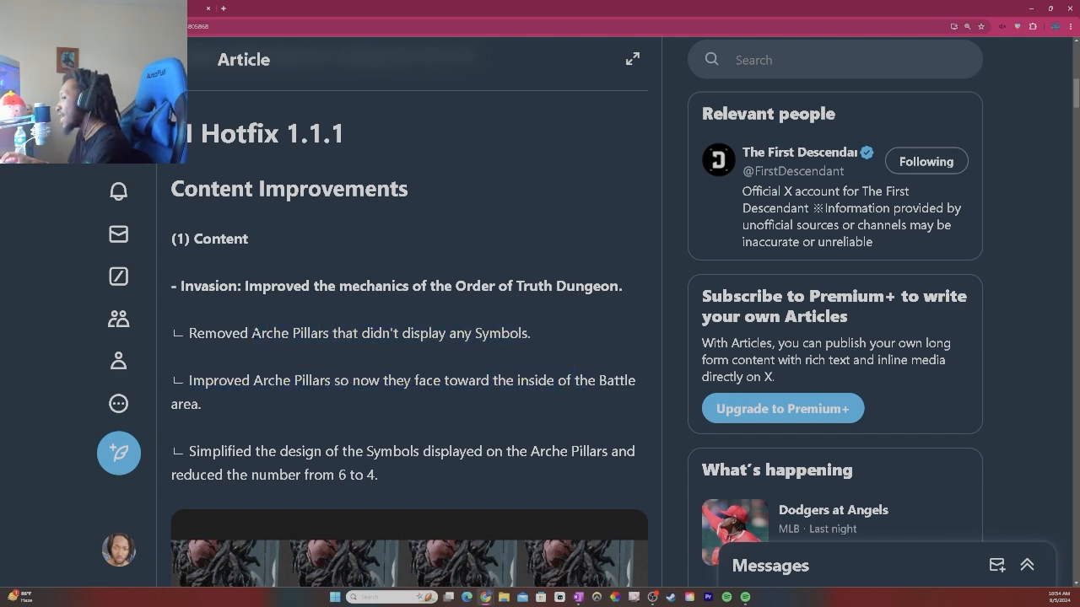
Step: Read the Tumor changes, highlighting the no-regeneration note and the number 5 in the Tumors line
scroll(down, 3)
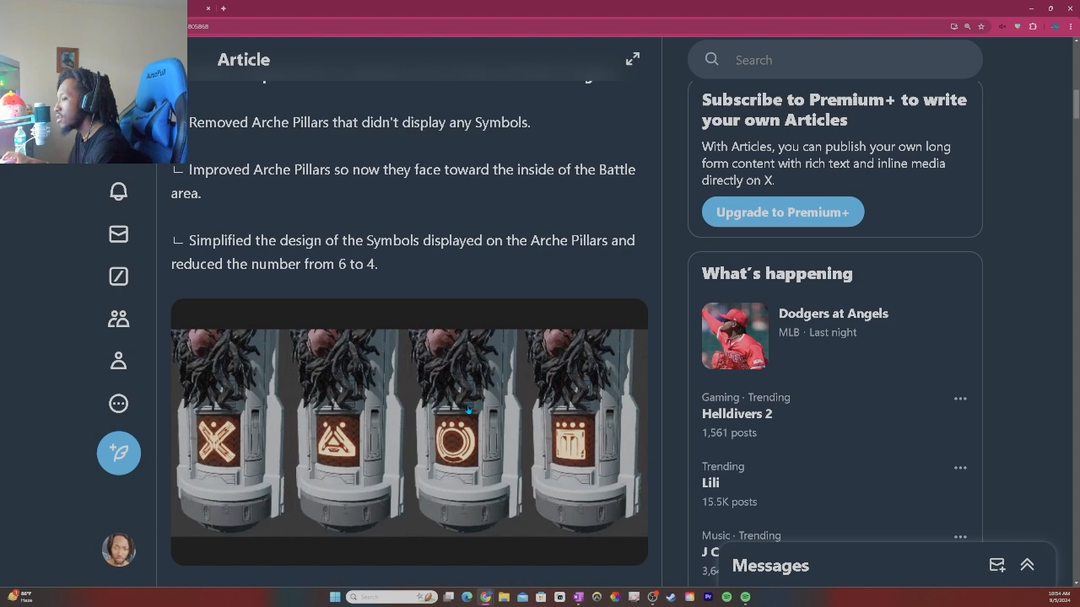
mouse_move(453, 445)
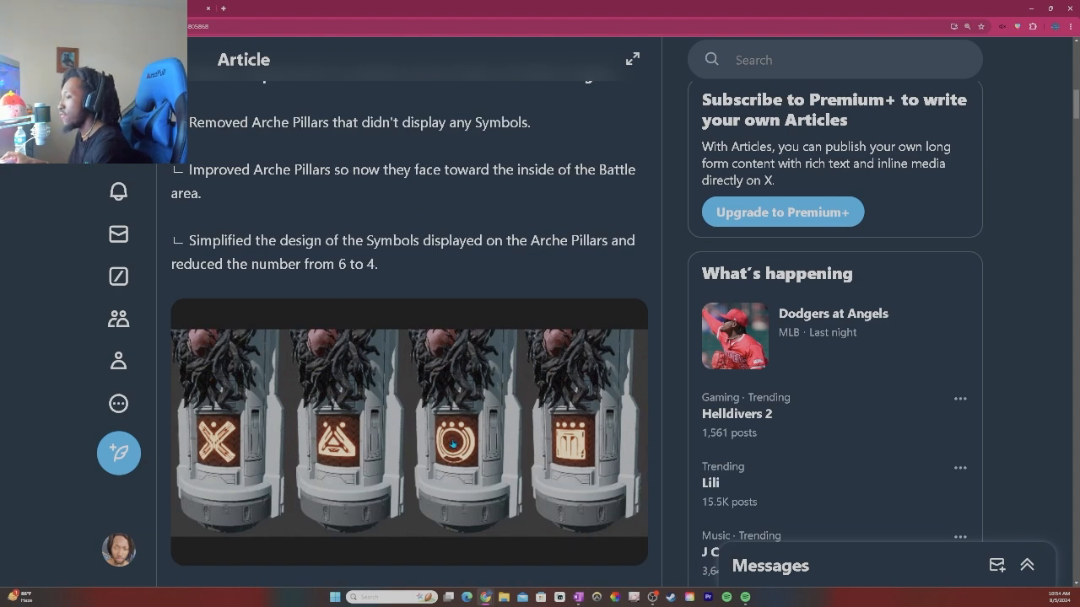
scroll(down, 3)
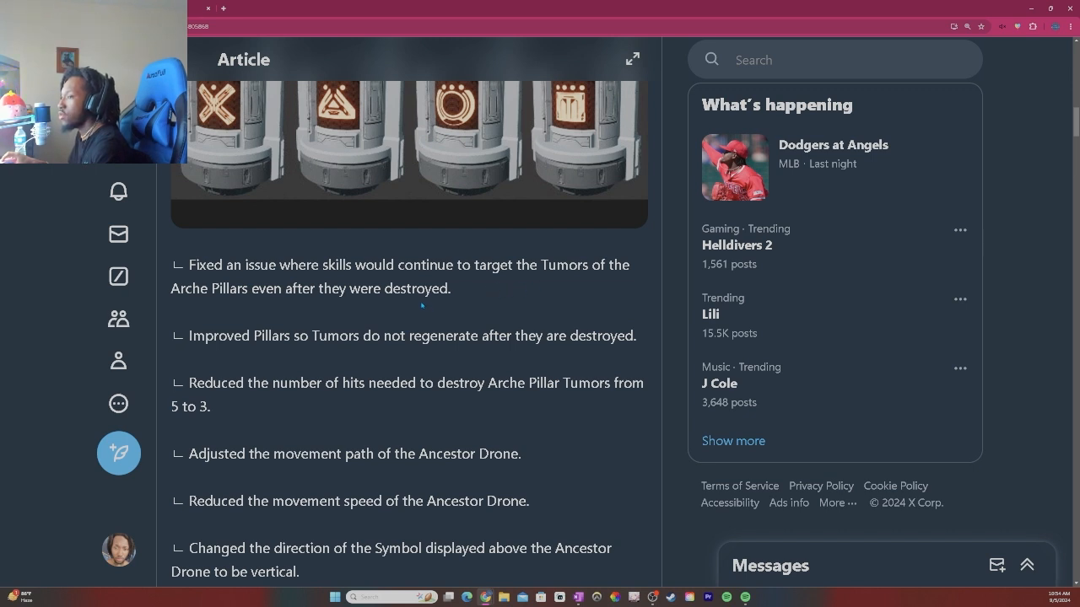
mouse_move(492, 302)
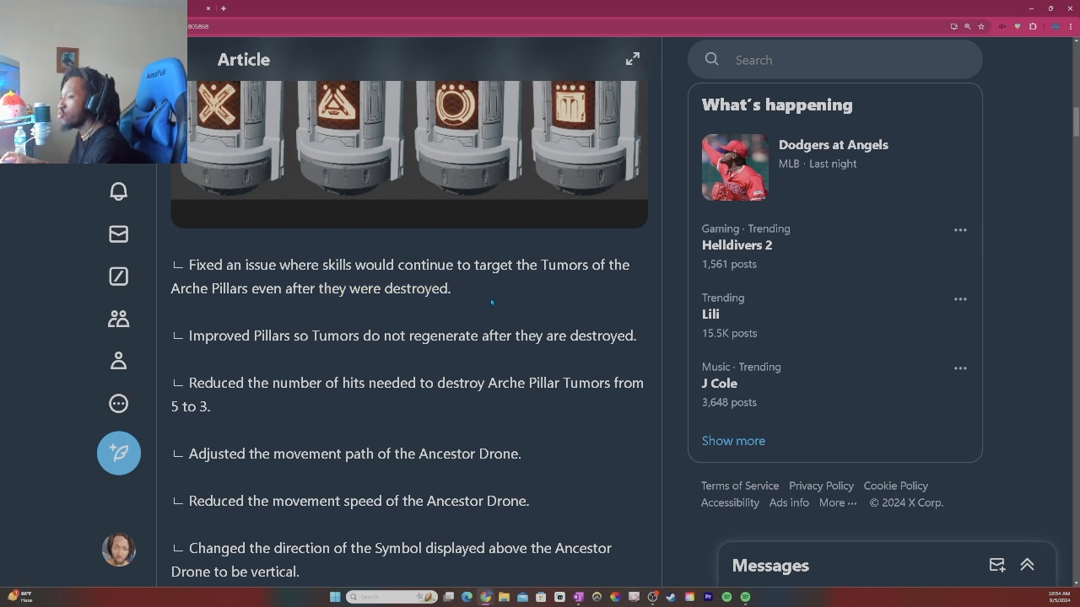
scroll(down, 3)
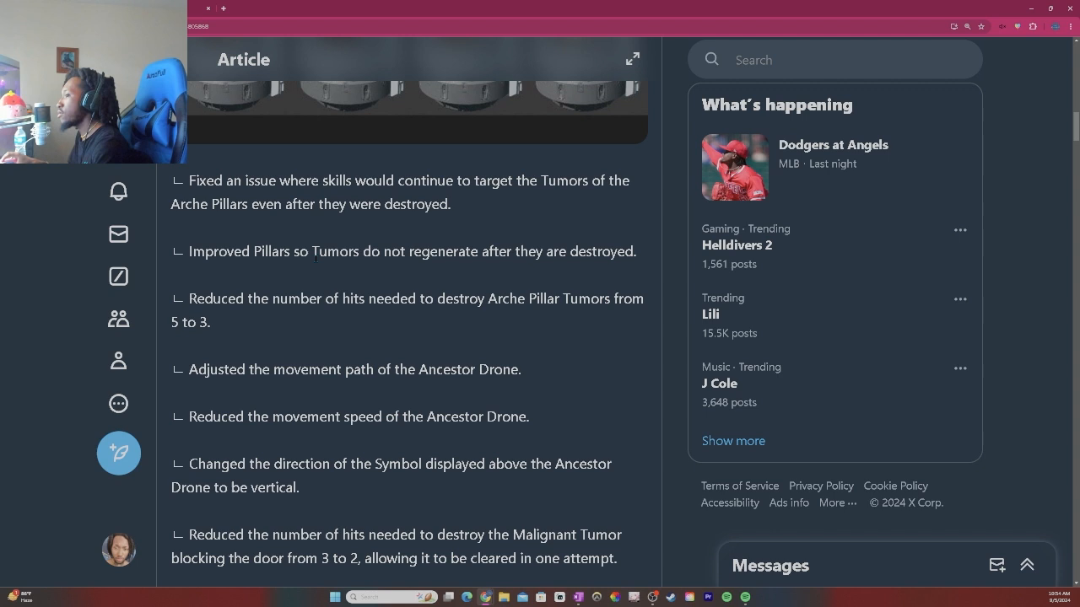
drag(391, 252, 638, 252)
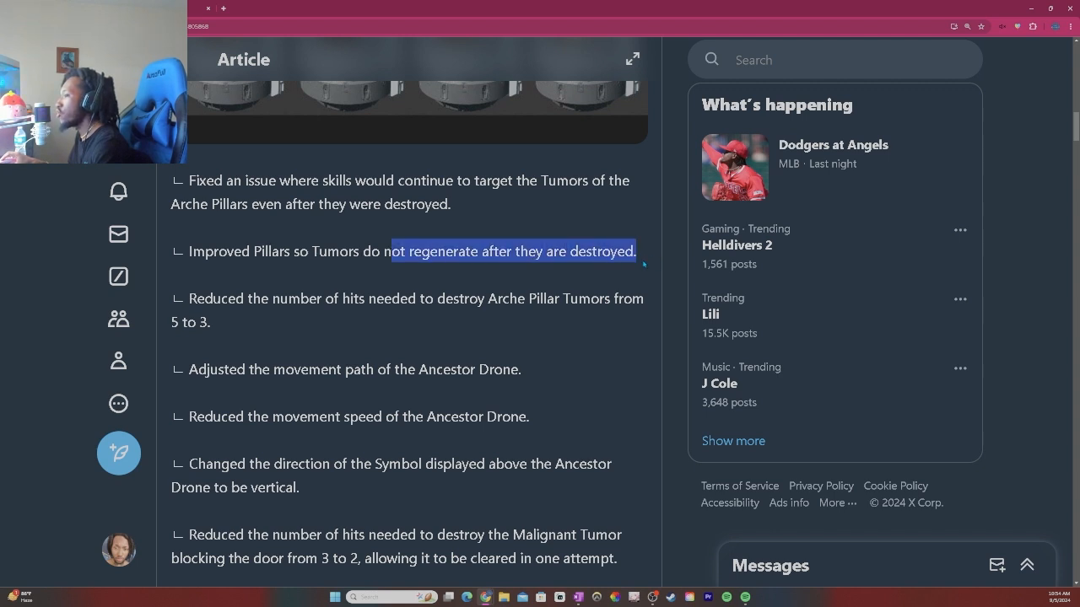
drag(390, 251, 313, 251)
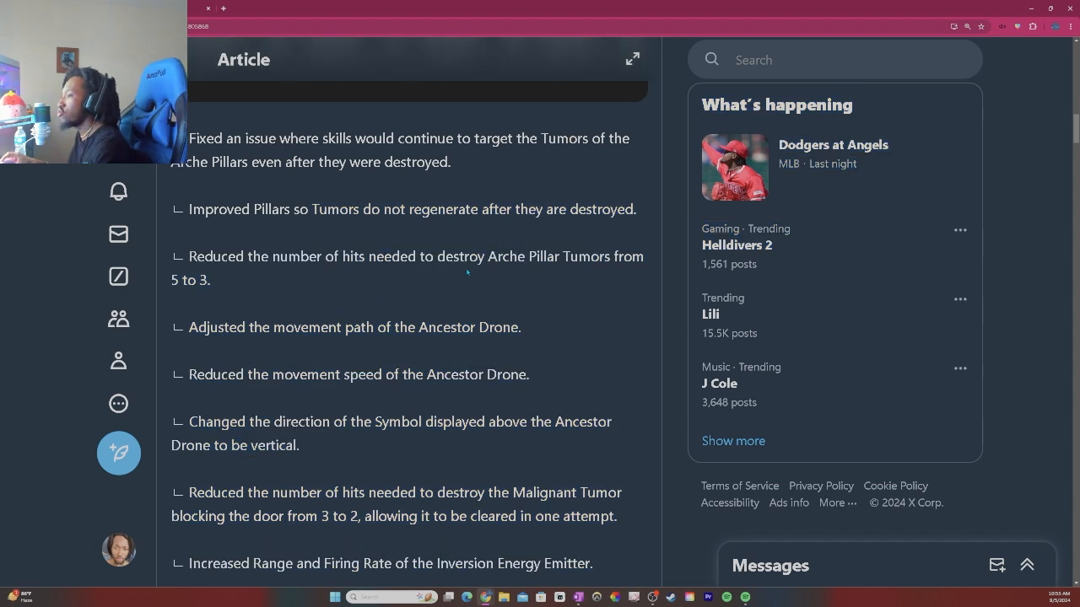
double_click(174, 281)
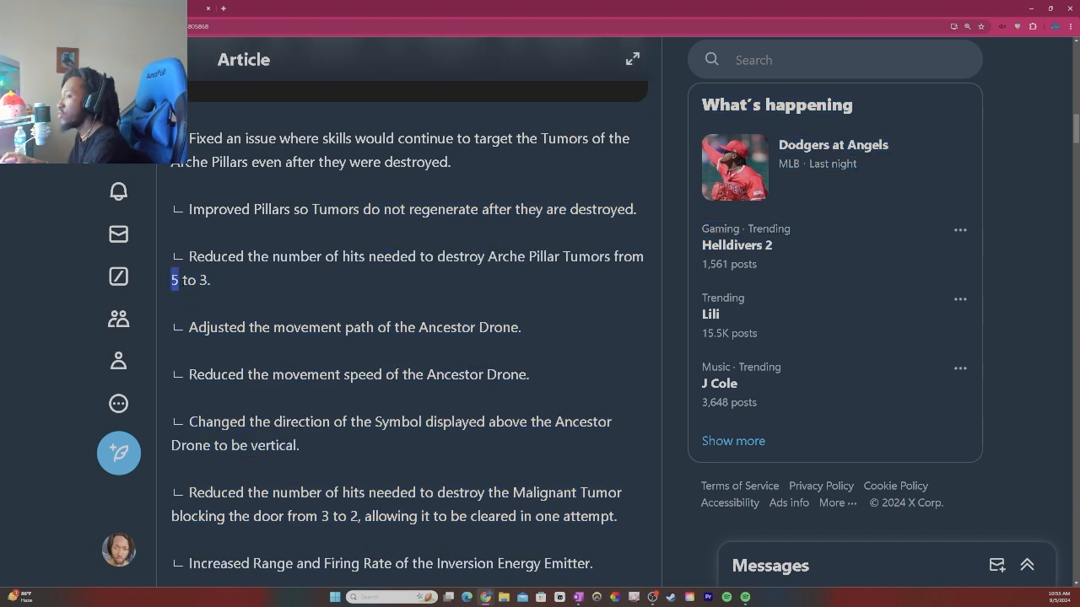
drag(172, 280, 209, 280)
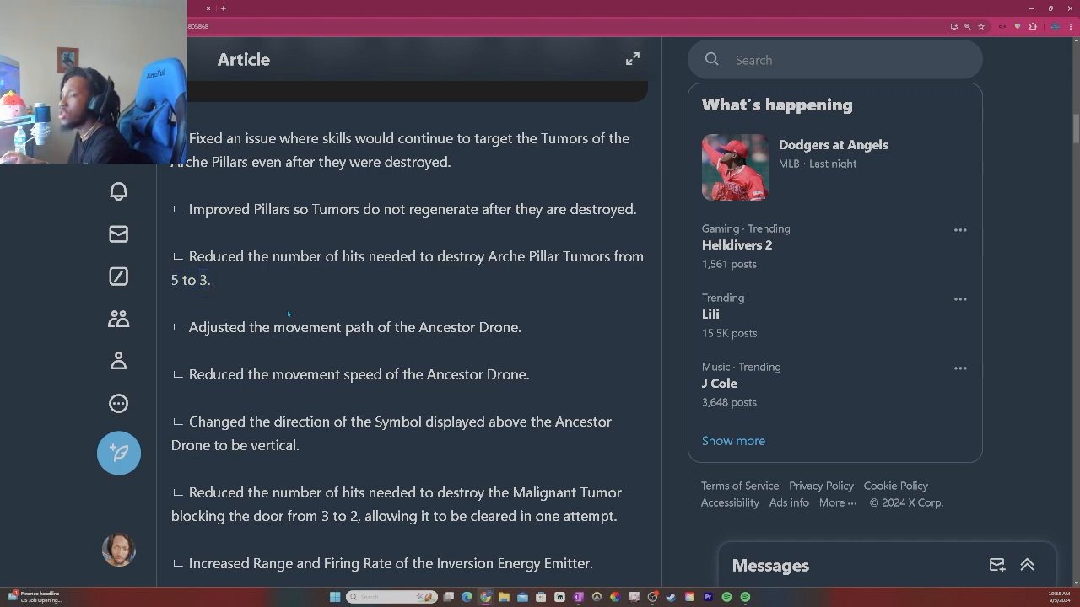
scroll(down, 3)
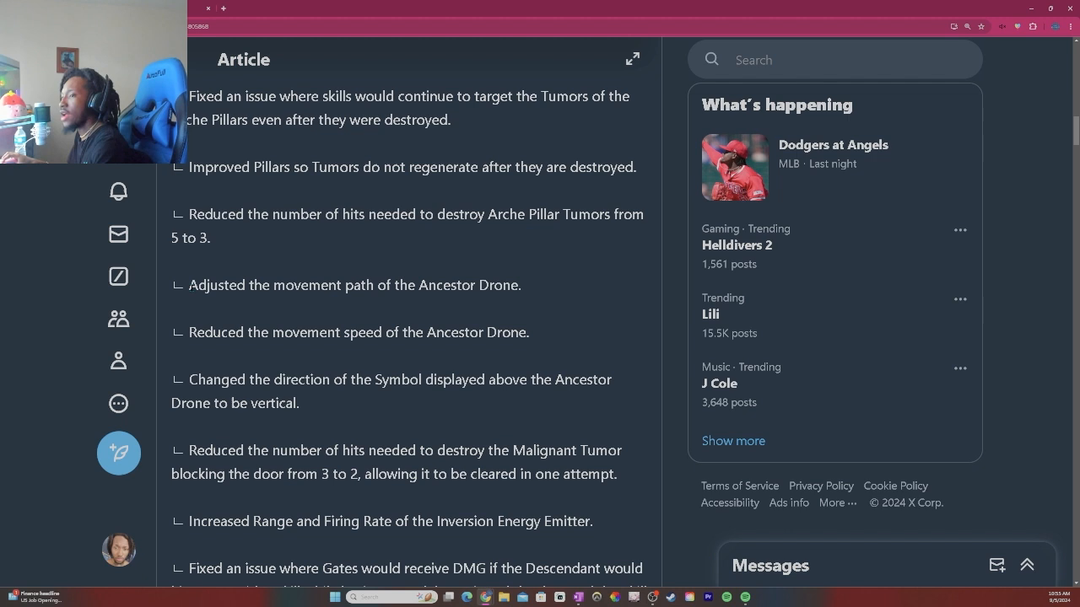
drag(192, 285, 309, 285)
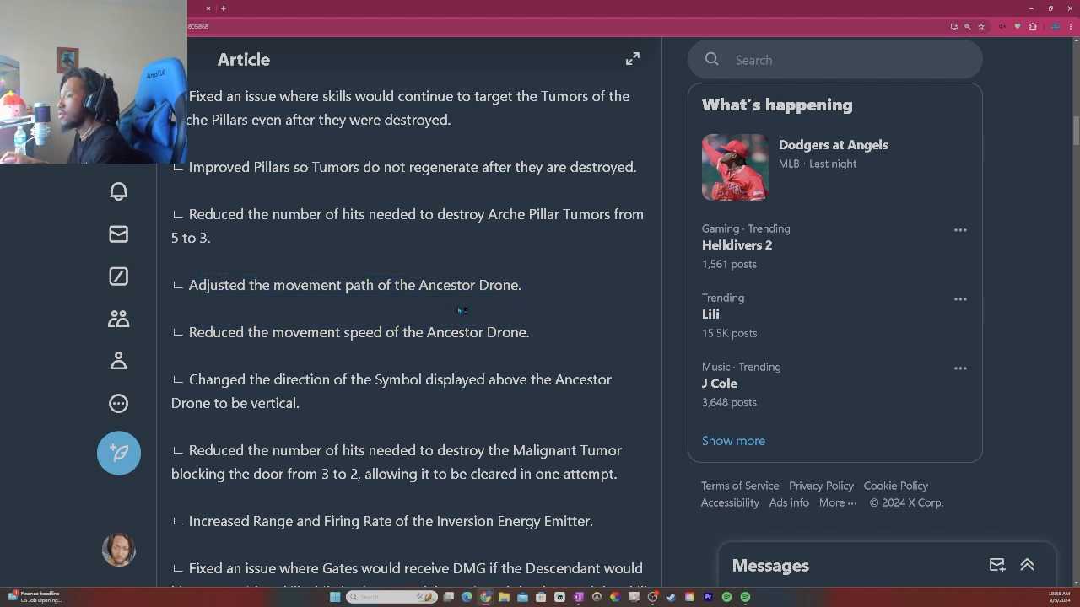
Step: Read the Malignant Tumor hit reduction and Gates damage bug fix, highlighting each while reading
scroll(down, 3)
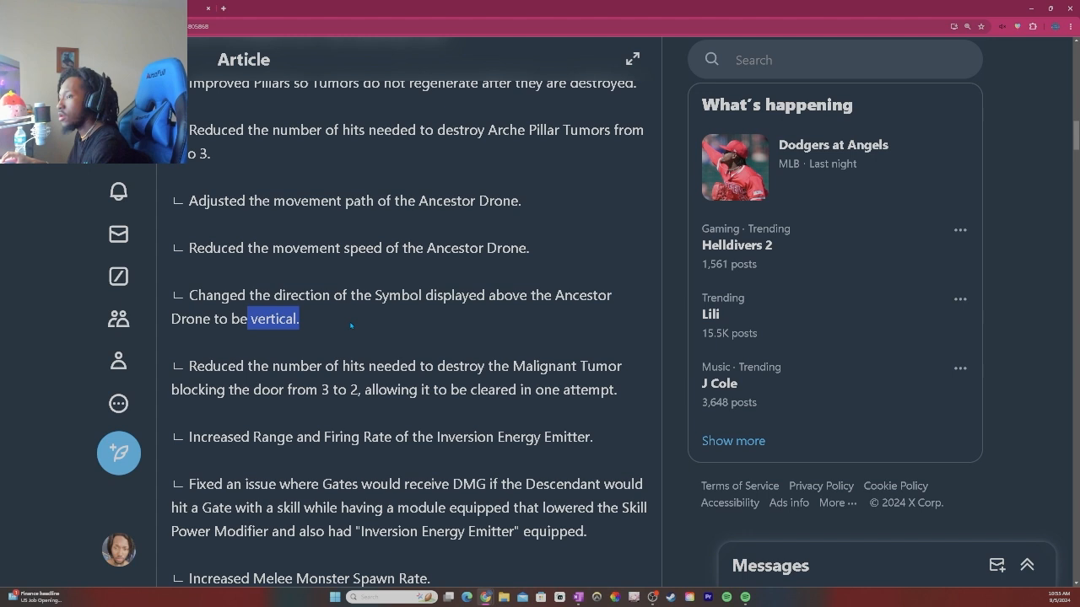
scroll(down, 3)
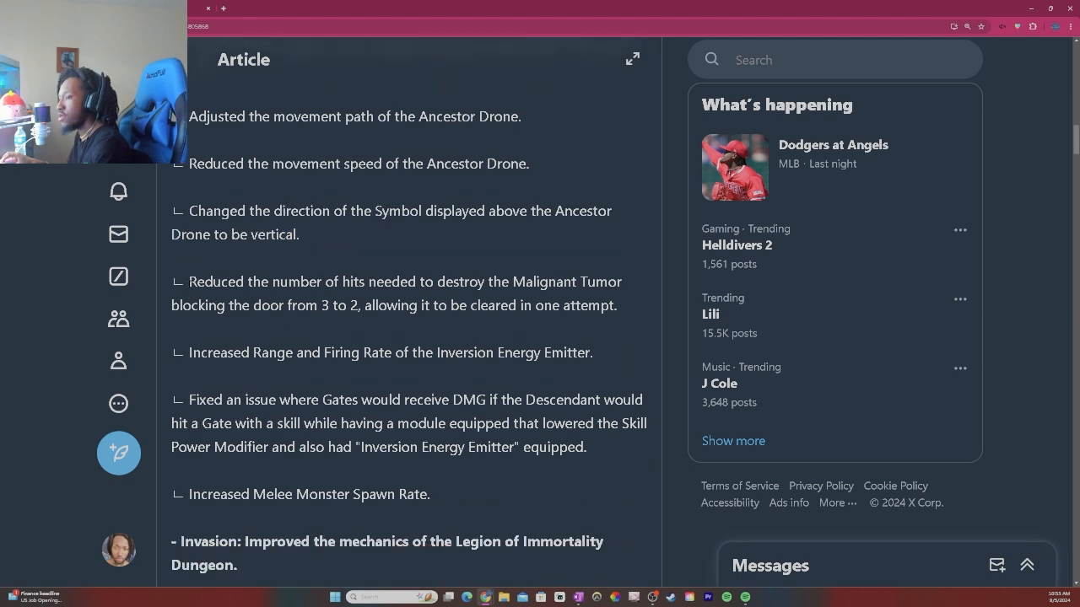
drag(189, 281, 415, 305)
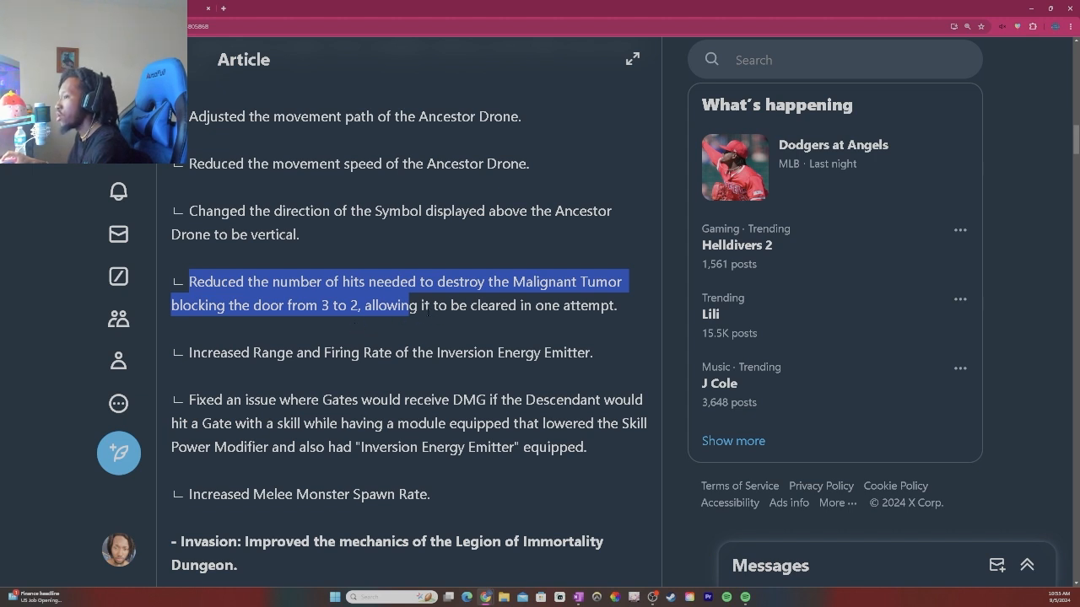
click(624, 313)
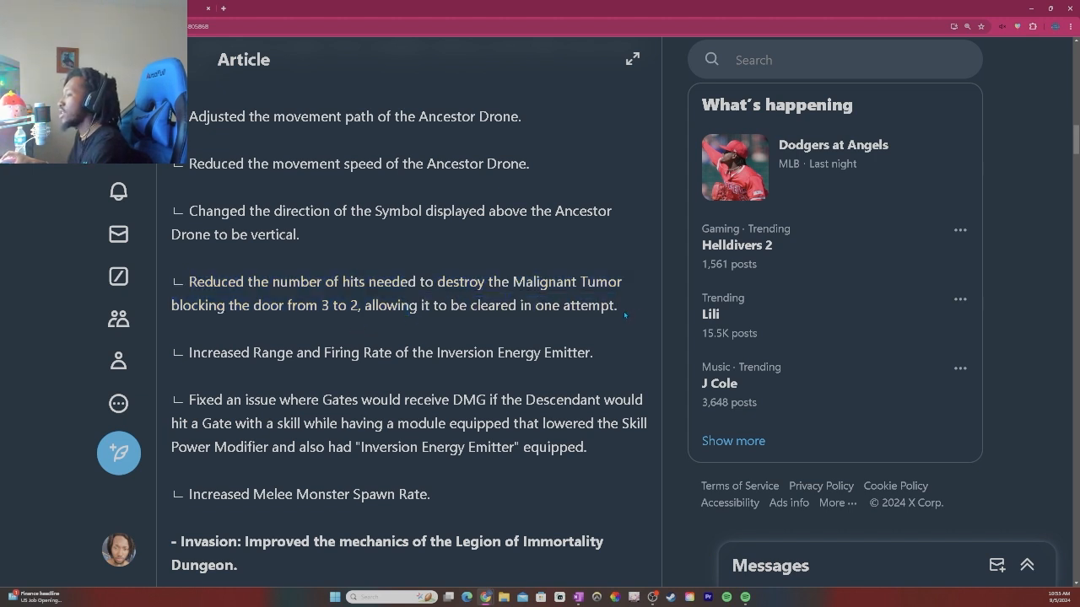
drag(189, 281, 616, 305)
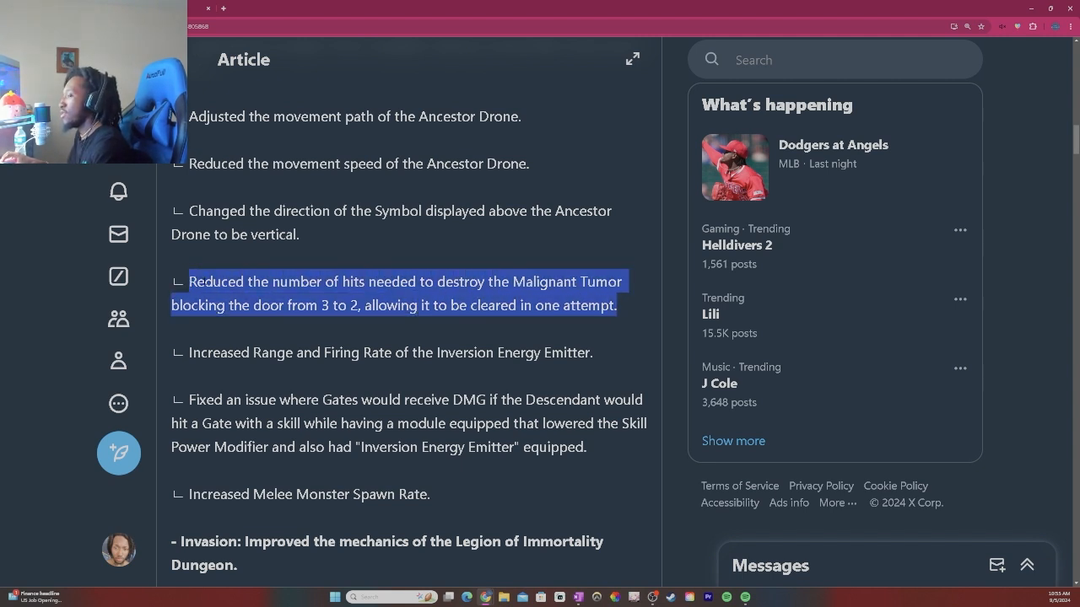
scroll(down, 3)
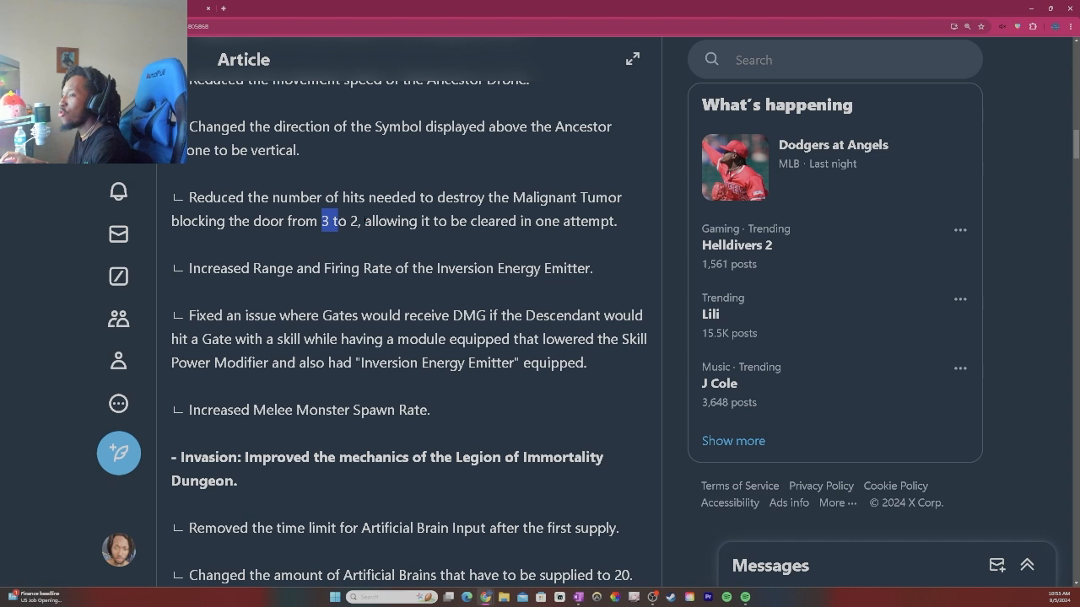
scroll(down, 3)
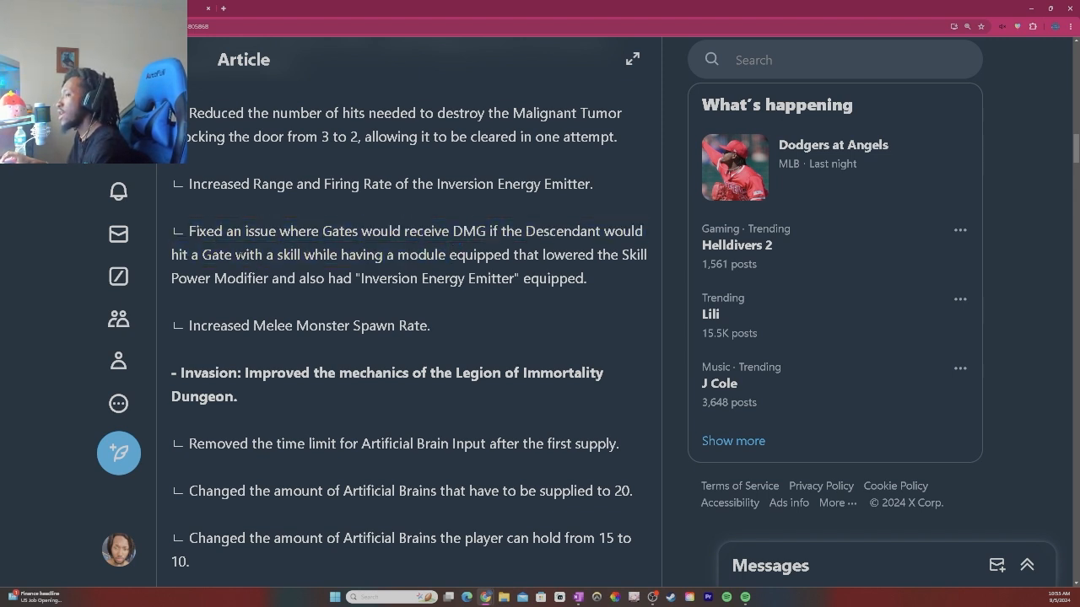
drag(246, 255, 571, 278)
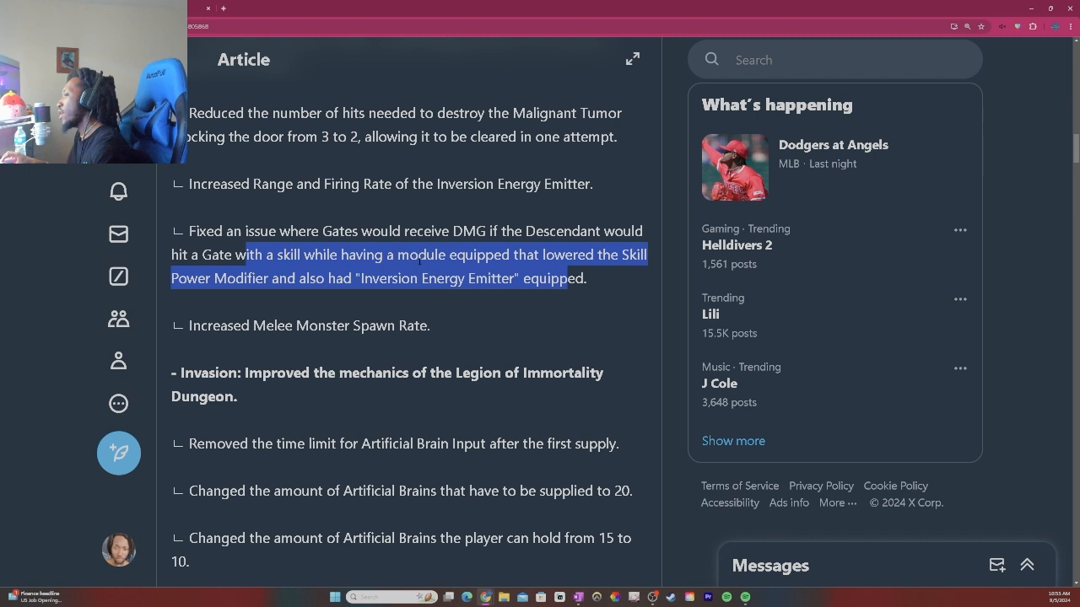
click(338, 337)
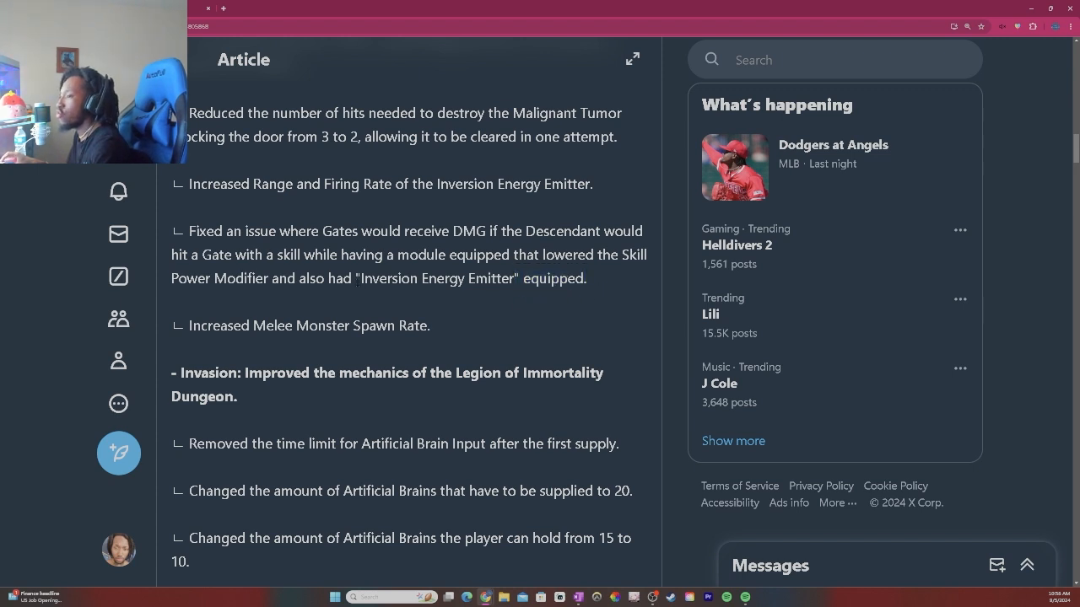
mouse_move(533, 290)
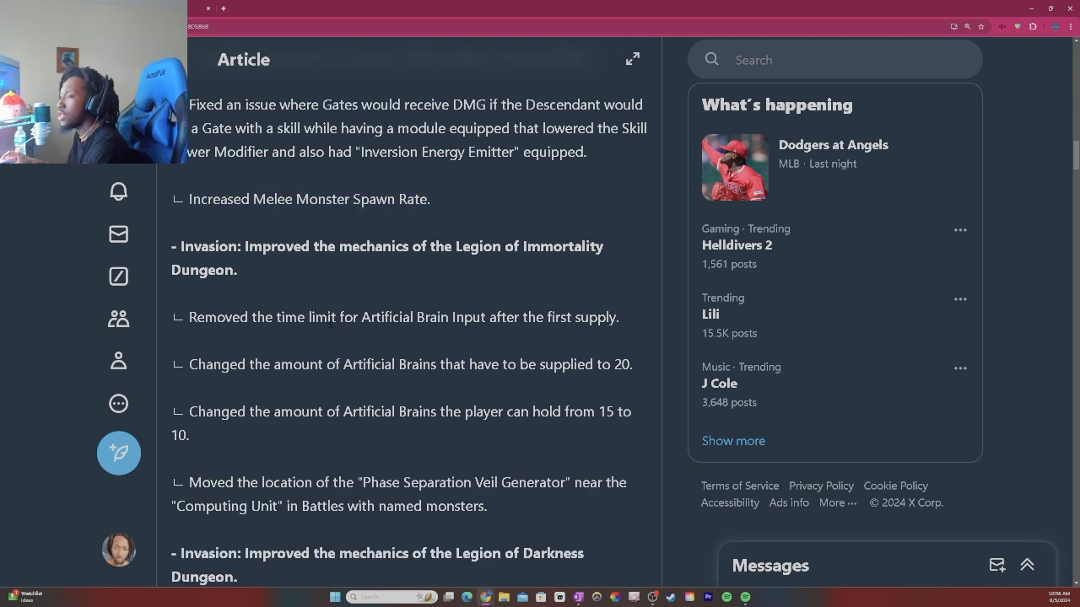
mouse_move(415, 260)
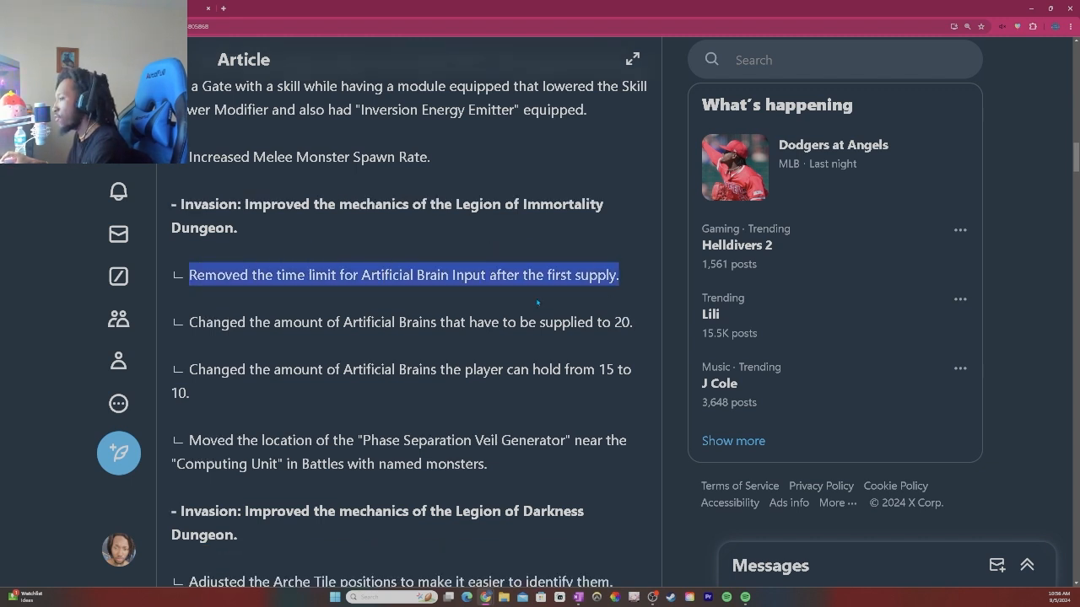
Step: Read the Legion of Immortality Artificial Brain and Phase Separation Veil Generator changes, highlighting the latter
click(253, 321)
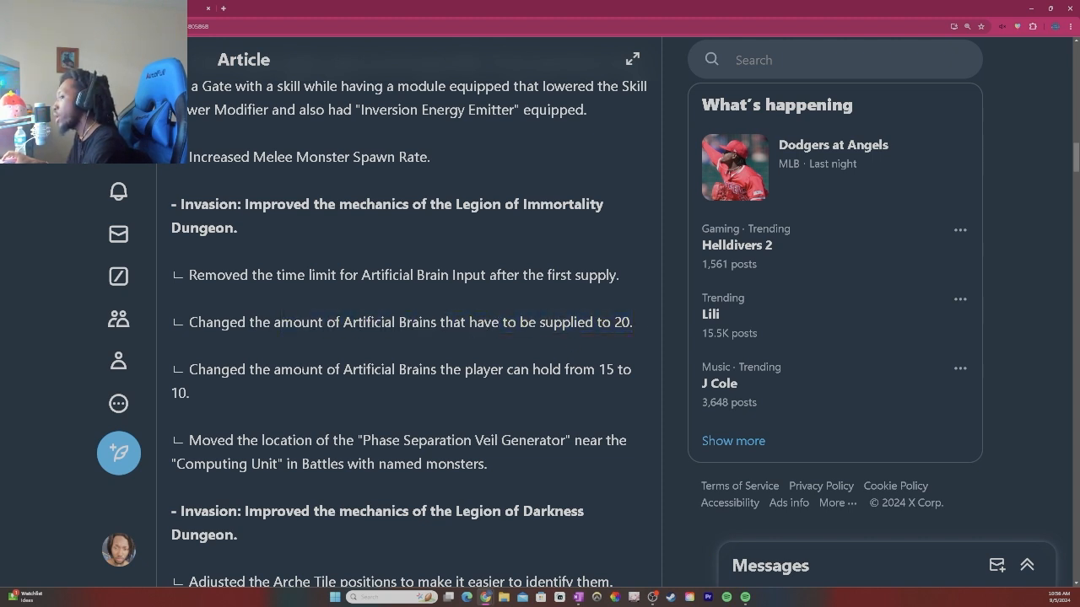
scroll(down, 3)
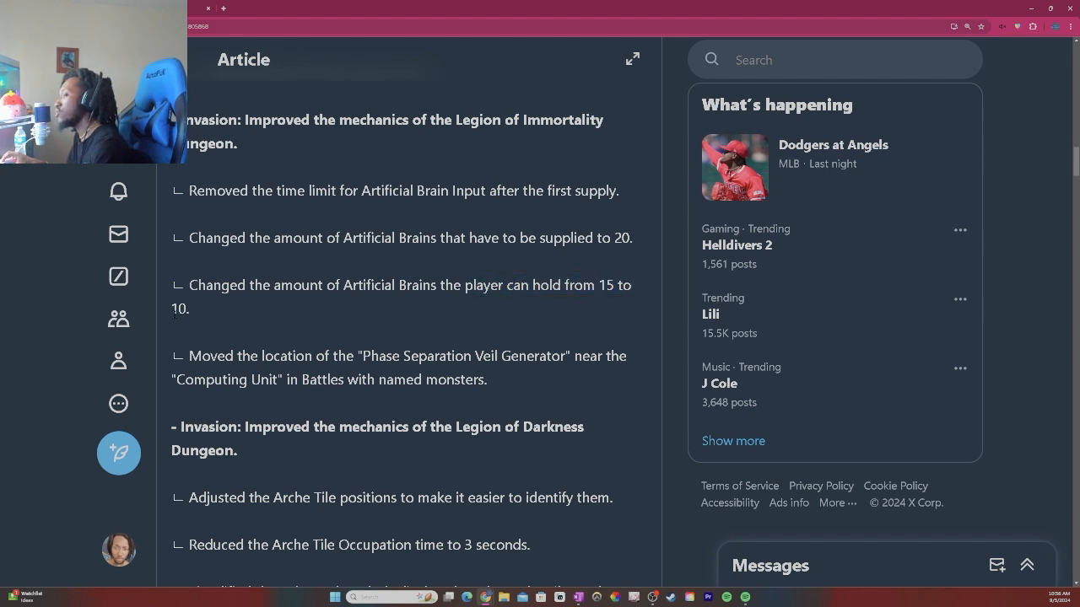
drag(202, 356, 498, 356)
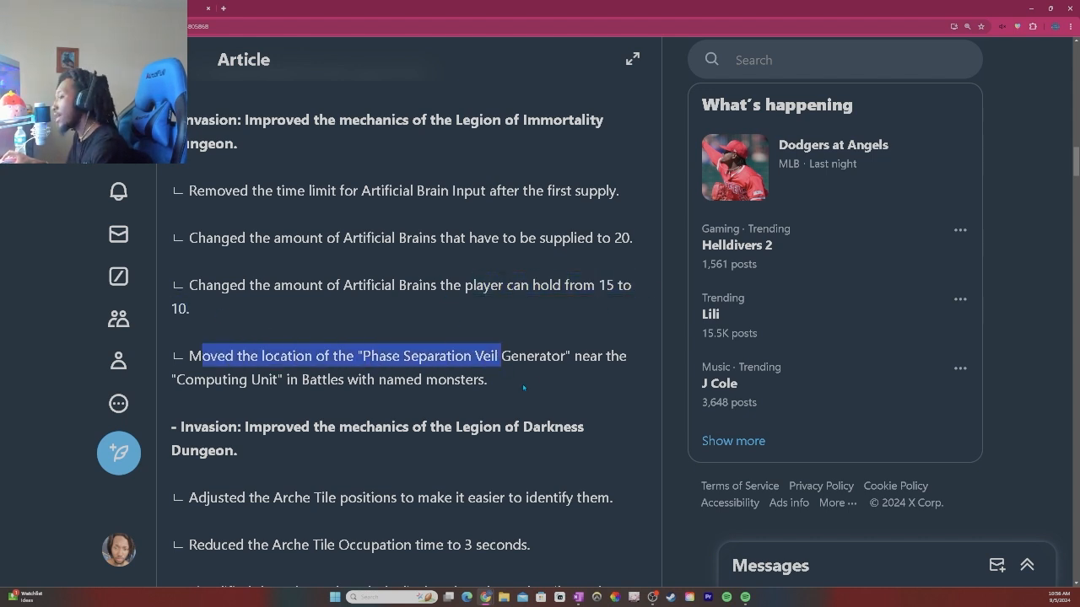
click(560, 377)
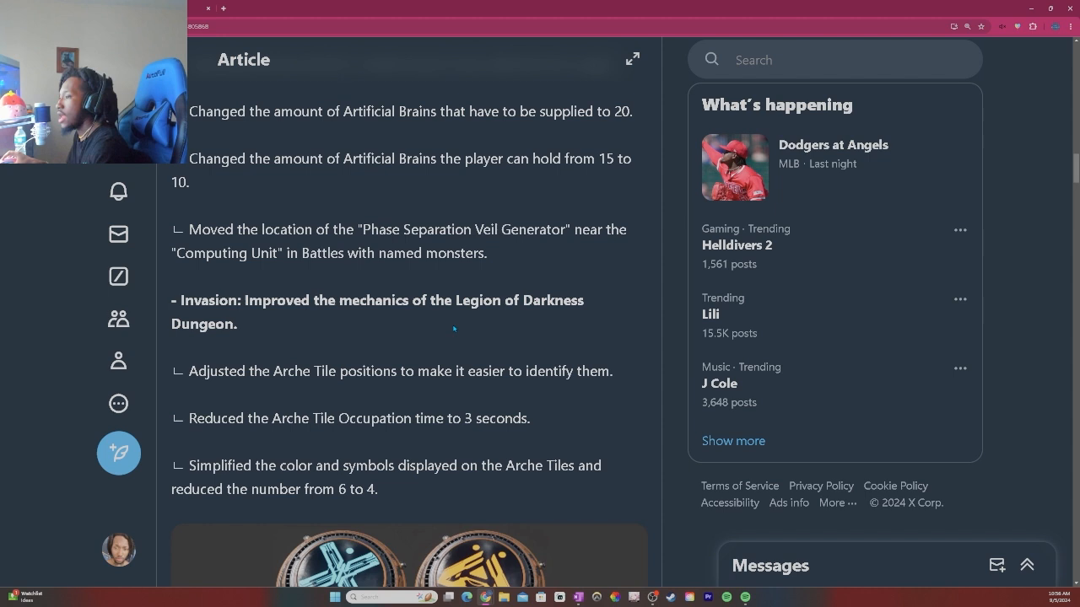
Step: Read the Legion of Darkness occupation time and Arche Tile simplification notes past the tile images
scroll(down, 3)
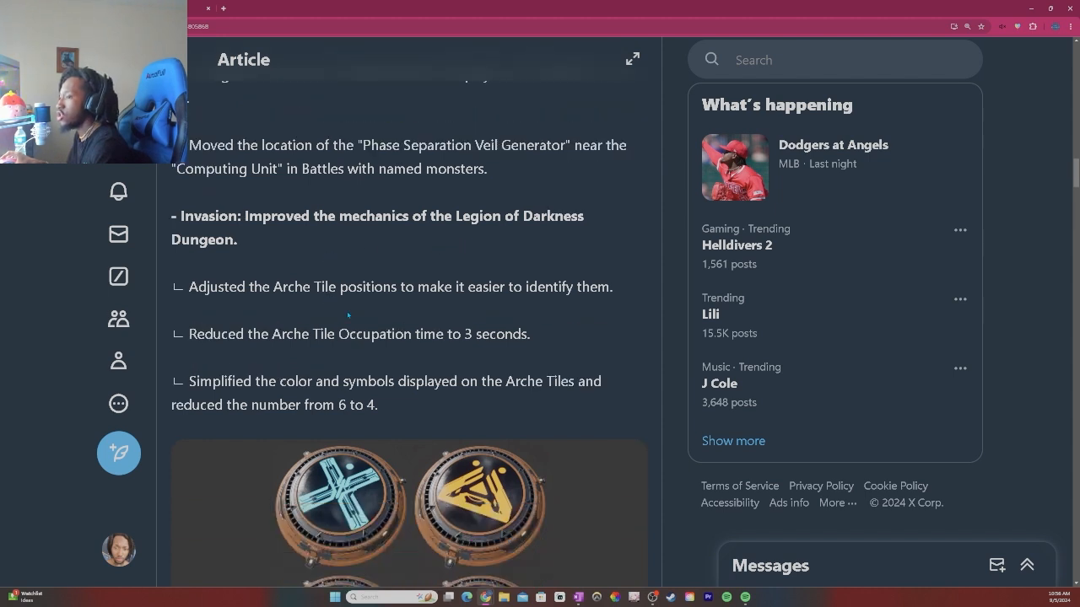
mouse_move(409, 312)
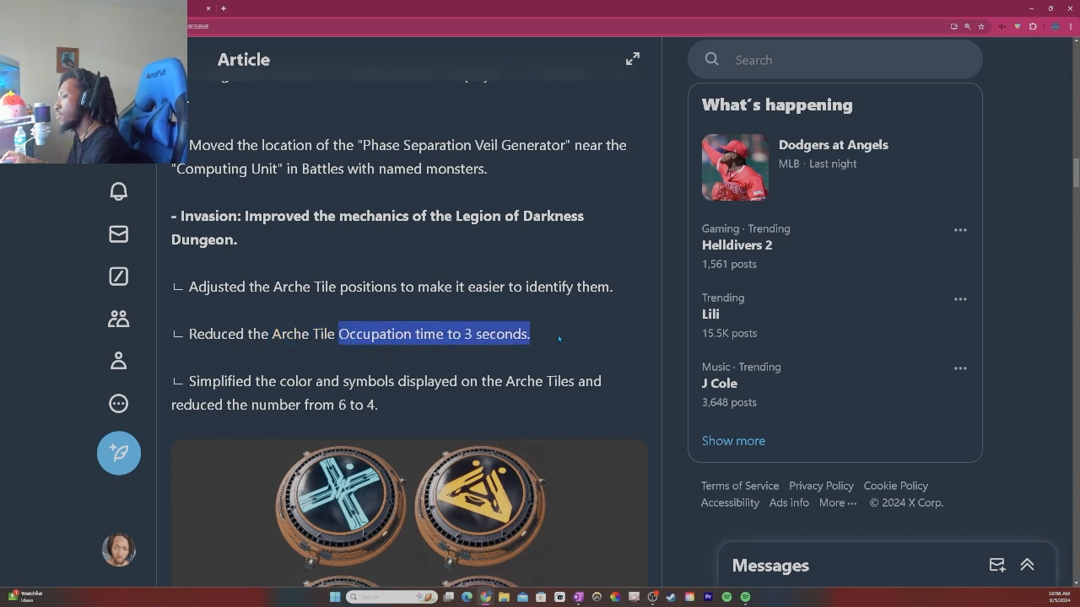
click(558, 338)
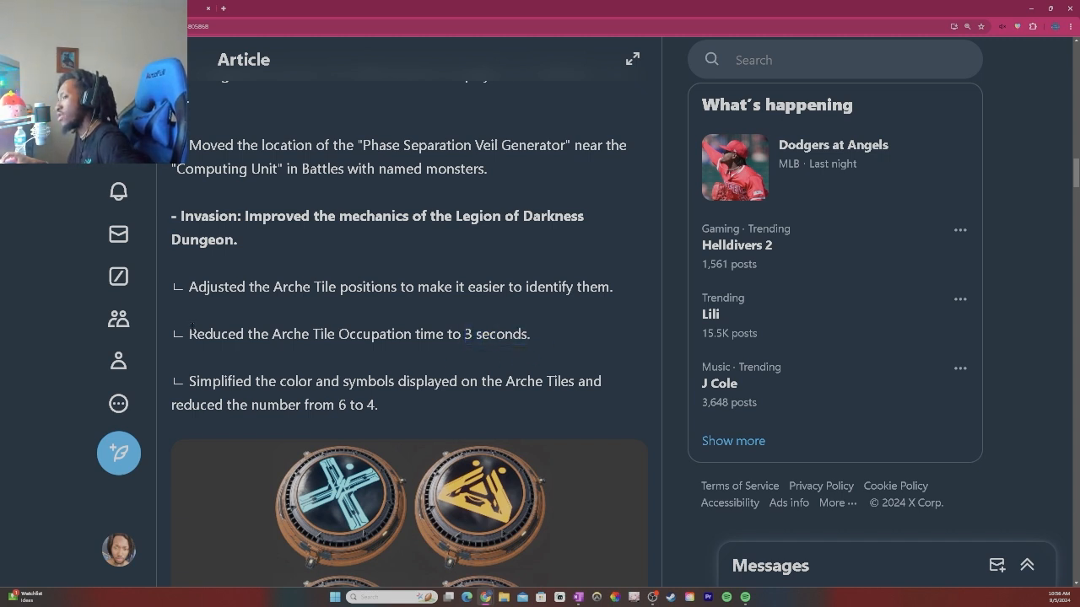
scroll(down, 3)
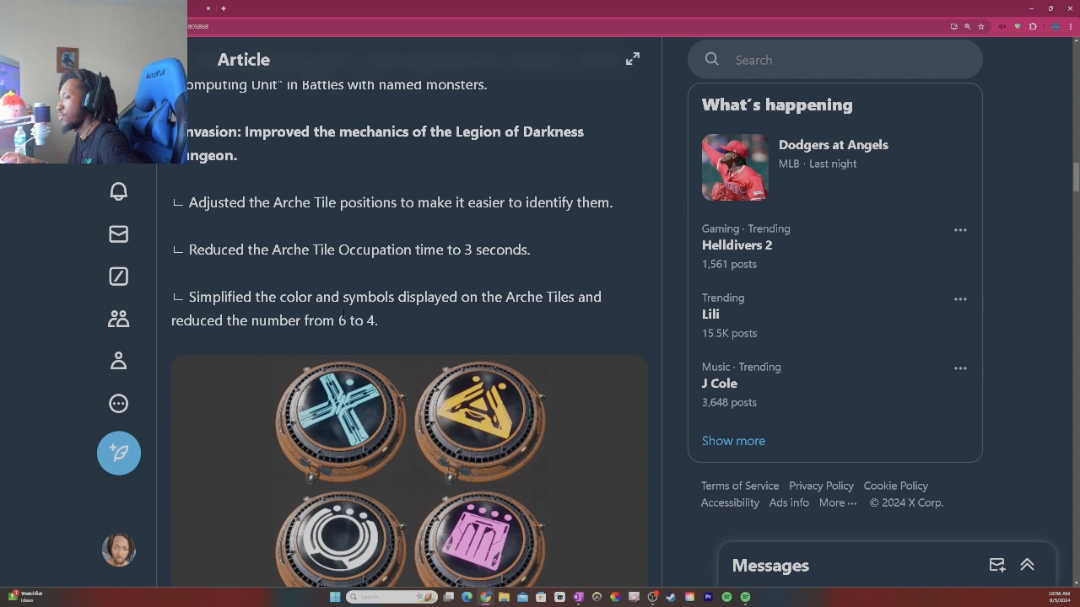
scroll(down, 3)
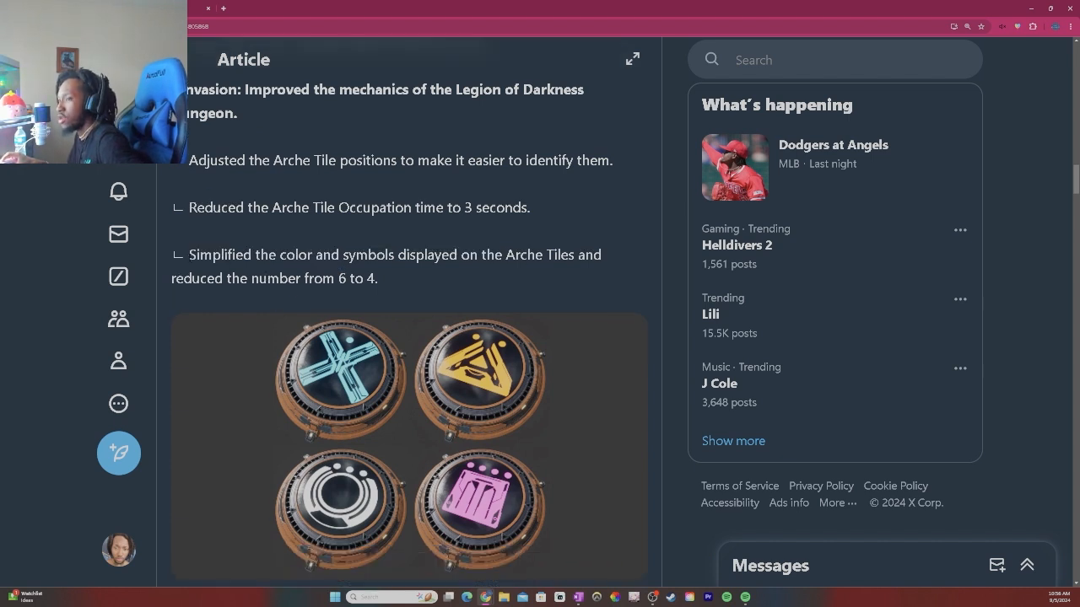
drag(189, 254, 321, 255)
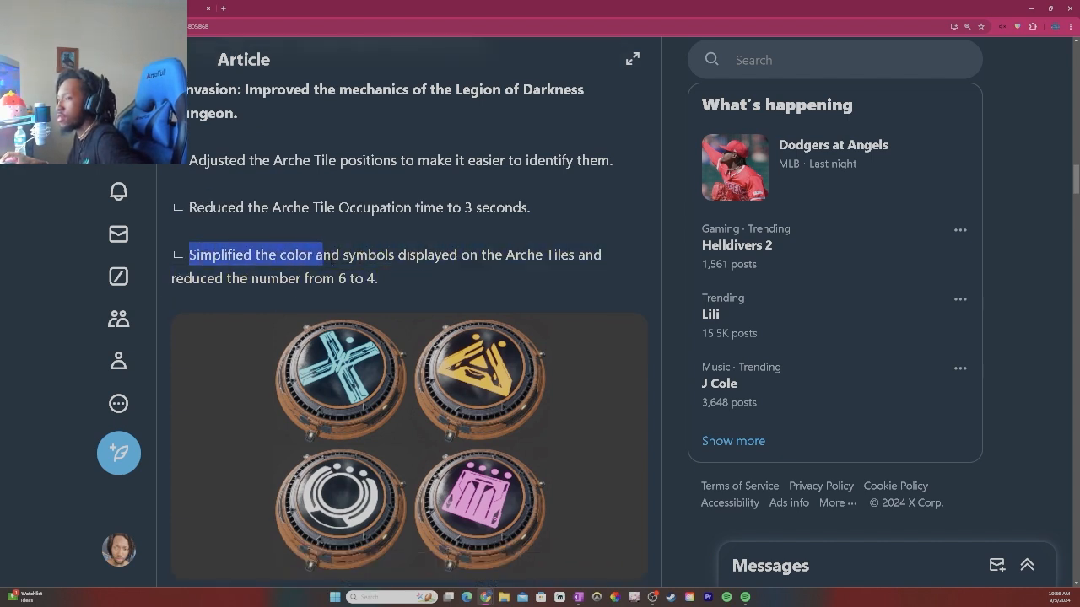
click(554, 287)
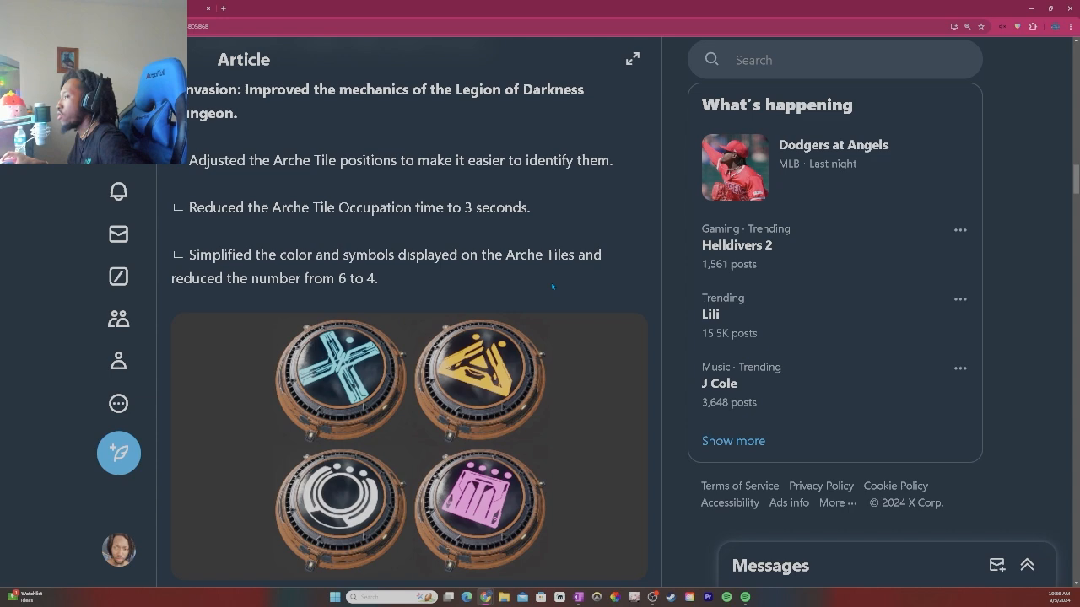
Step: Read the Suicide Bomber removal line and continue to the Named Monster Patterns difficulty fixes
scroll(down, 3)
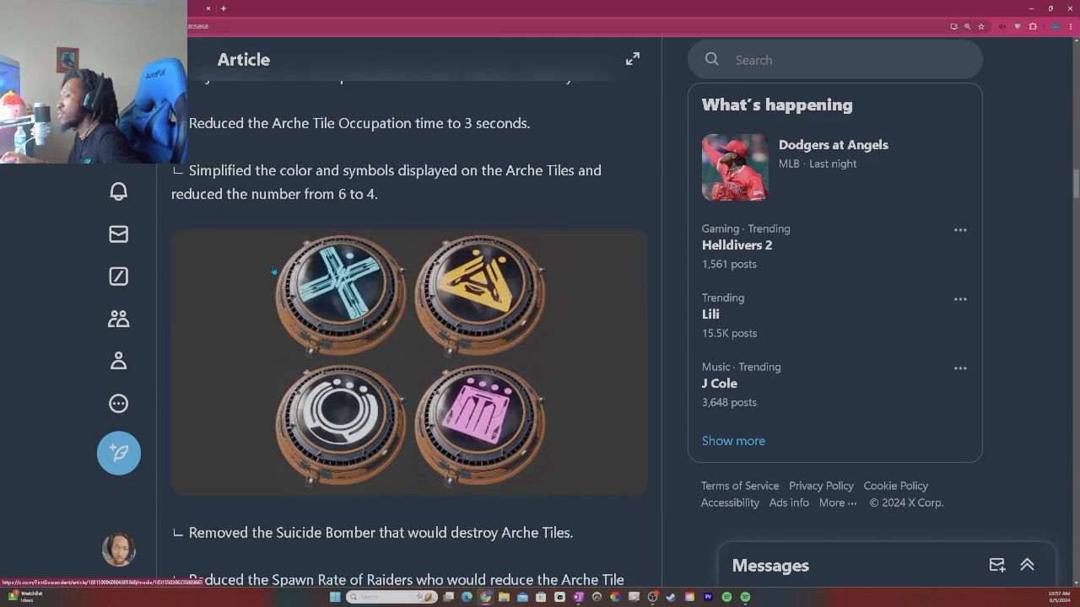
scroll(down, 3)
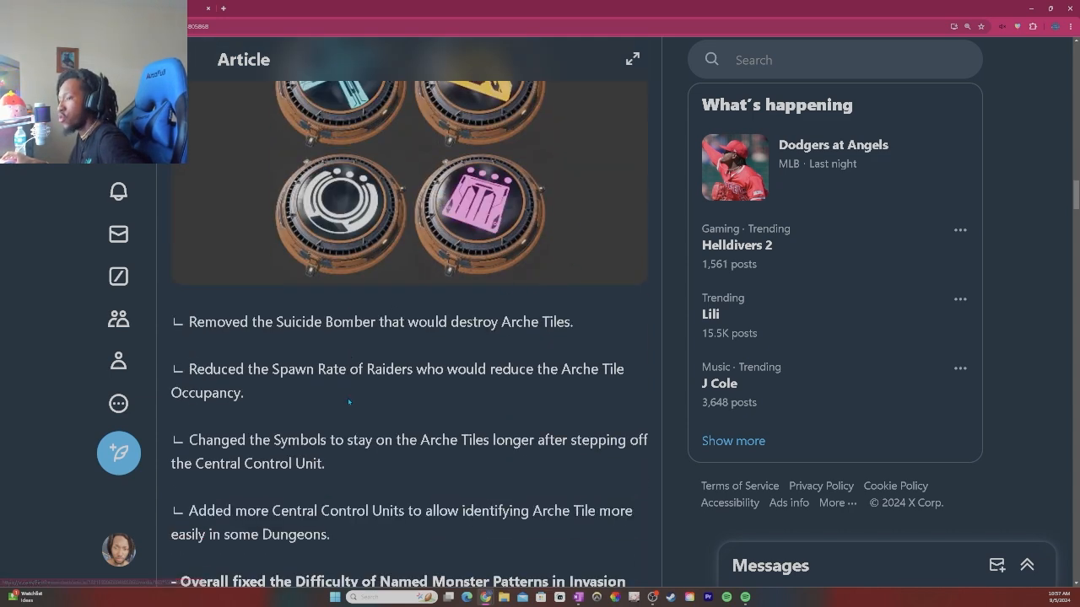
drag(189, 321, 616, 368)
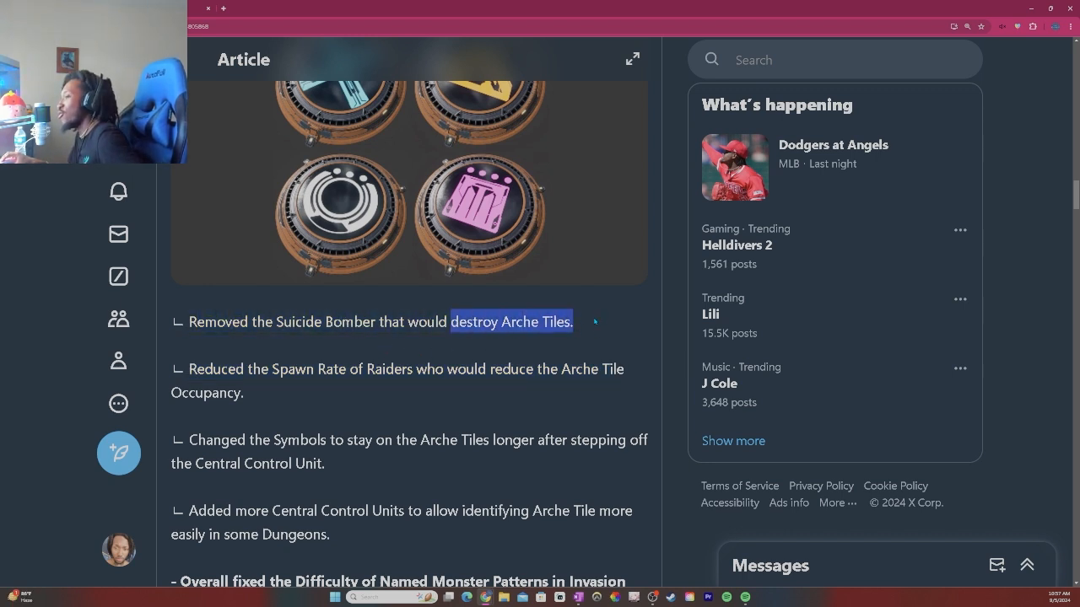
scroll(down, 3)
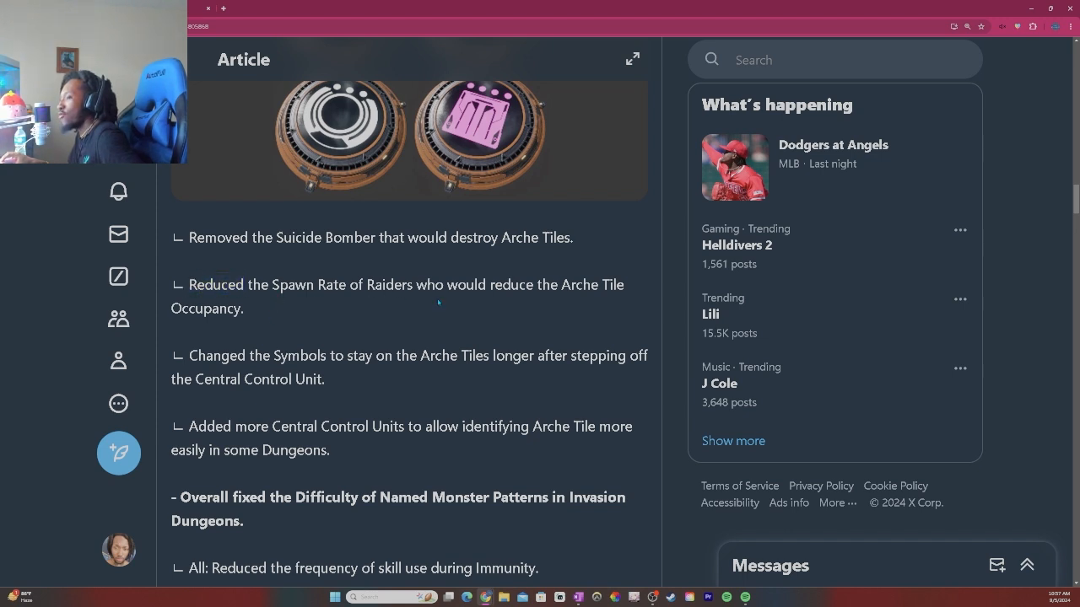
mouse_move(290, 325)
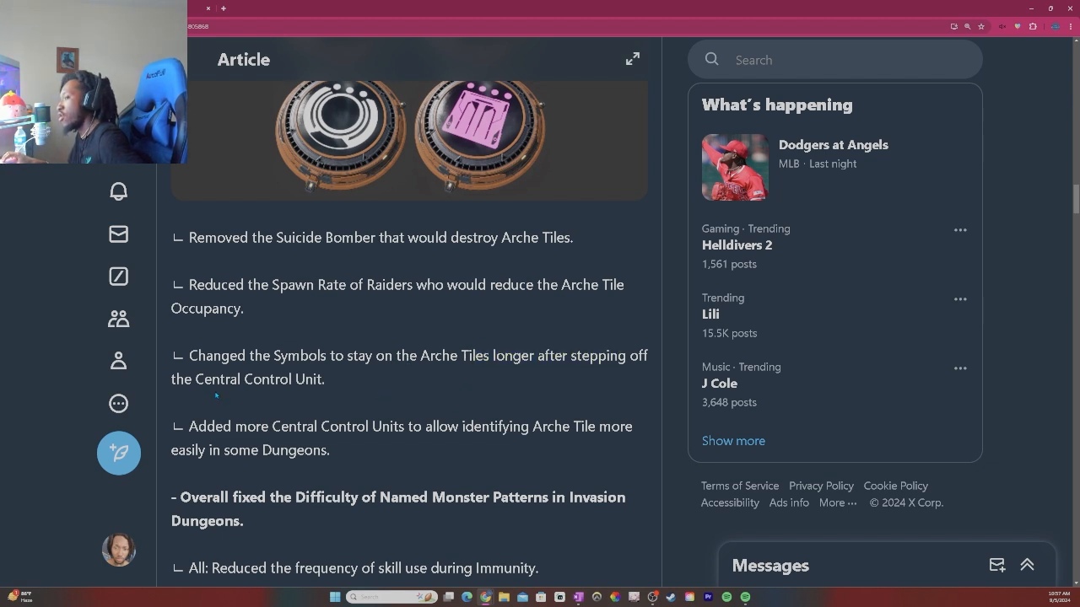
scroll(down, 3)
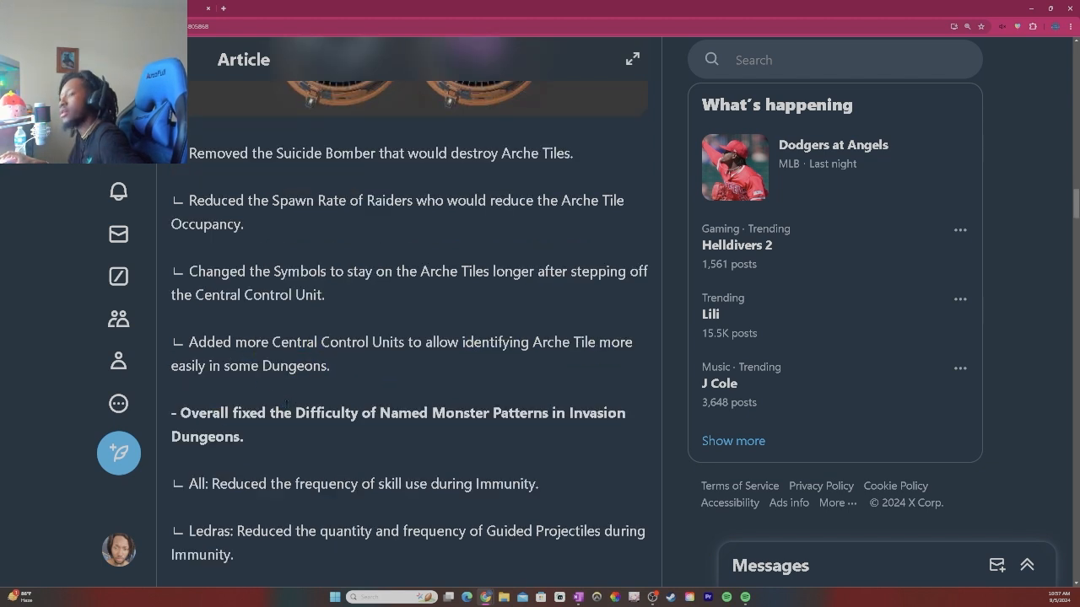
mouse_move(392, 365)
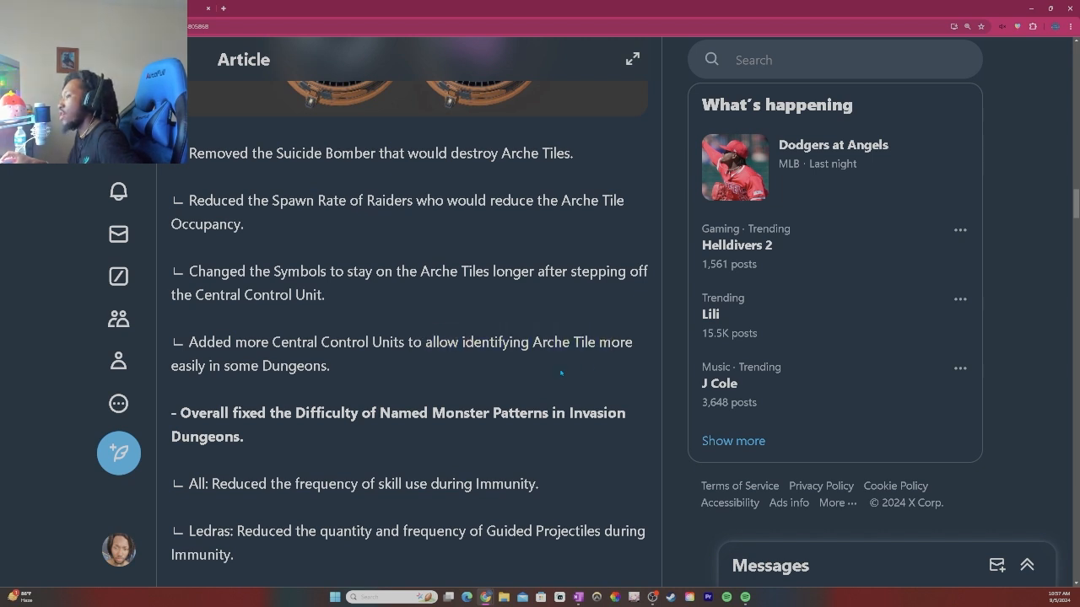
mouse_move(368, 384)
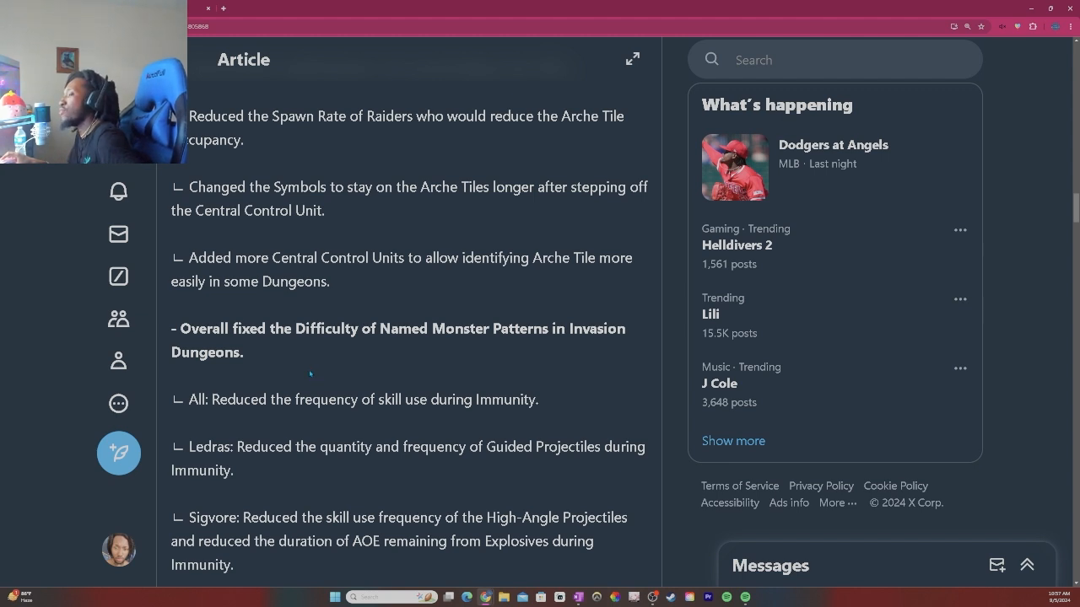
Step: Read the note on skill use during Immunity and the Sigovore entry, highlighting both
scroll(down, 3)
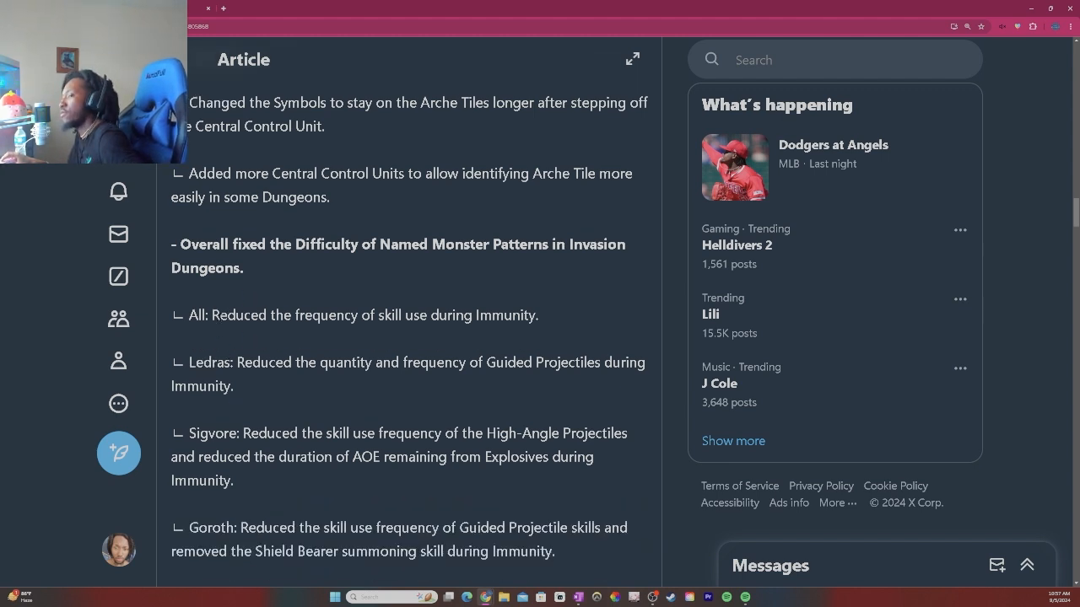
drag(216, 315, 463, 315)
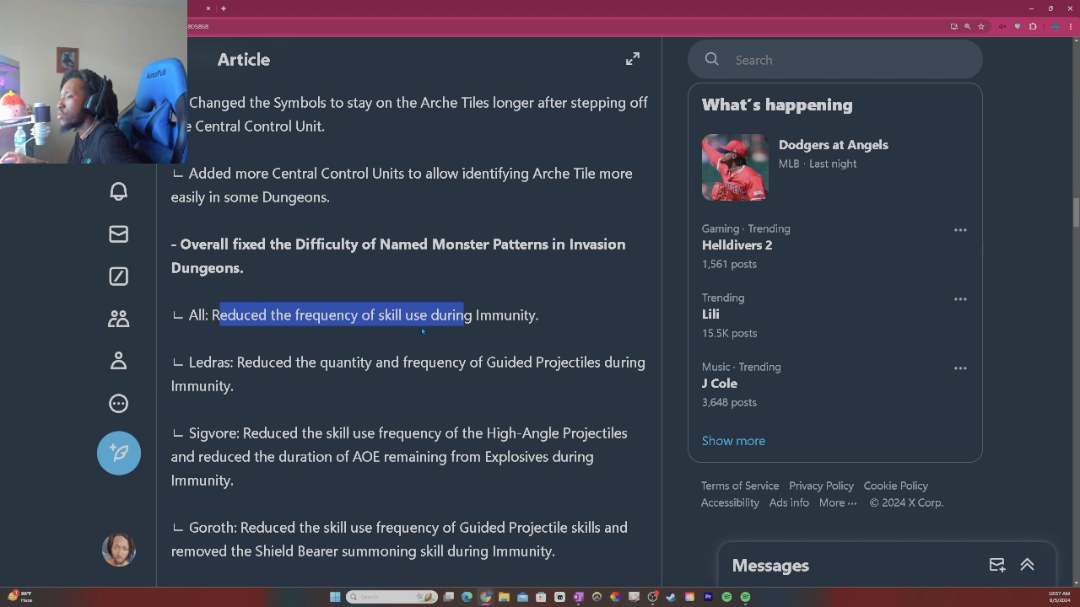
click(425, 332)
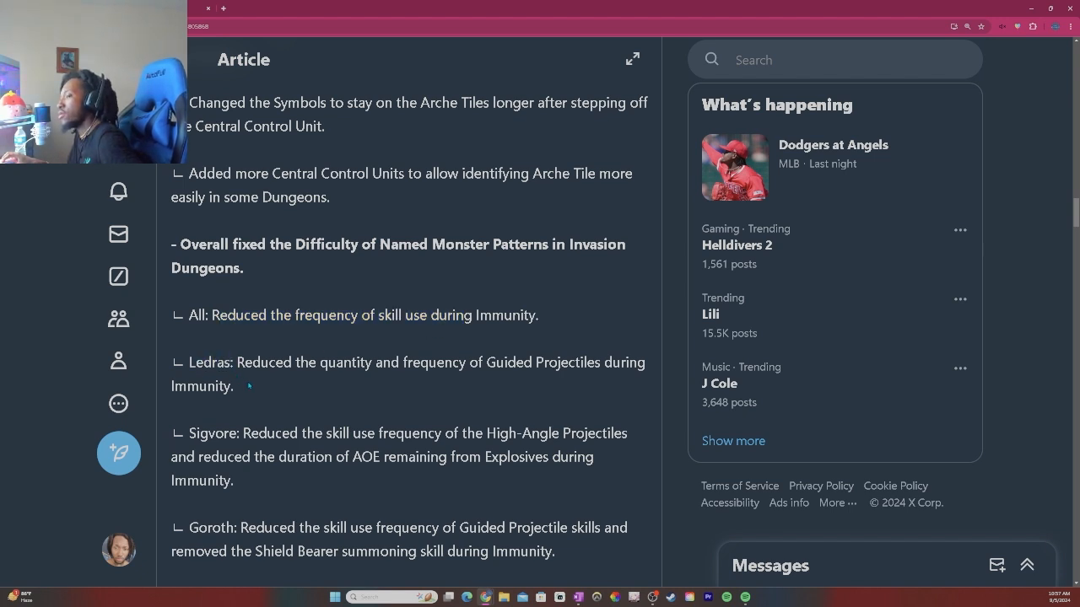
drag(238, 363, 452, 363)
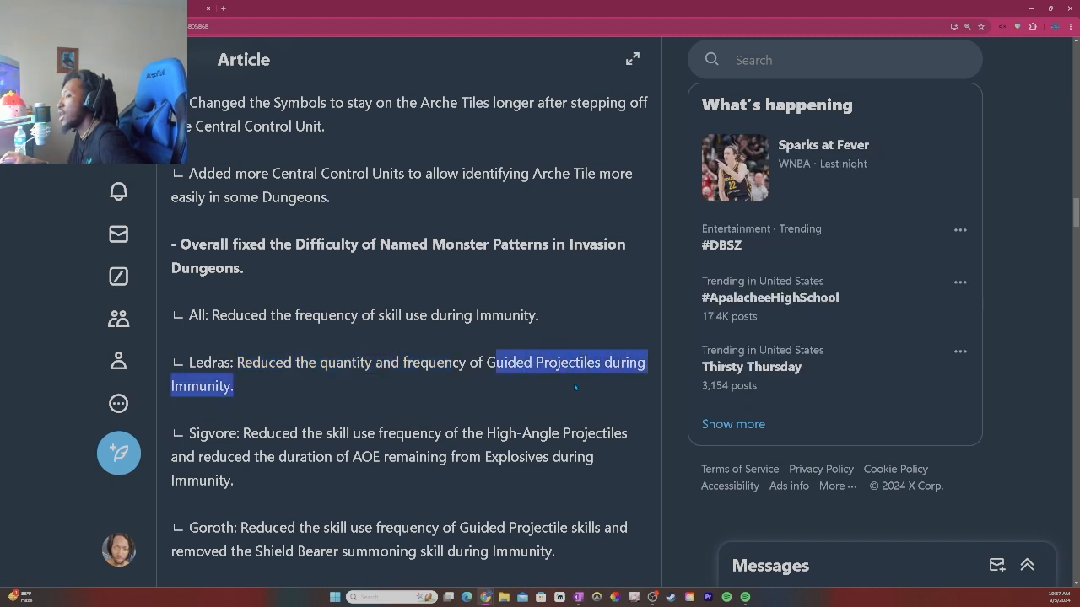
scroll(down, 3)
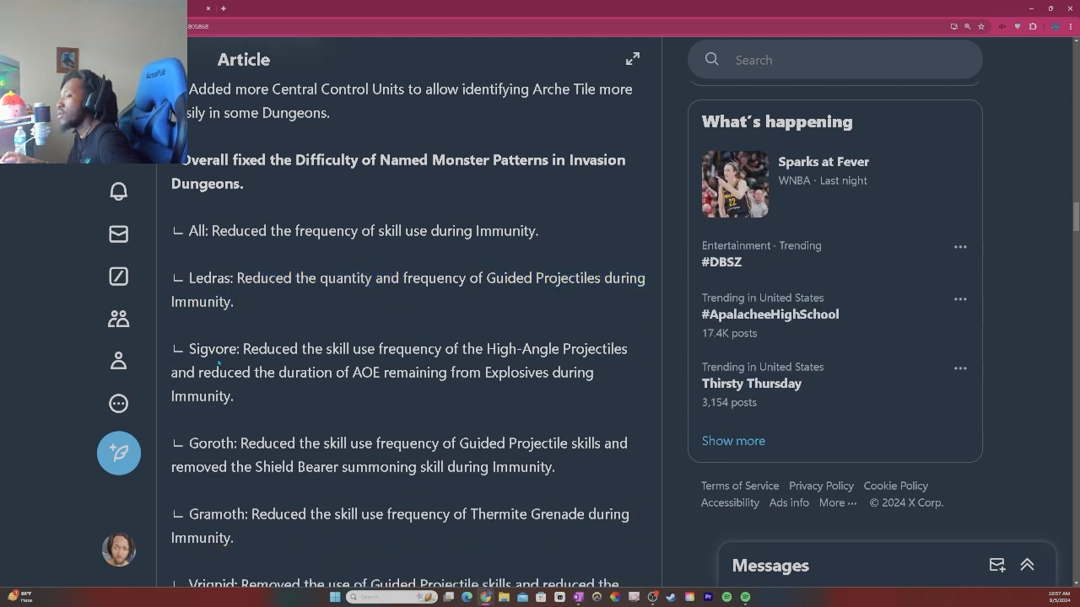
drag(245, 347, 452, 373)
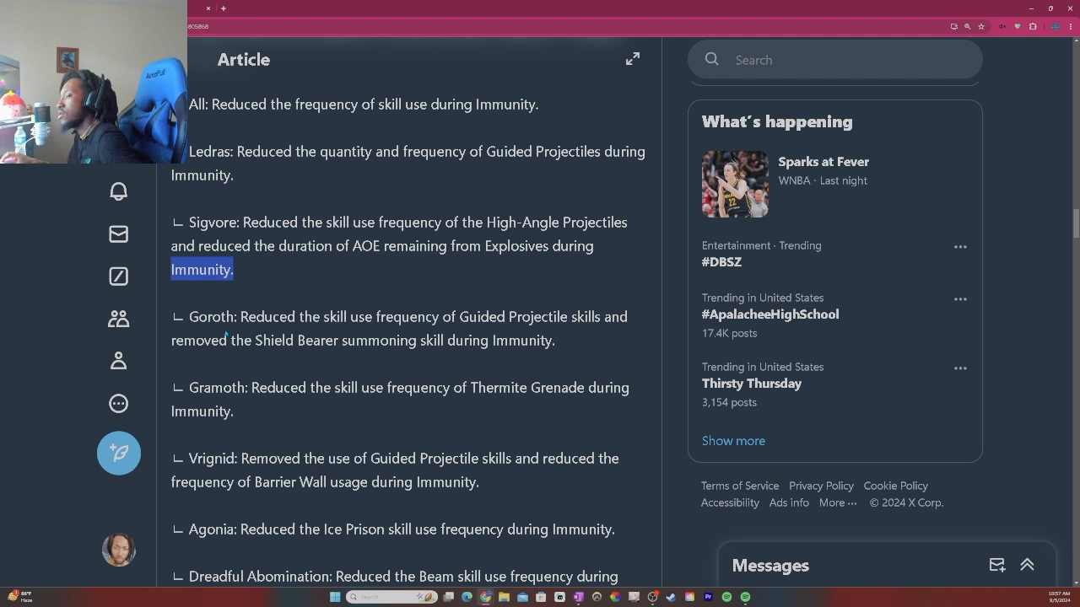
Step: Read the Goroth bug fix and the Agonia Ice Prison change, highlighting each entry
drag(251, 317, 557, 341)
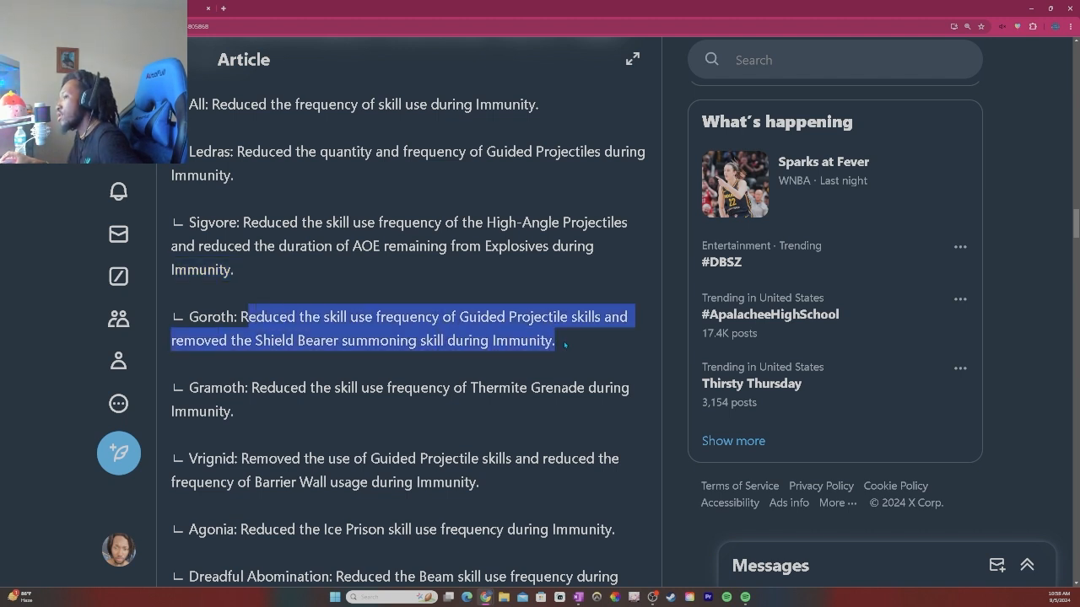
click(370, 361)
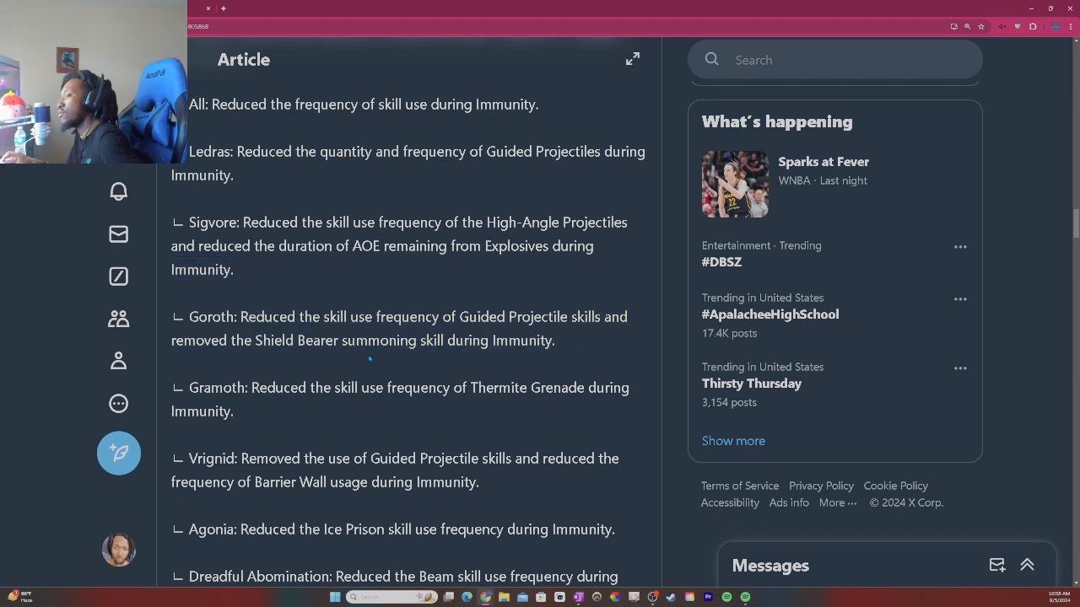
mouse_move(420, 356)
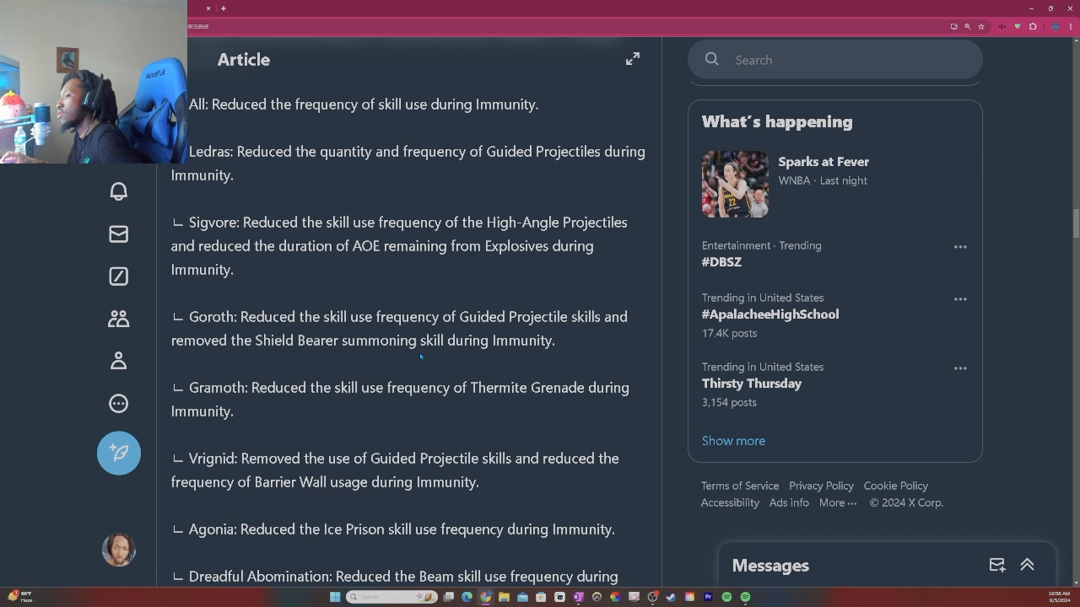
scroll(down, 3)
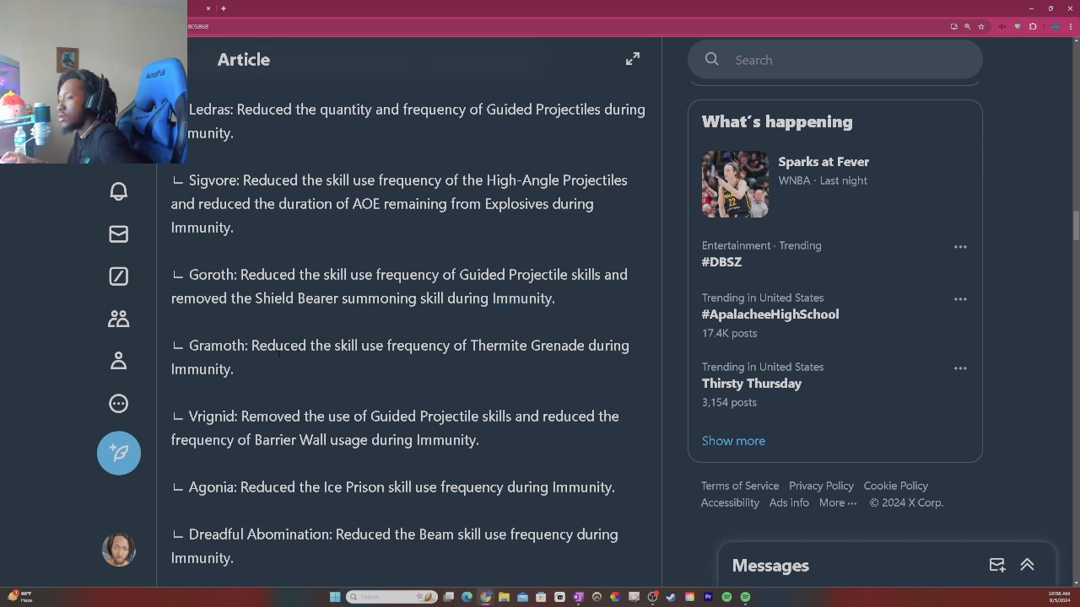
drag(391, 346, 631, 345)
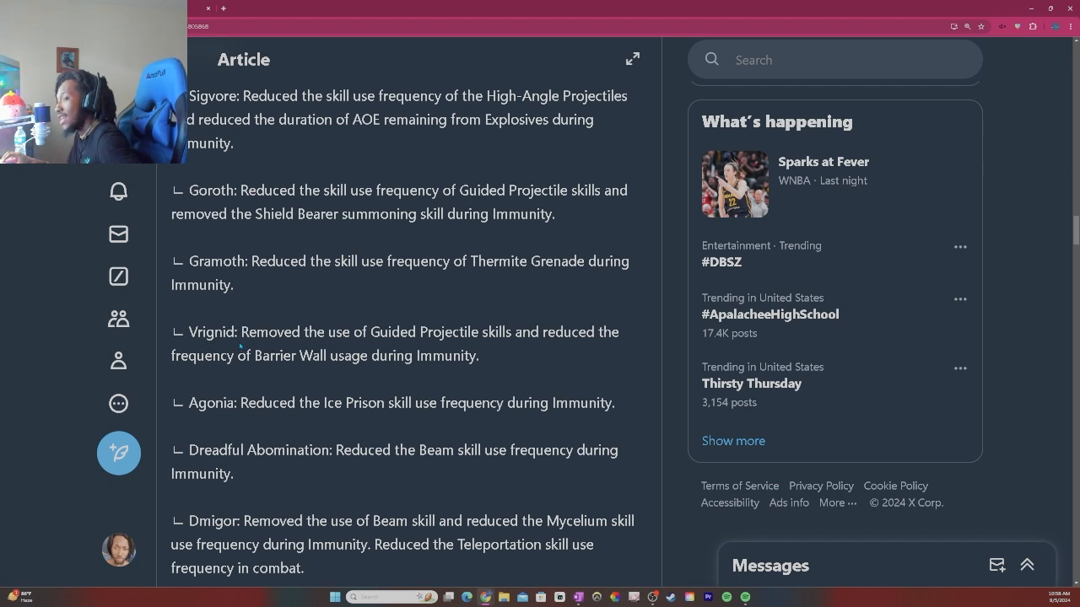
drag(243, 331, 452, 354)
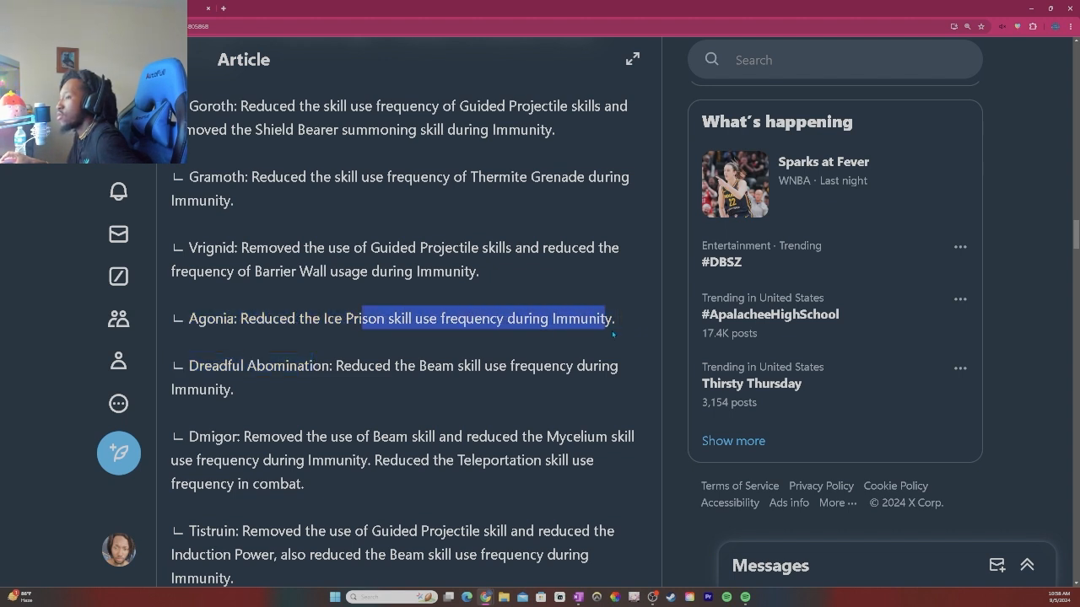
Step: Read the Dmigor Teleportation skill change and the Tistruin bug fix, highlighting each
scroll(down, 3)
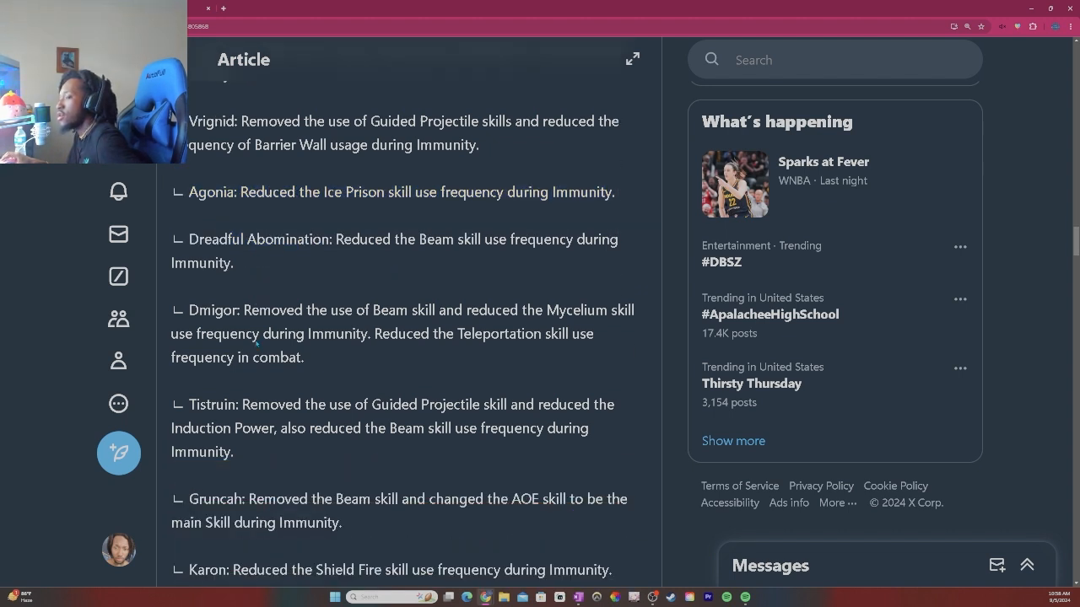
scroll(down, 3)
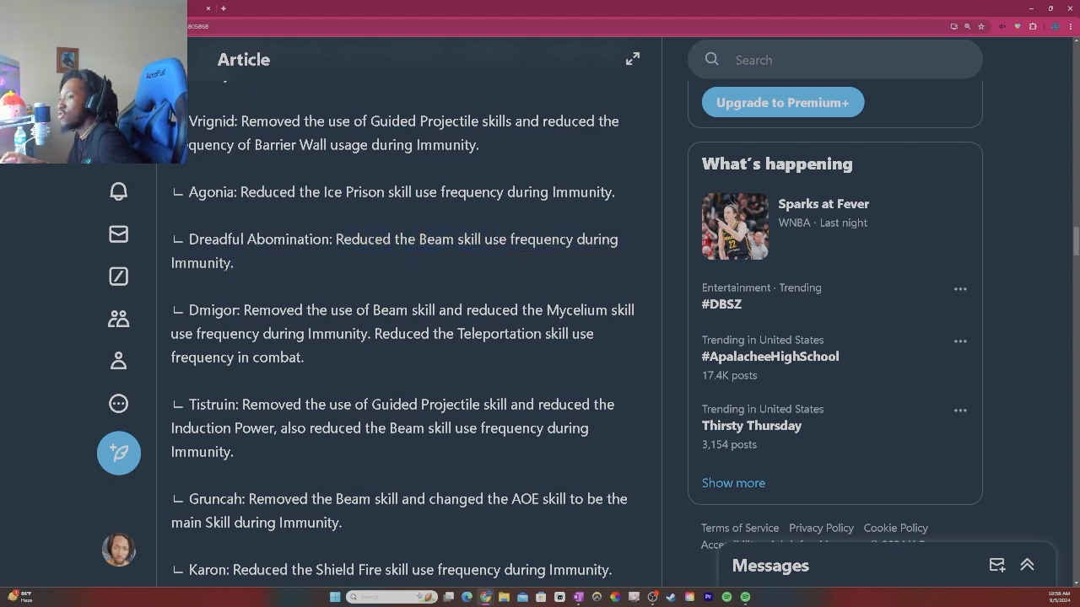
scroll(down, 3)
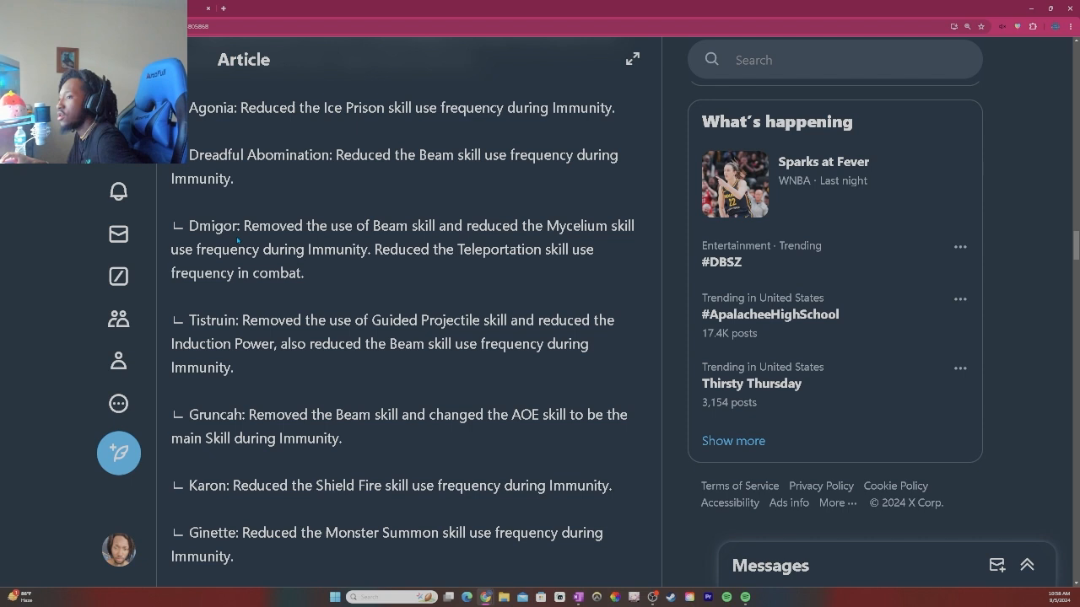
drag(246, 226, 402, 250)
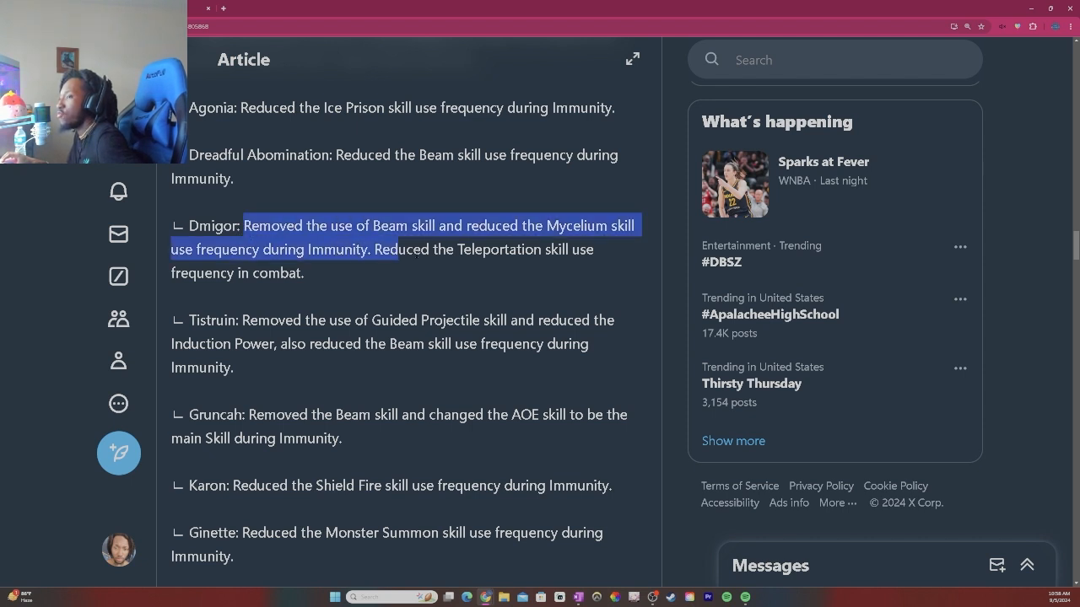
click(539, 229)
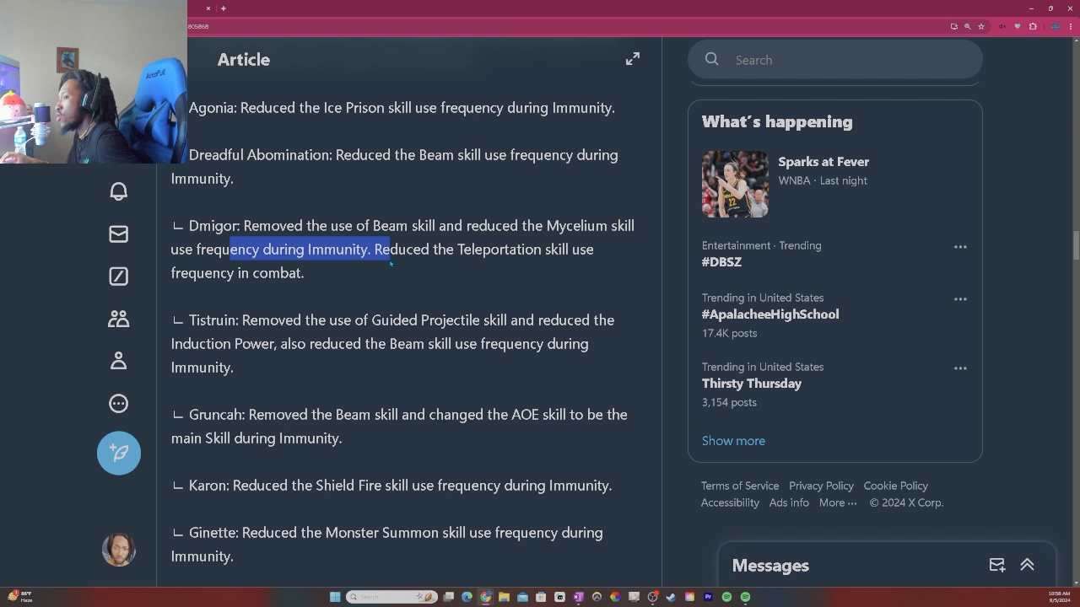
drag(379, 250, 304, 273)
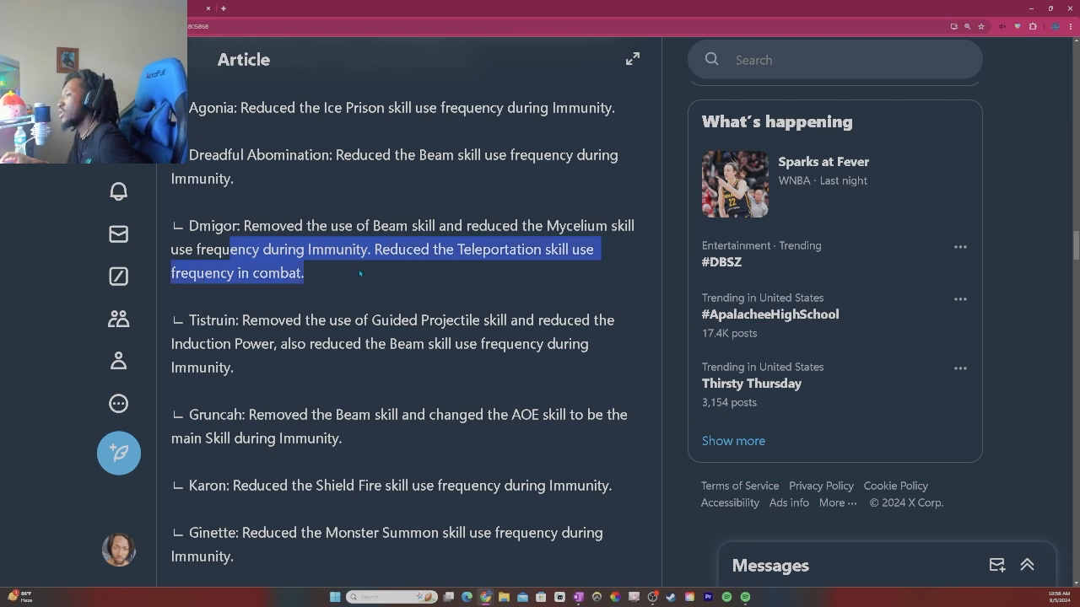
scroll(down, 3)
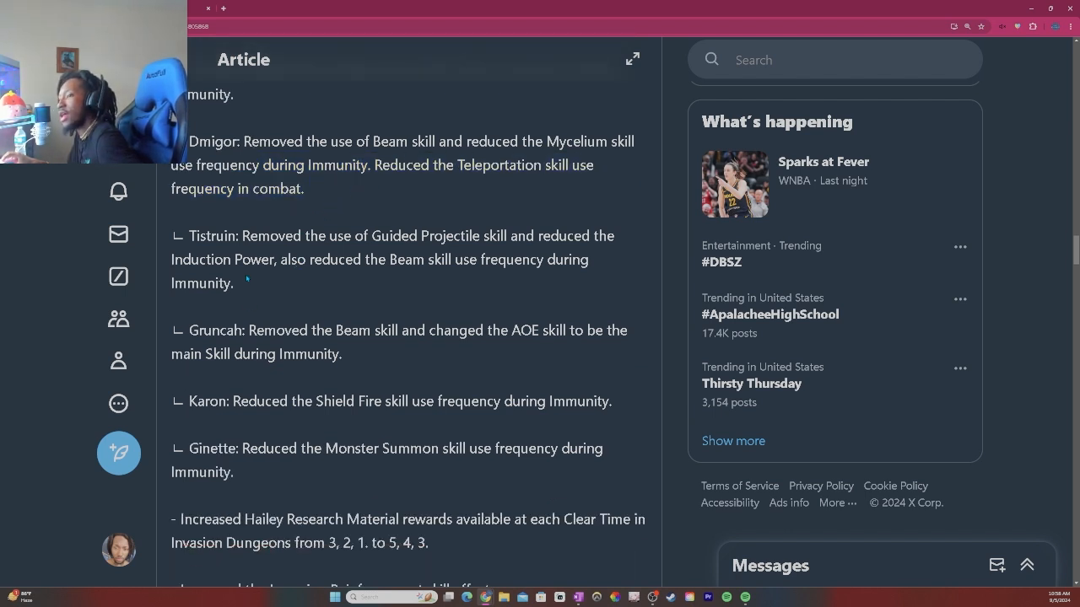
drag(241, 236, 233, 283)
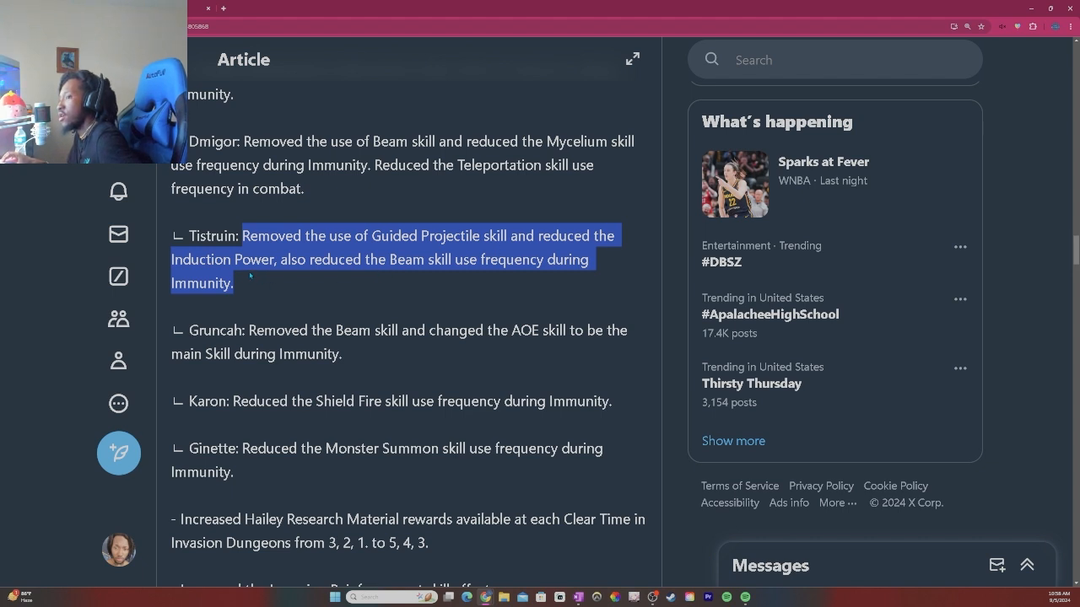
click(282, 260)
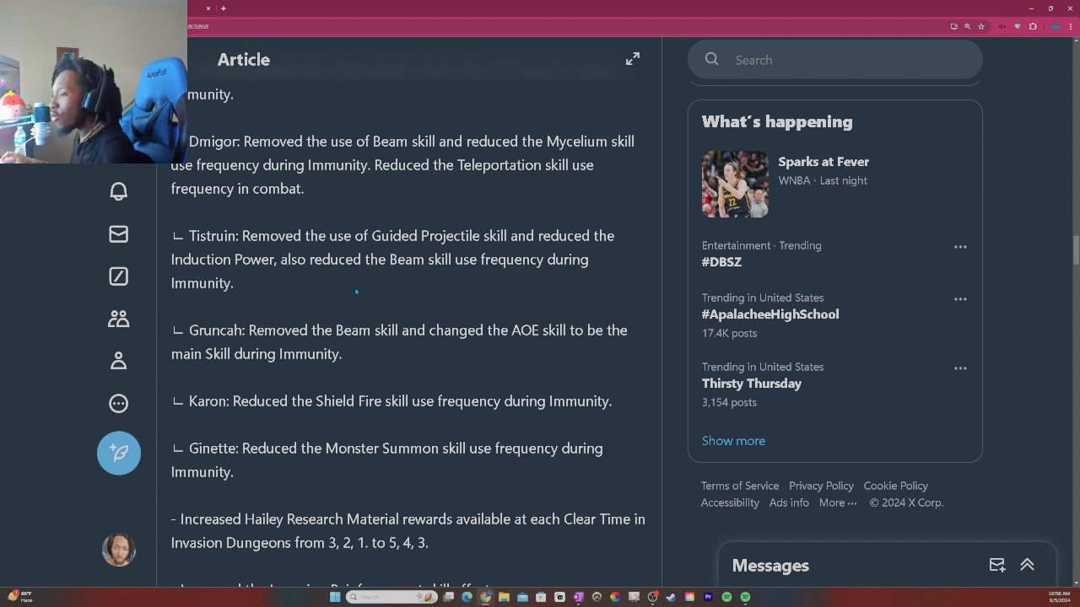
Step: Read the Ginette Monster Summon change down to the Hailey reward and comparison tables
scroll(down, 3)
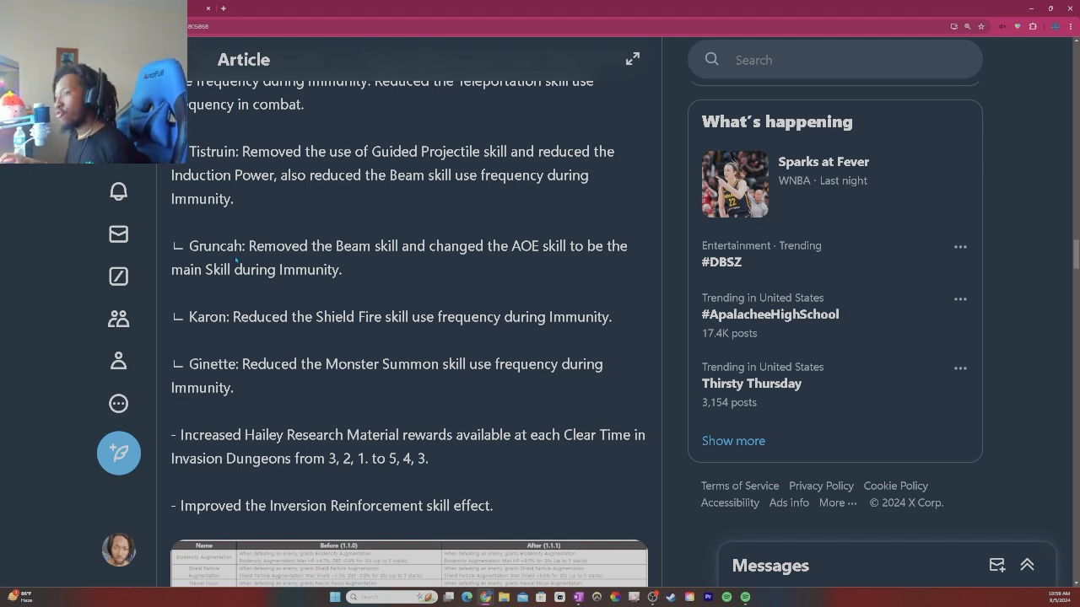
drag(252, 247, 343, 270)
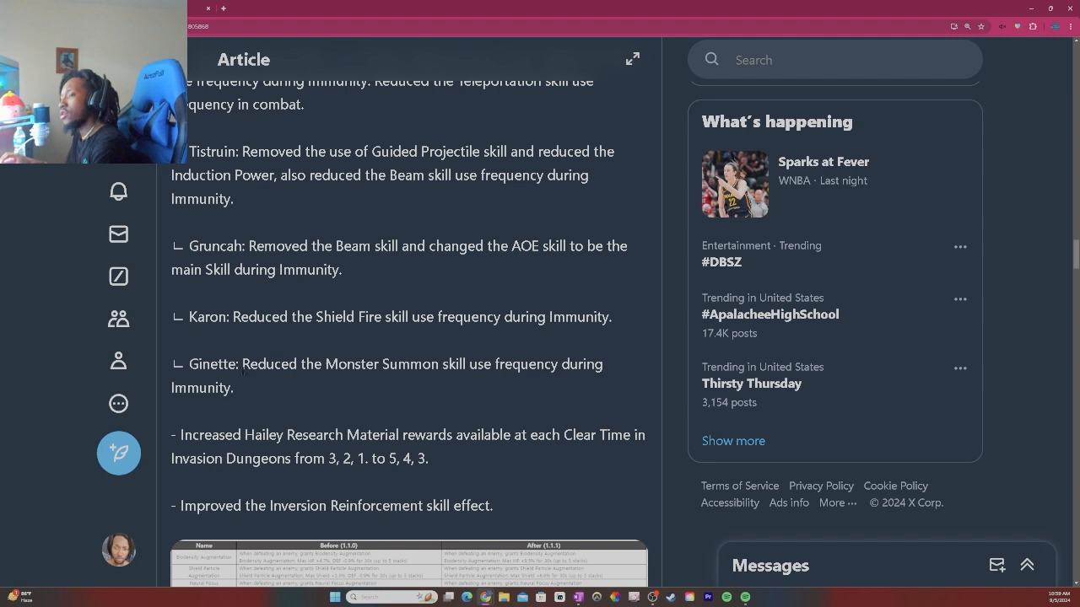
drag(246, 365, 233, 386)
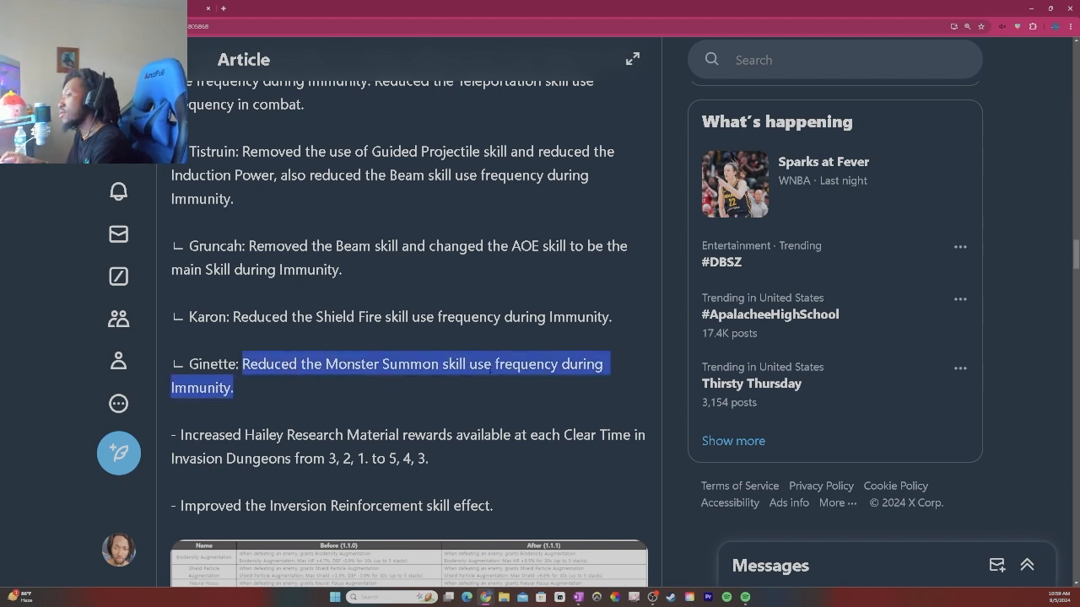
scroll(down, 3)
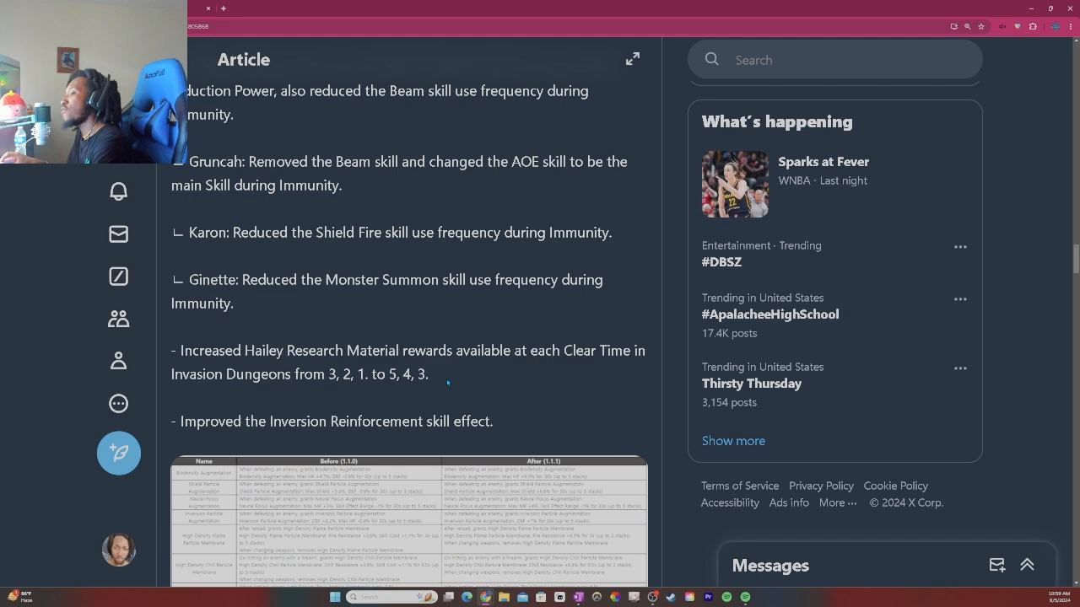
scroll(down, 3)
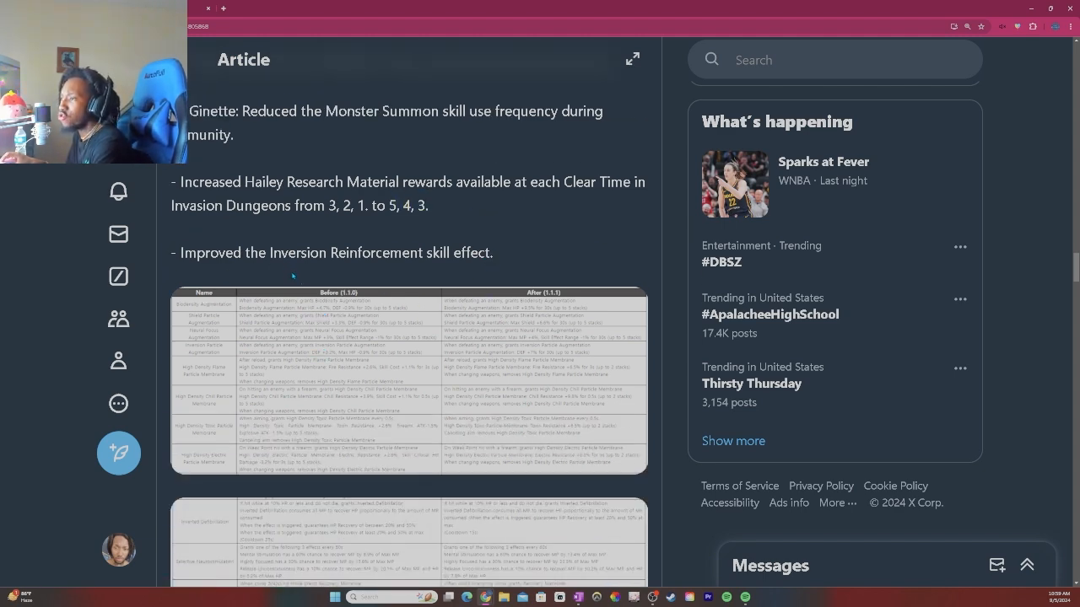
Step: Open the Before 1.1.0 / After 1.1.1 augmentation table image full-size in the media viewer
click(409, 378)
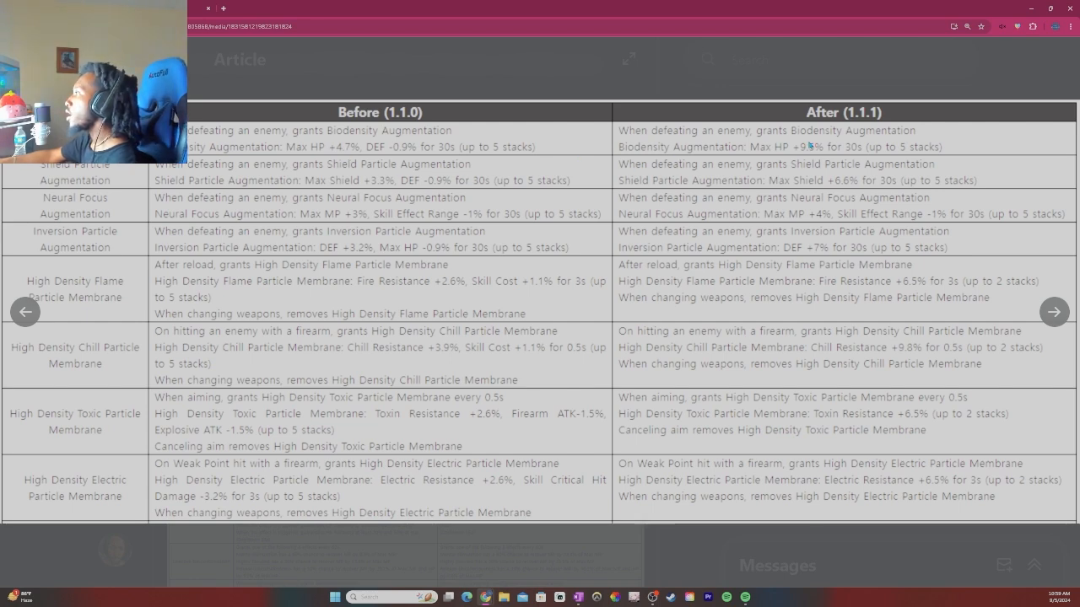
mouse_move(547, 165)
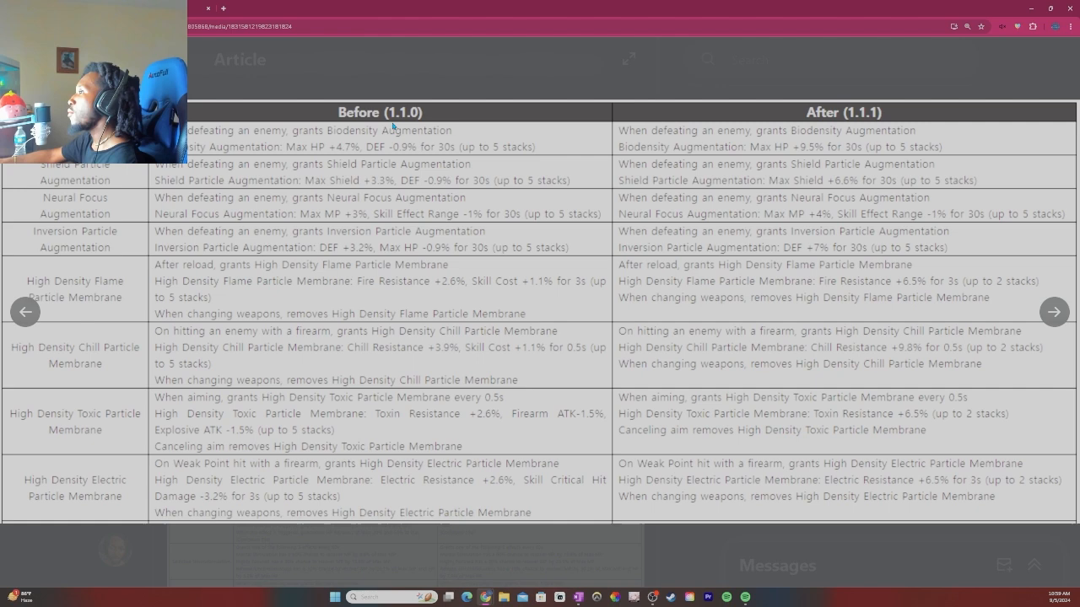
mouse_move(267, 158)
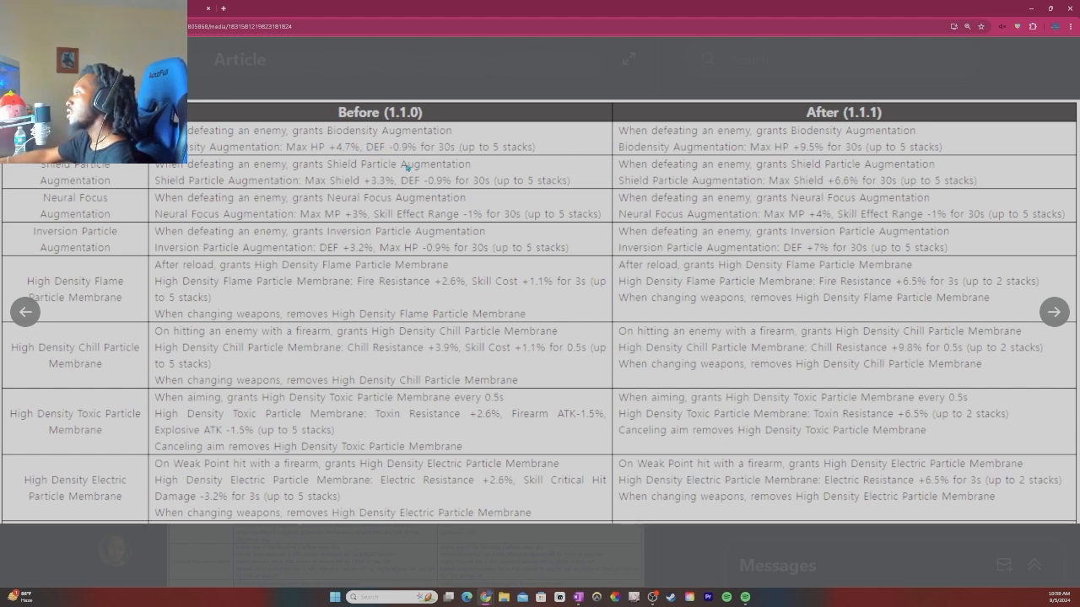
mouse_move(864, 125)
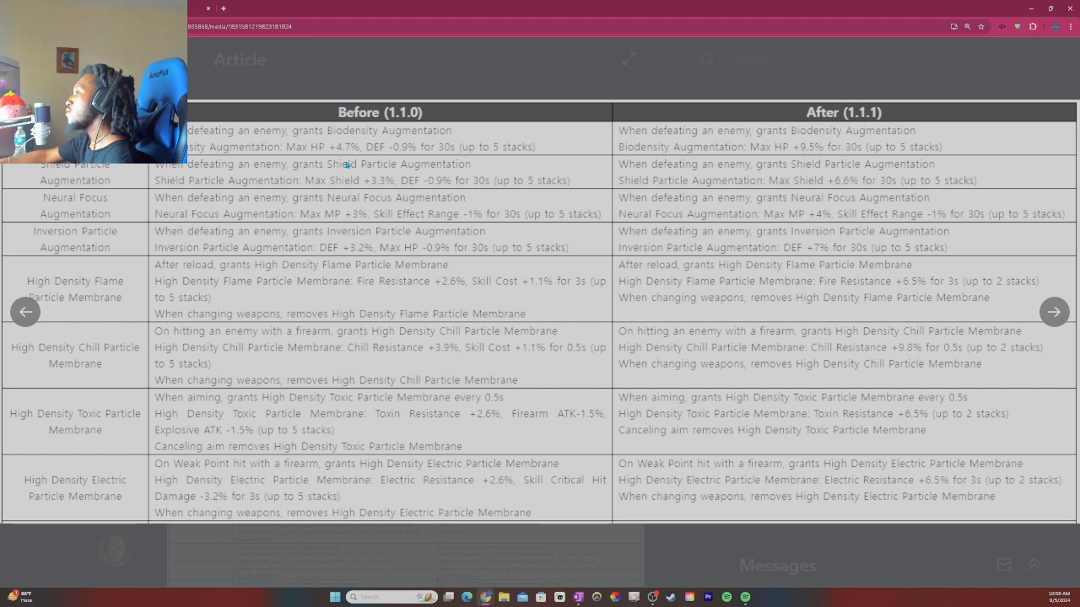
mouse_move(645, 182)
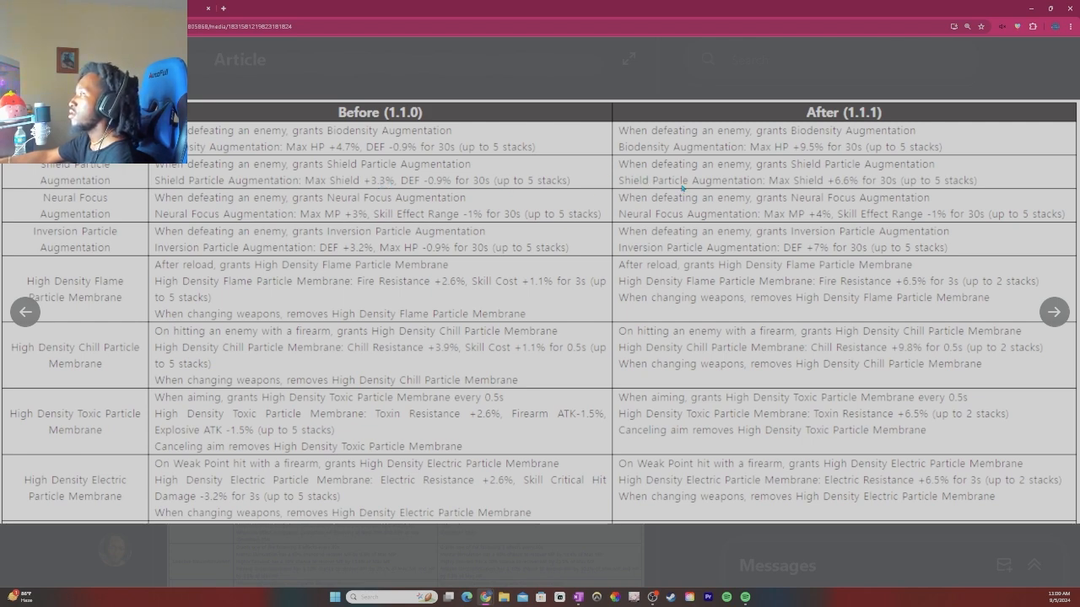
mouse_move(452, 162)
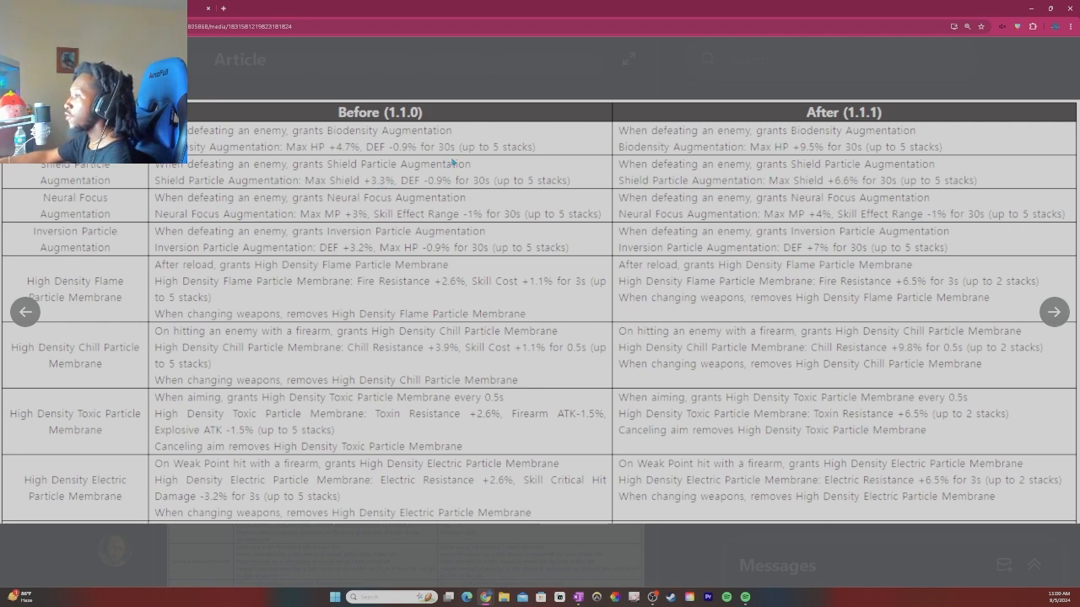
mouse_move(844, 179)
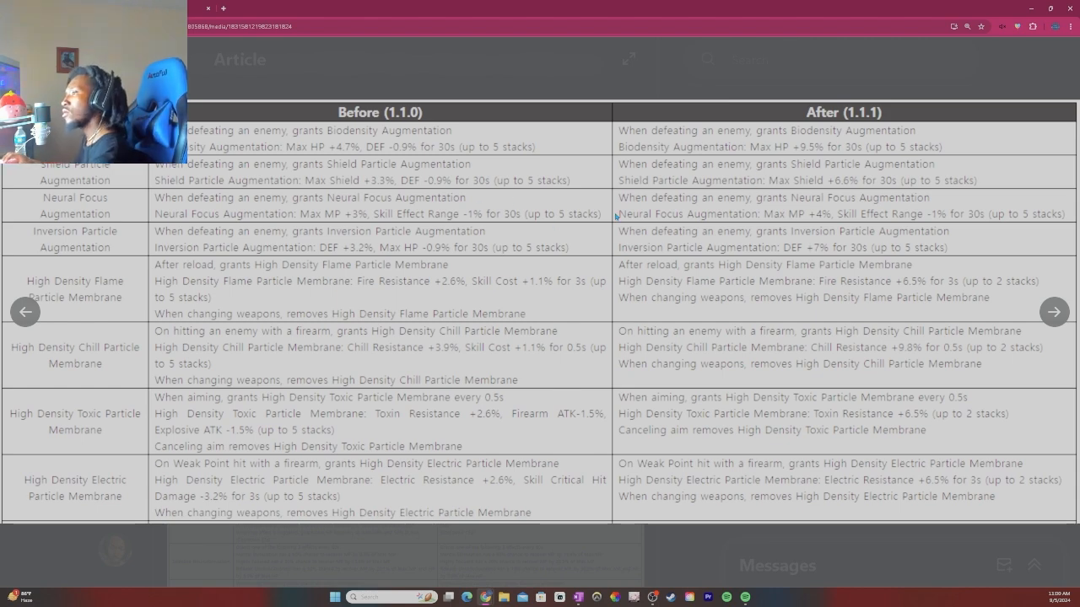
mouse_move(547, 229)
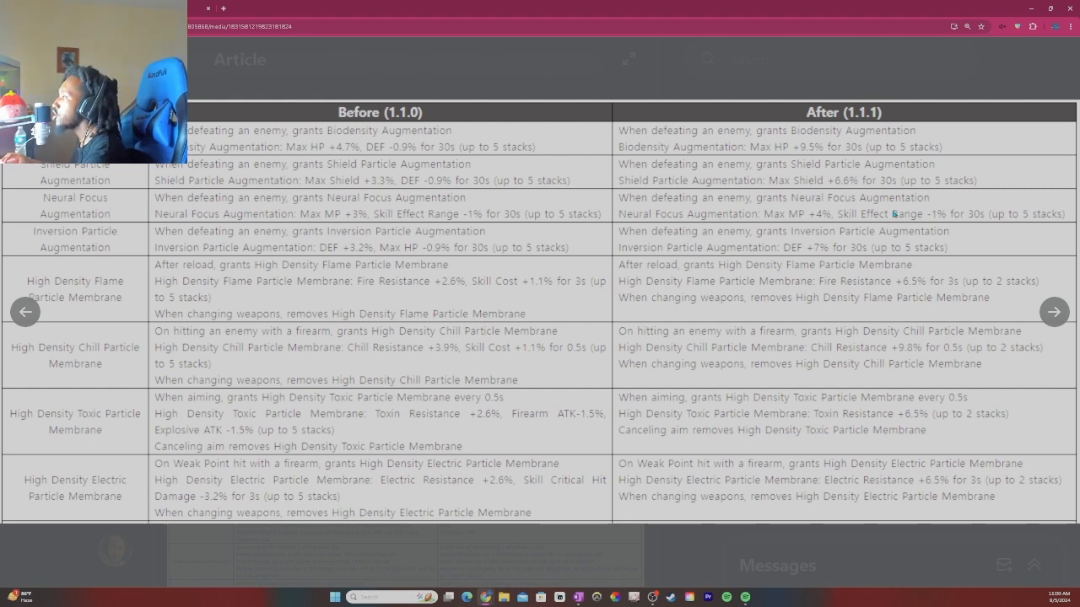
mouse_move(901, 225)
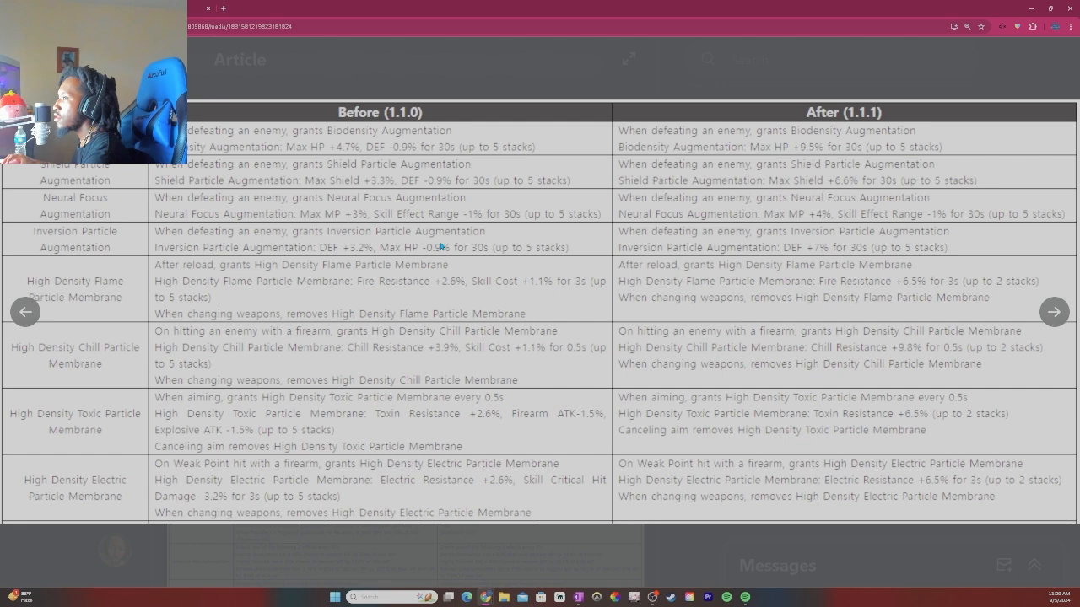
mouse_move(459, 256)
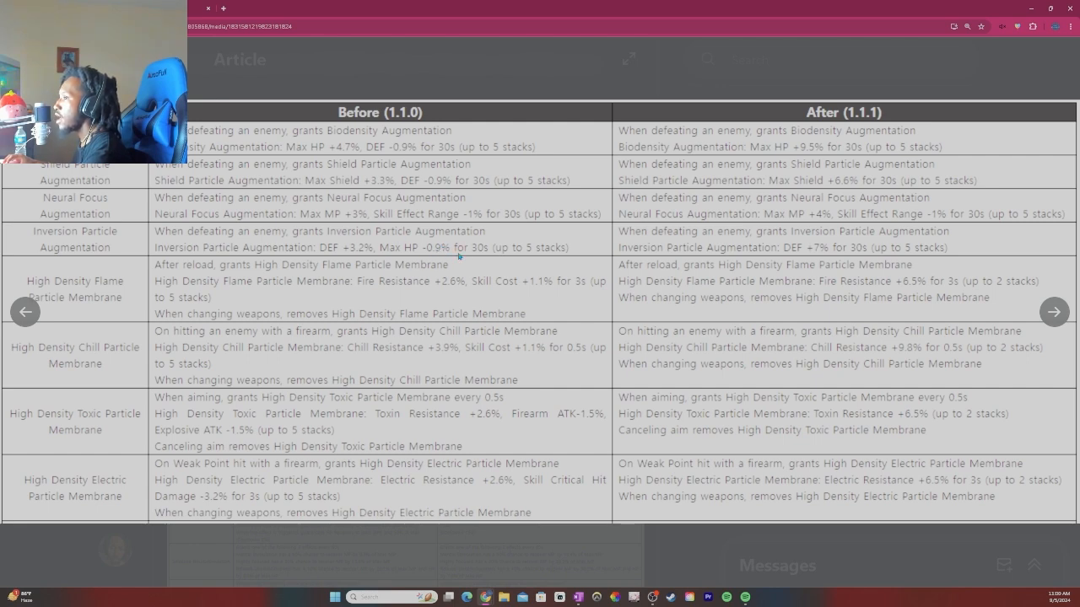
mouse_move(855, 307)
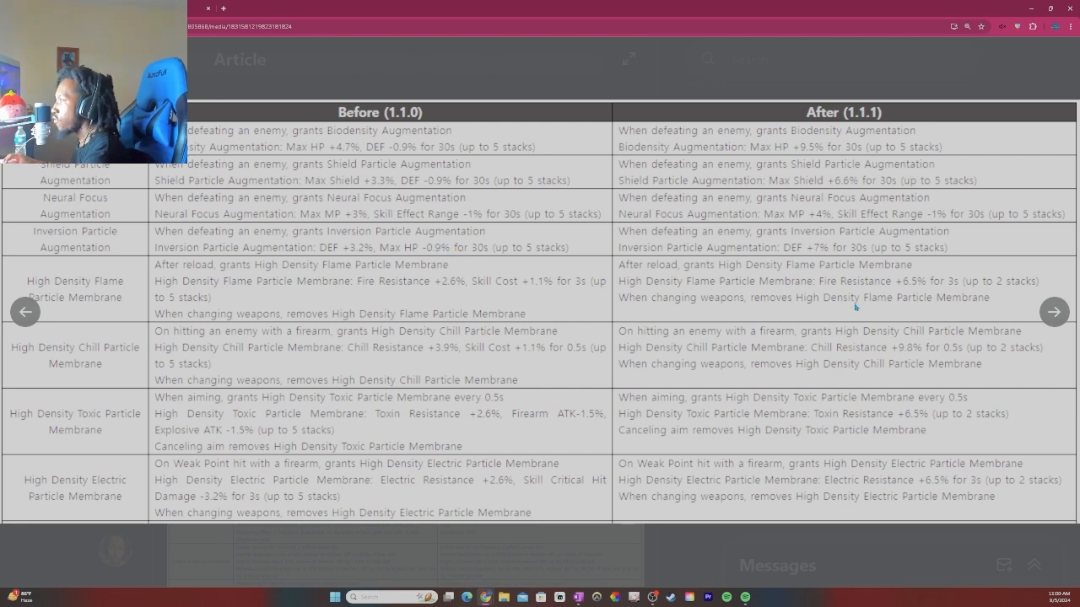
mouse_move(432, 374)
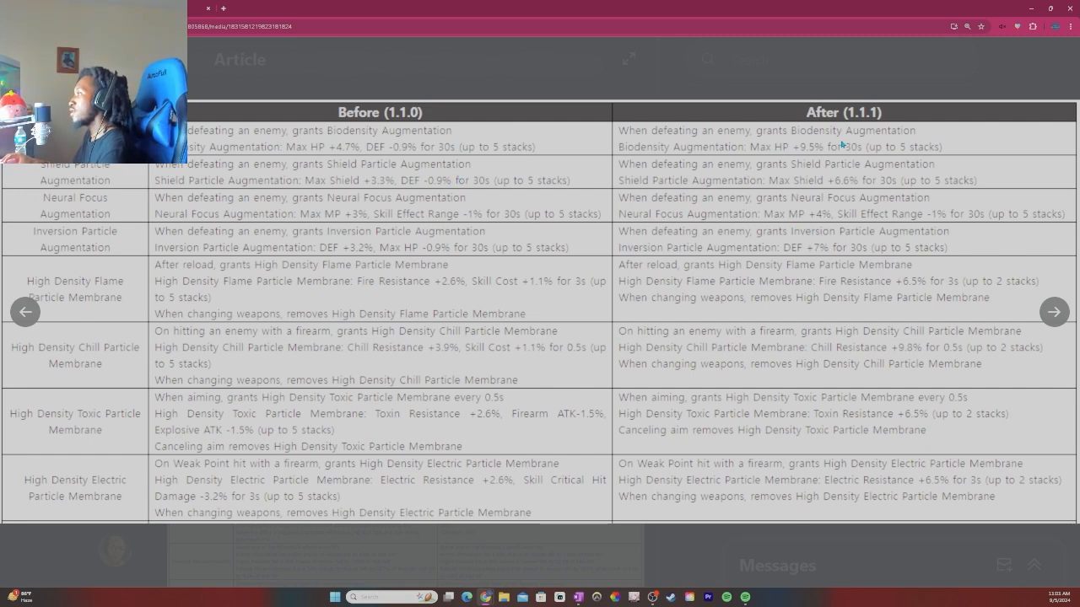
mouse_move(816, 204)
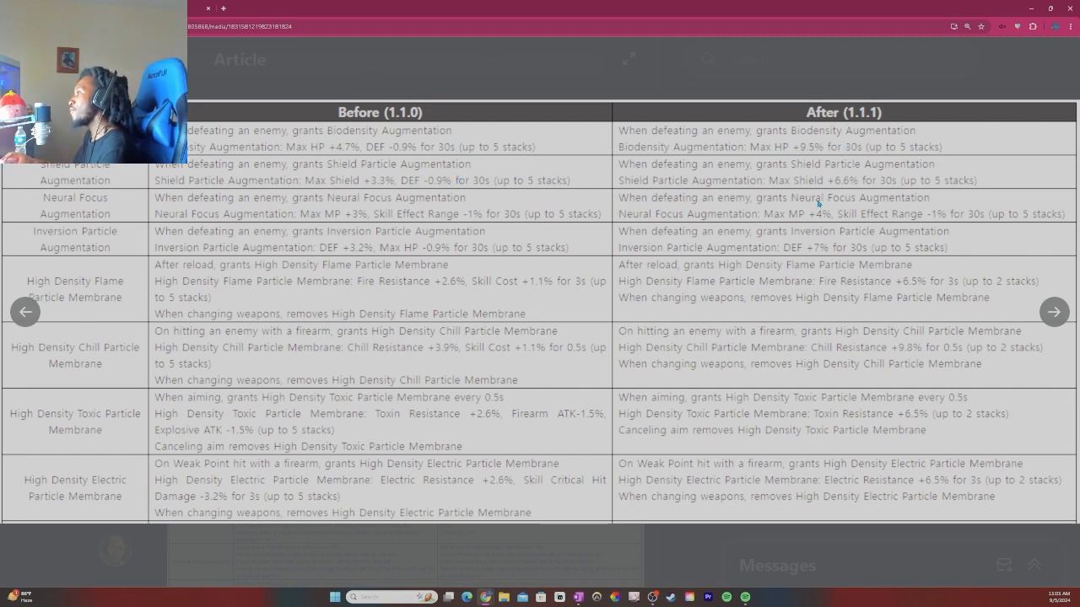
mouse_move(646, 320)
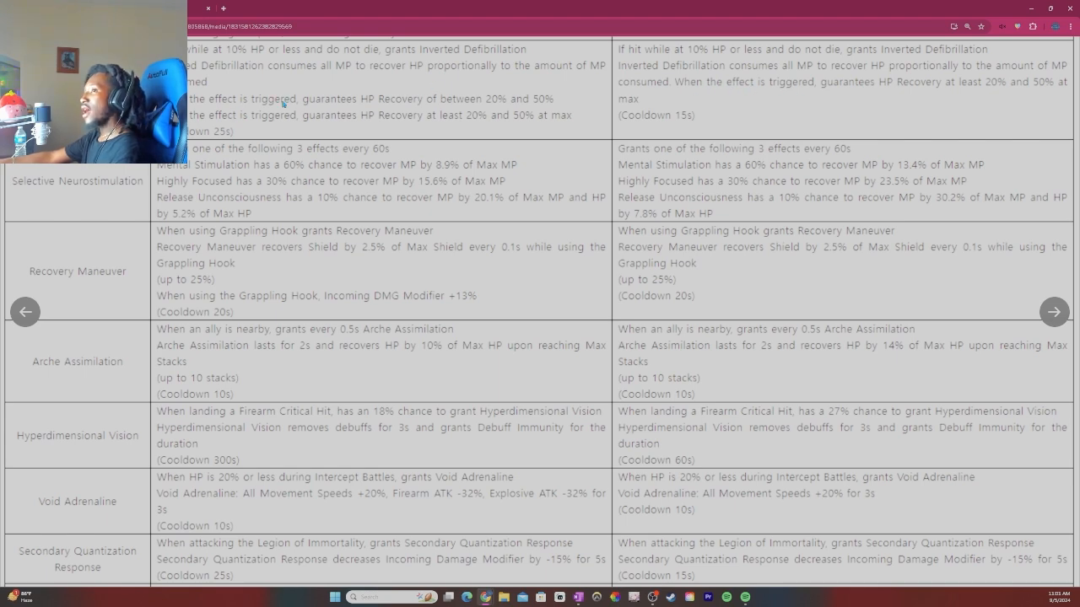
mouse_move(442, 145)
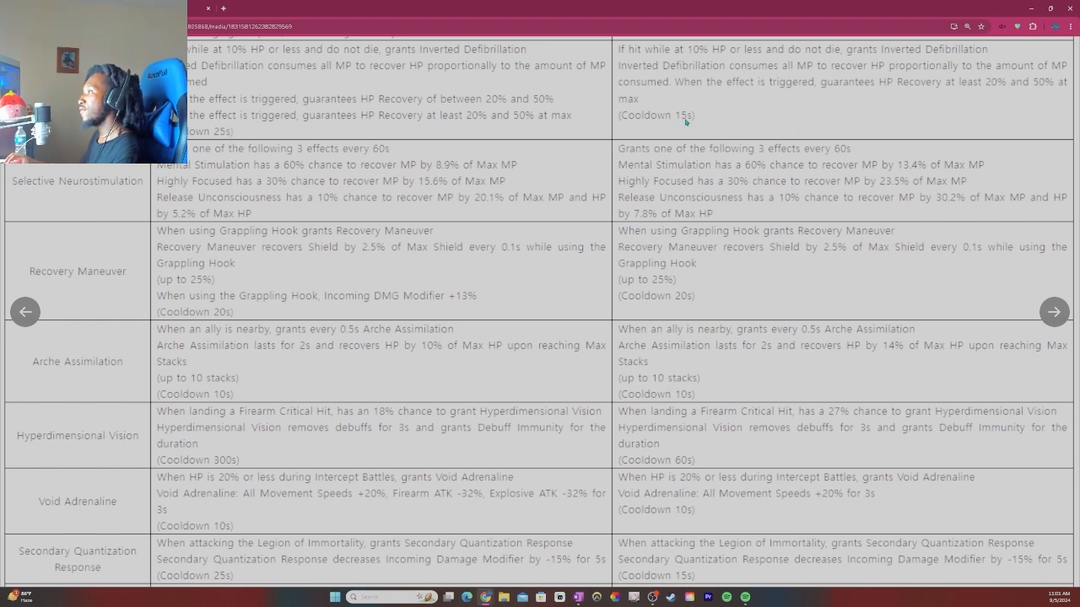
mouse_move(590, 151)
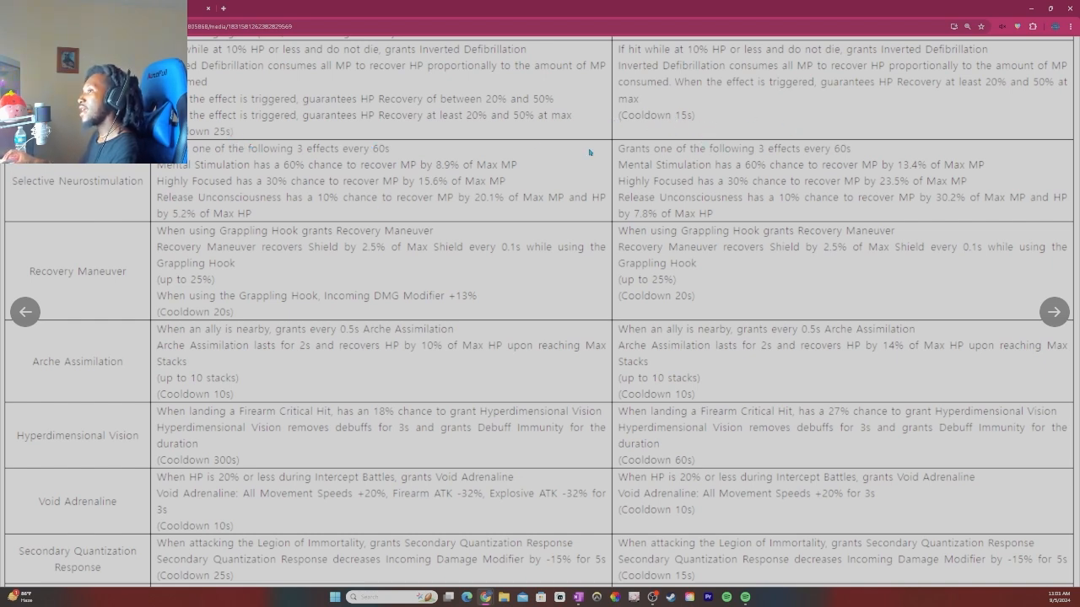
mouse_move(756, 132)
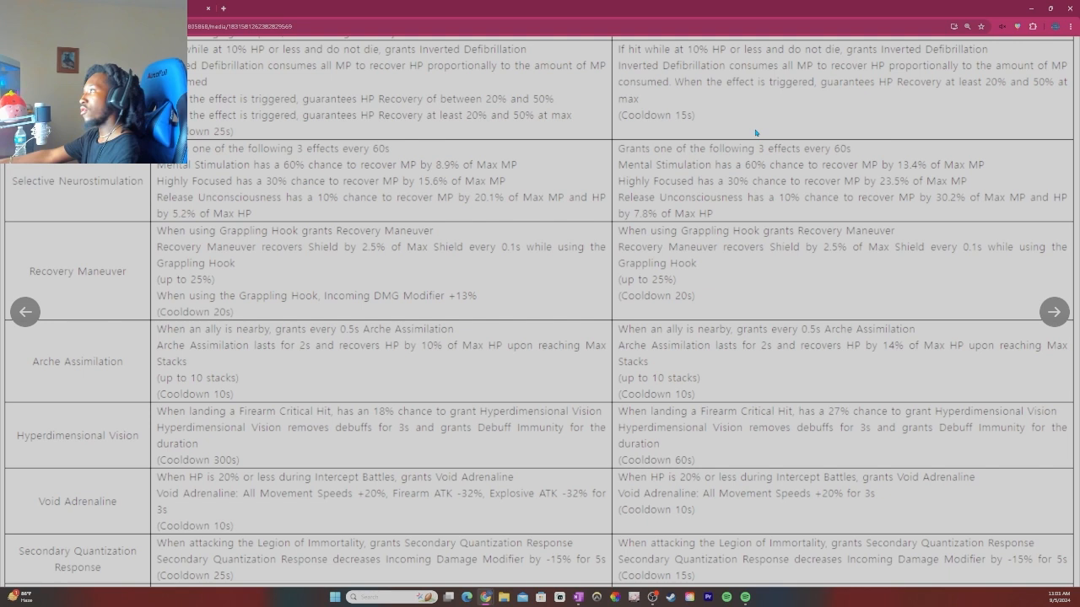
mouse_move(361, 296)
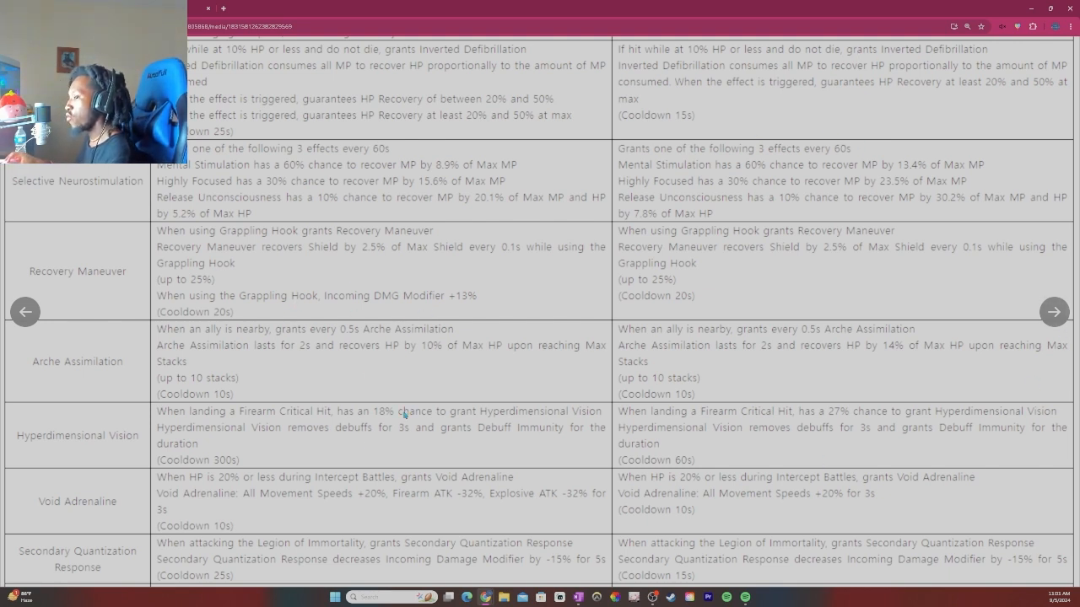
mouse_move(429, 476)
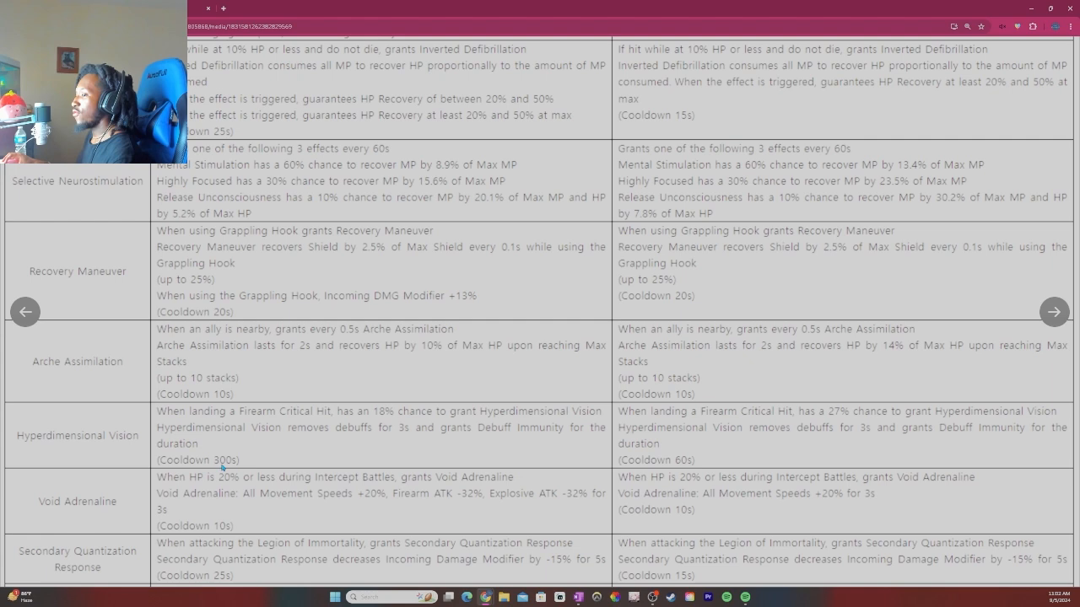
mouse_move(356, 530)
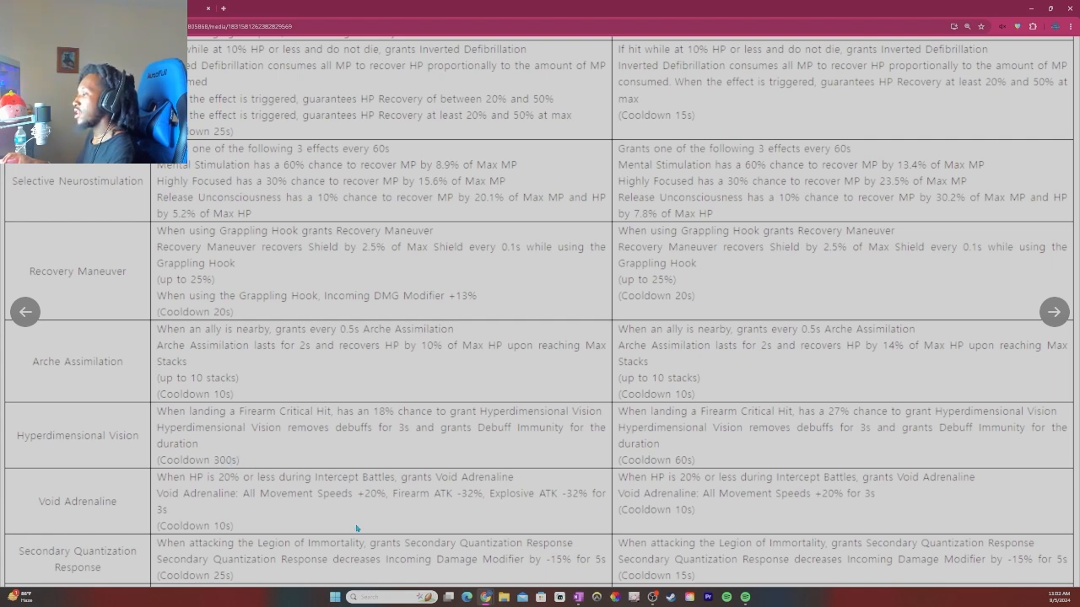
mouse_move(503, 520)
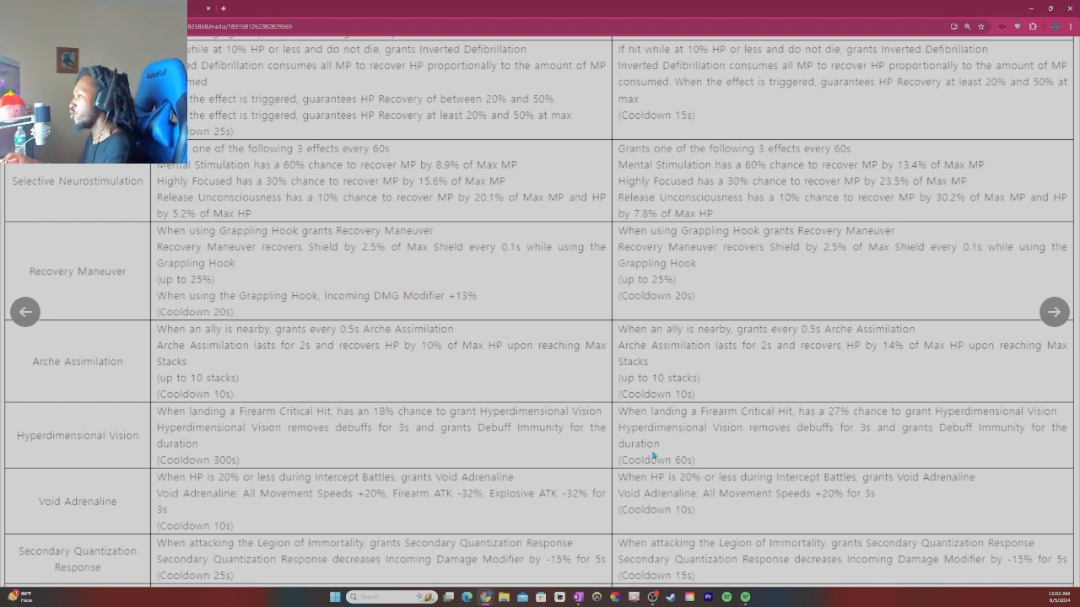
mouse_move(844, 442)
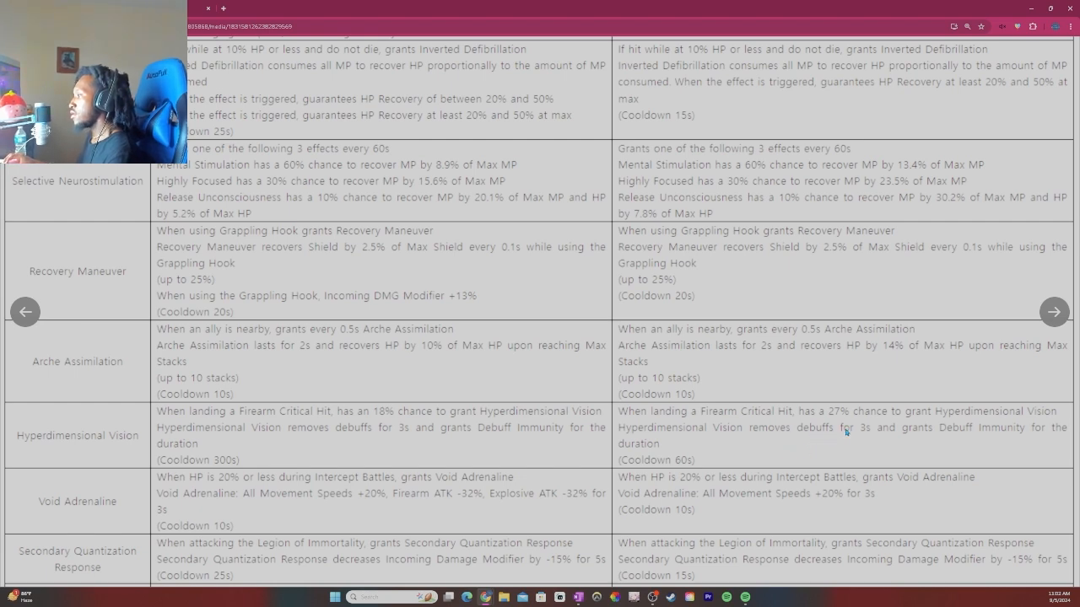
mouse_move(847, 435)
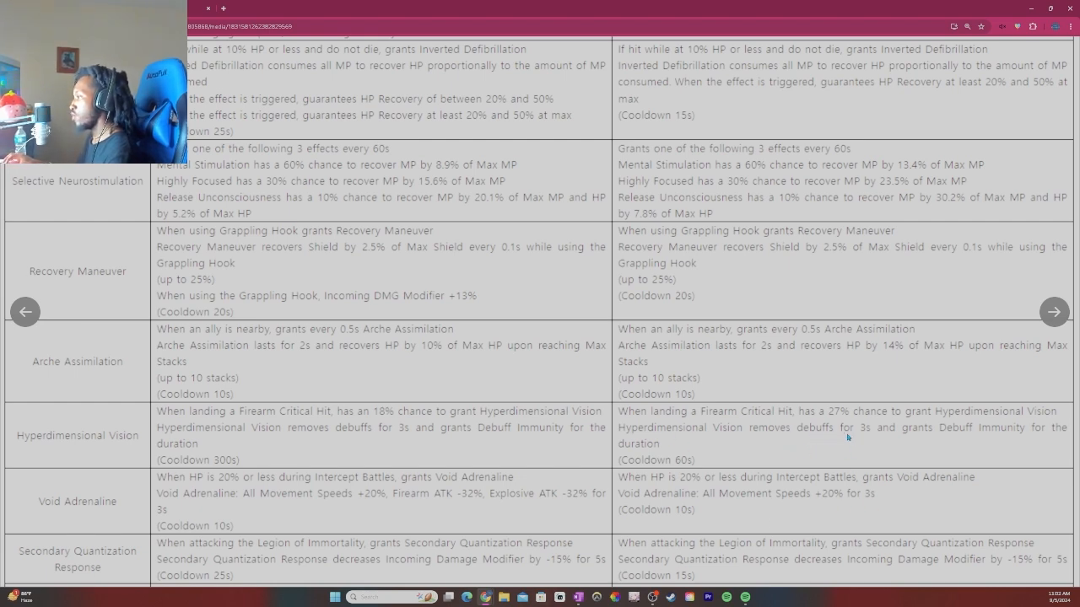
mouse_move(817, 466)
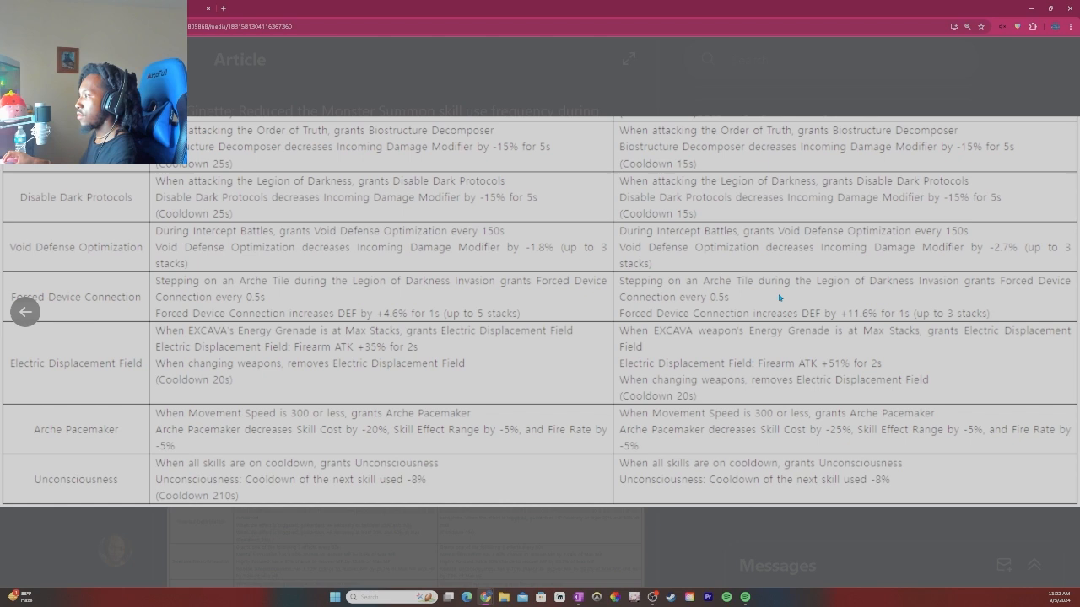
mouse_move(426, 439)
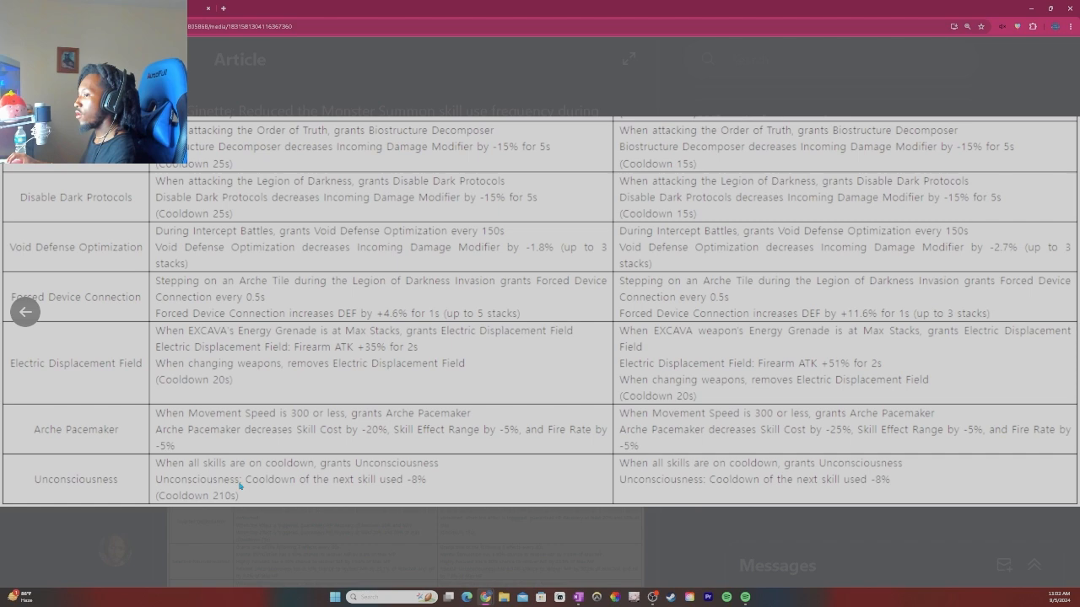
mouse_move(326, 483)
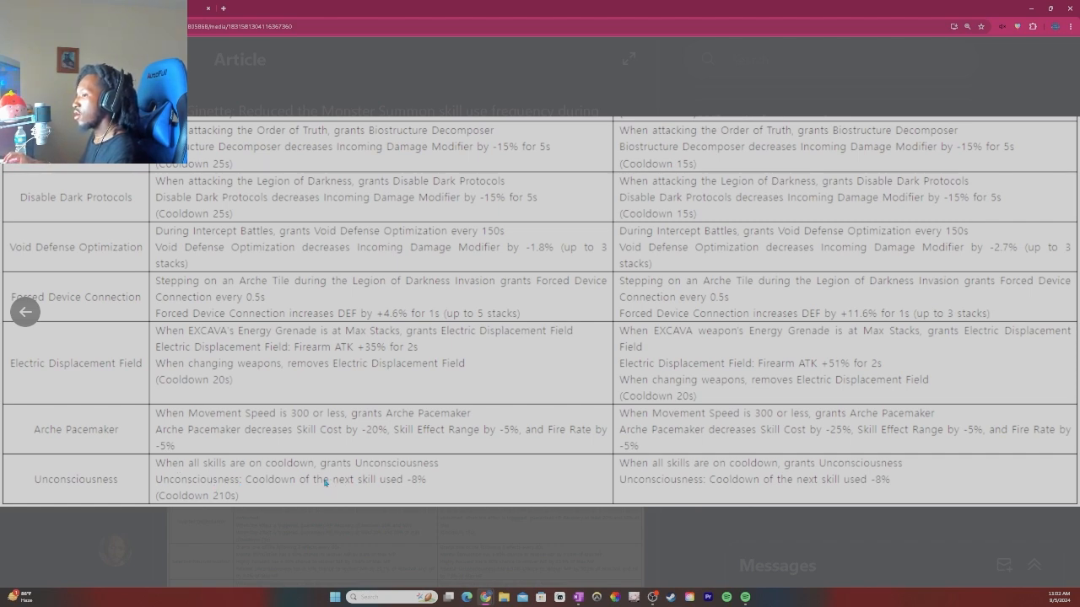
mouse_move(415, 496)
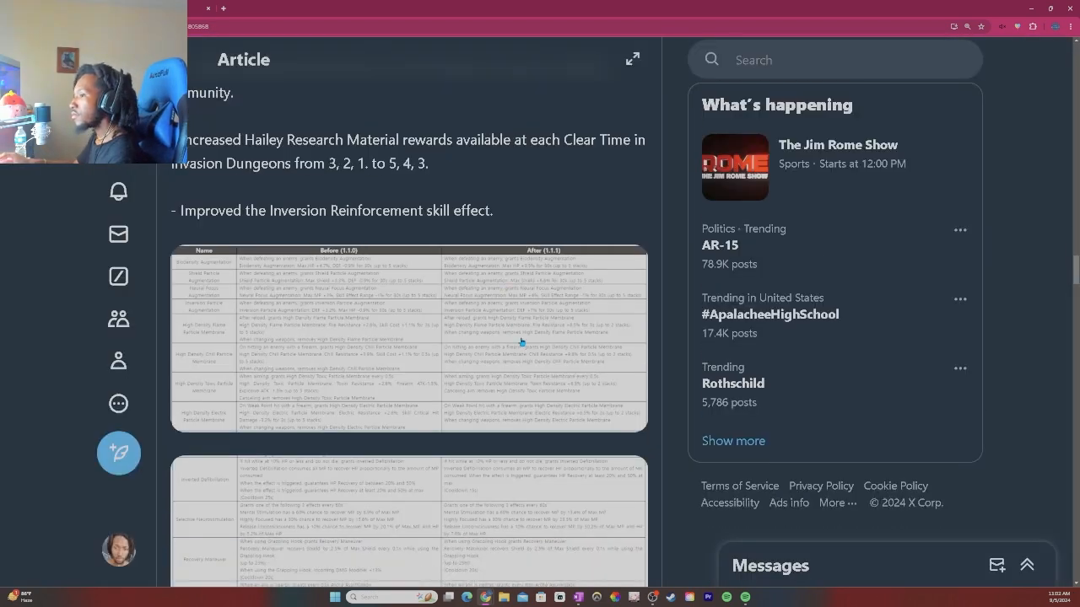
Step: Read the last content improvements, highlighting the paragraph about Pyromaniac DEF and HP
scroll(down, 3)
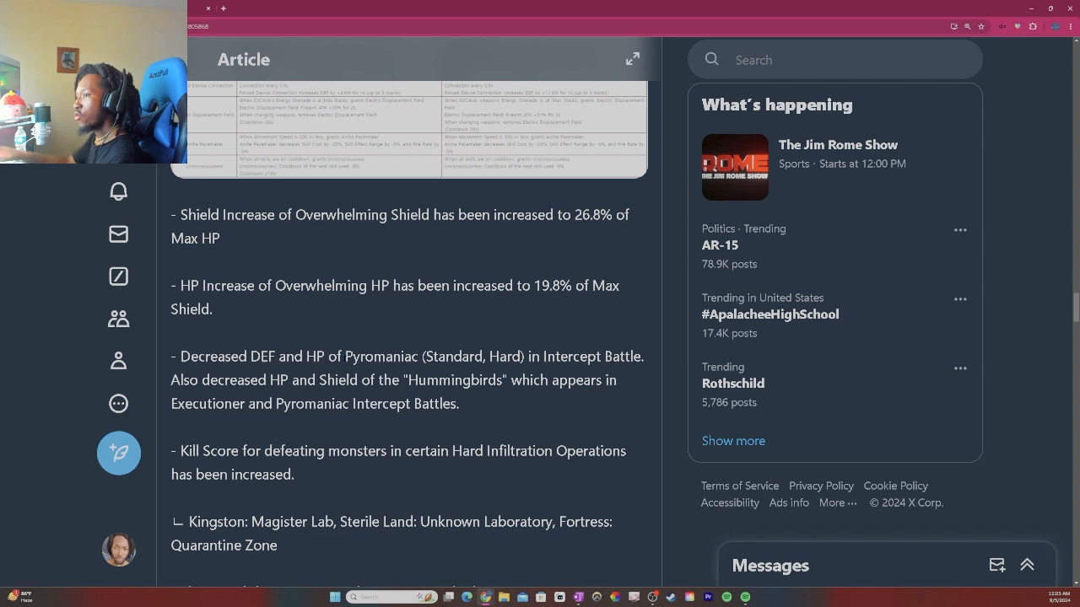
scroll(down, 3)
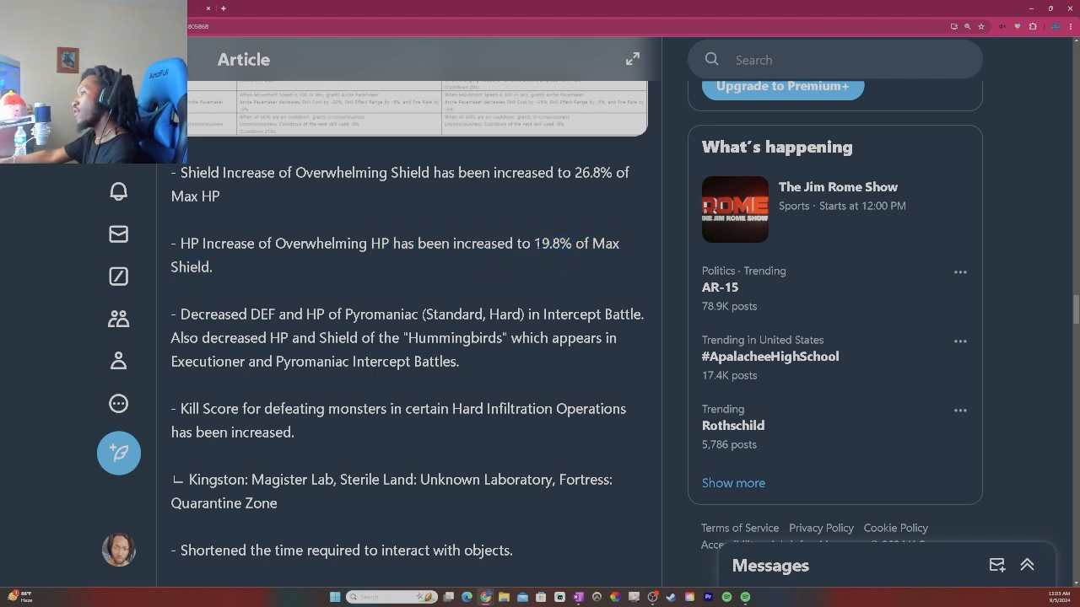
scroll(down, 3)
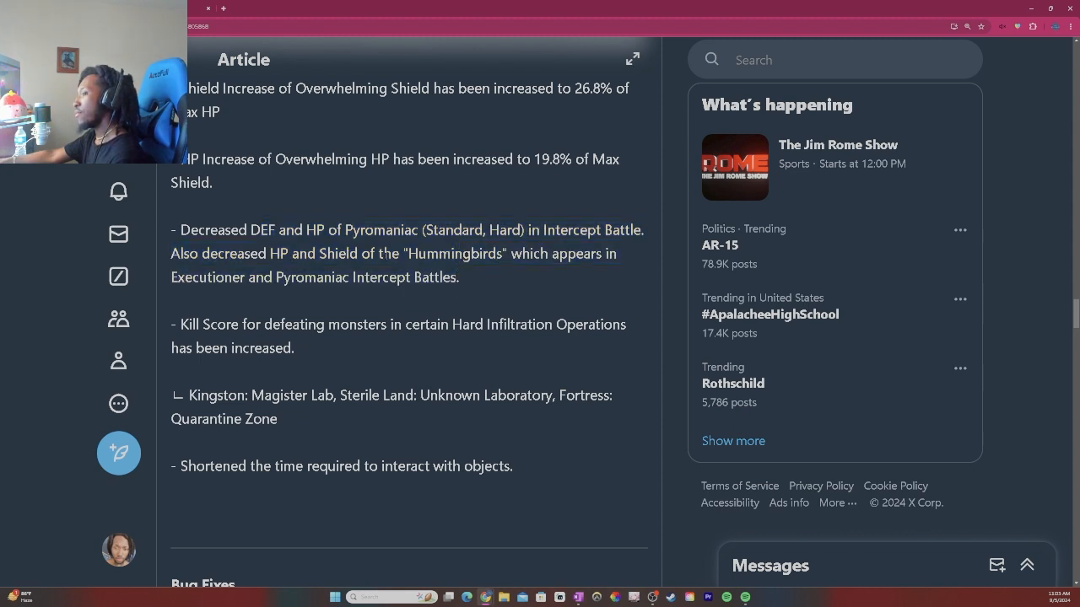
drag(203, 253, 459, 277)
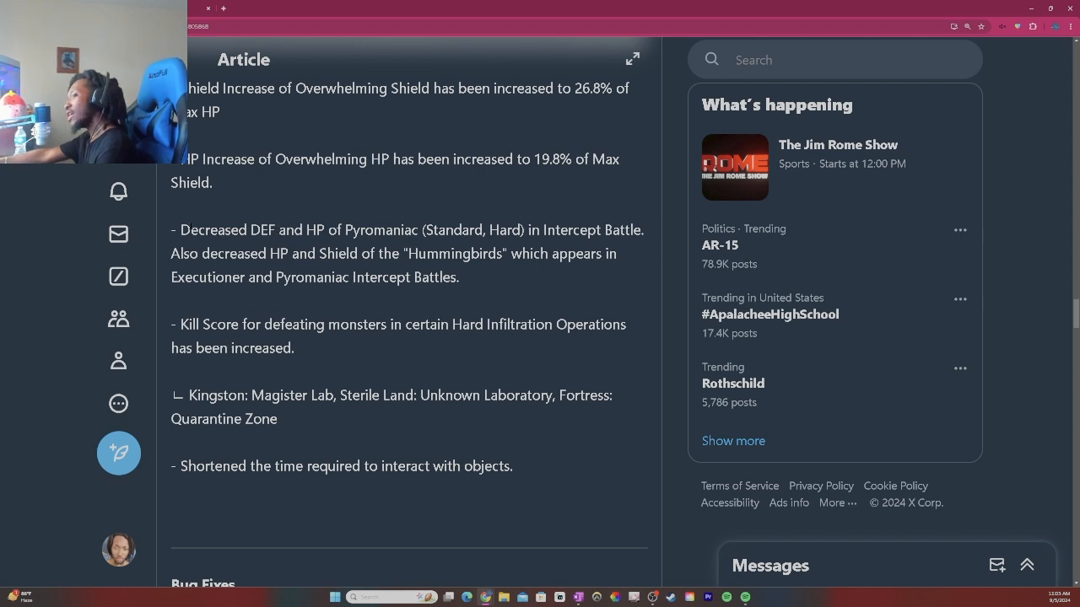
drag(172, 229, 459, 276)
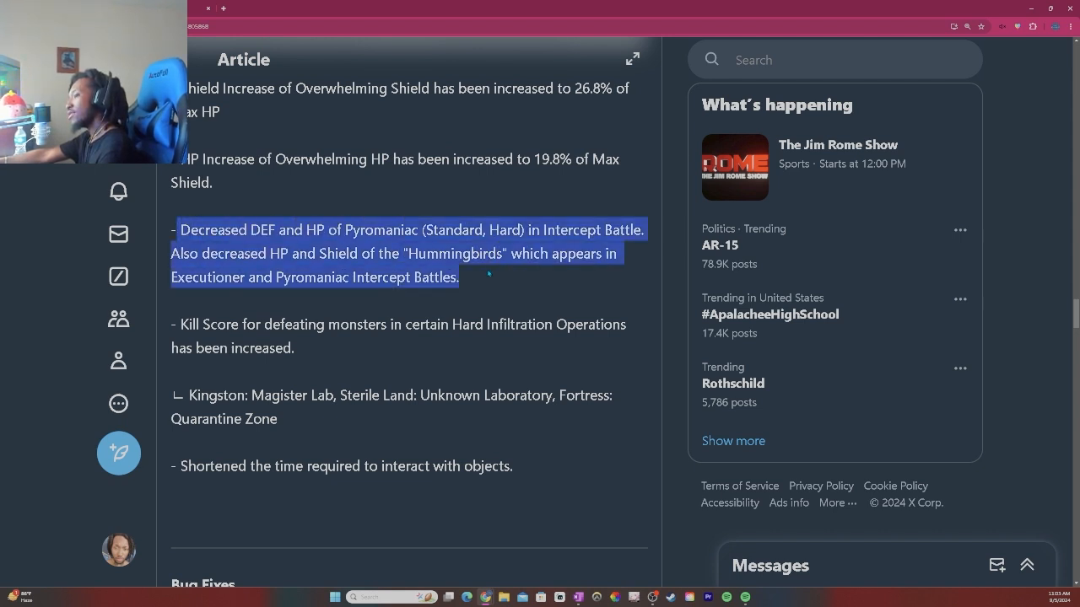
Step: Read the Kill Score change, highlighting the Unknown Laboratory zone name, and reach Bug Fixes
scroll(down, 3)
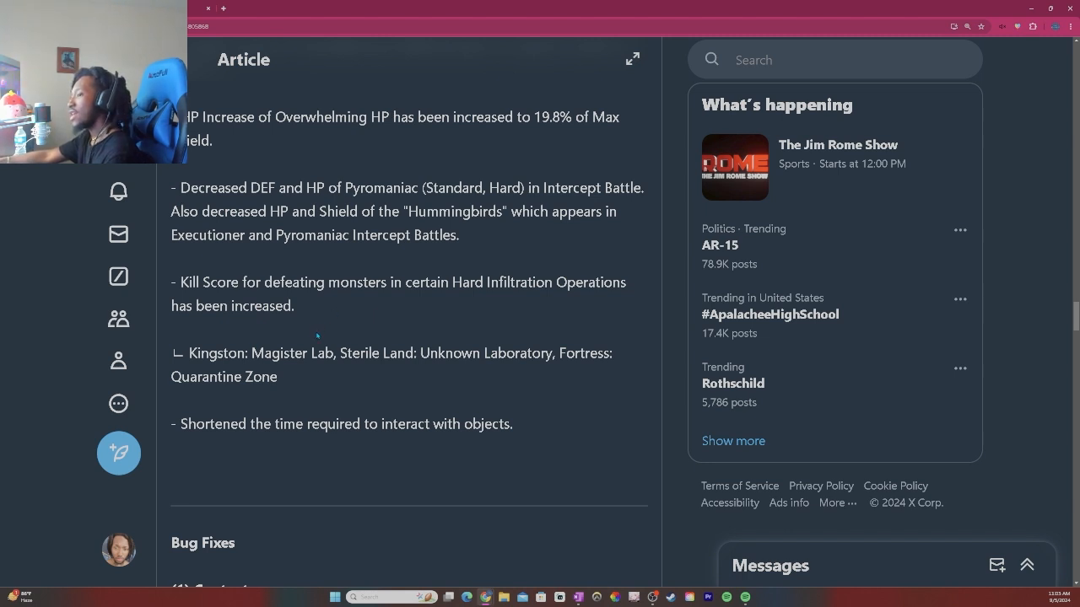
drag(184, 353, 282, 378)
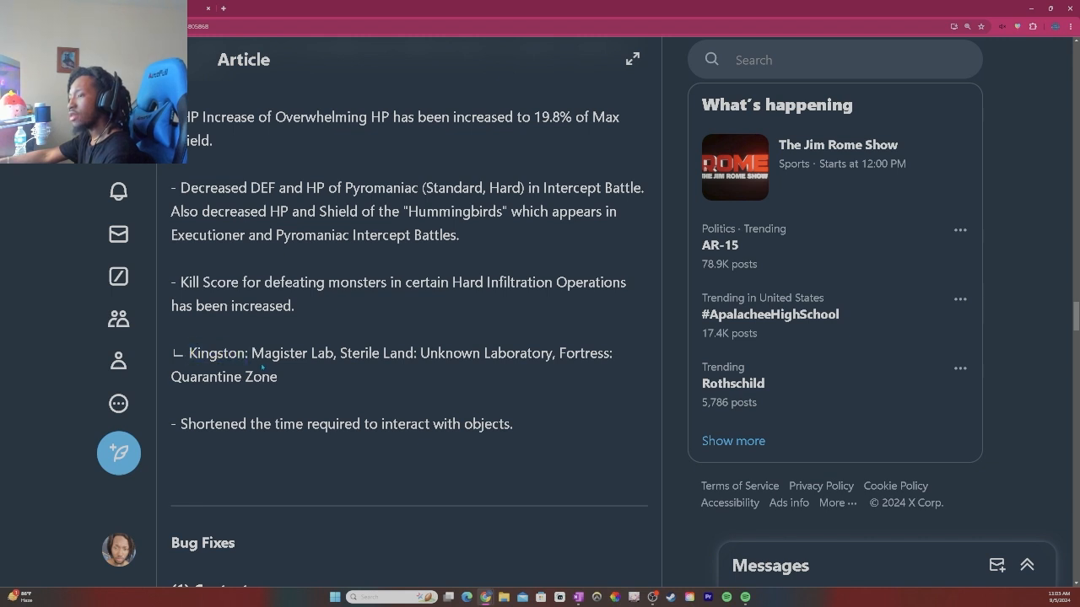
drag(462, 353, 581, 352)
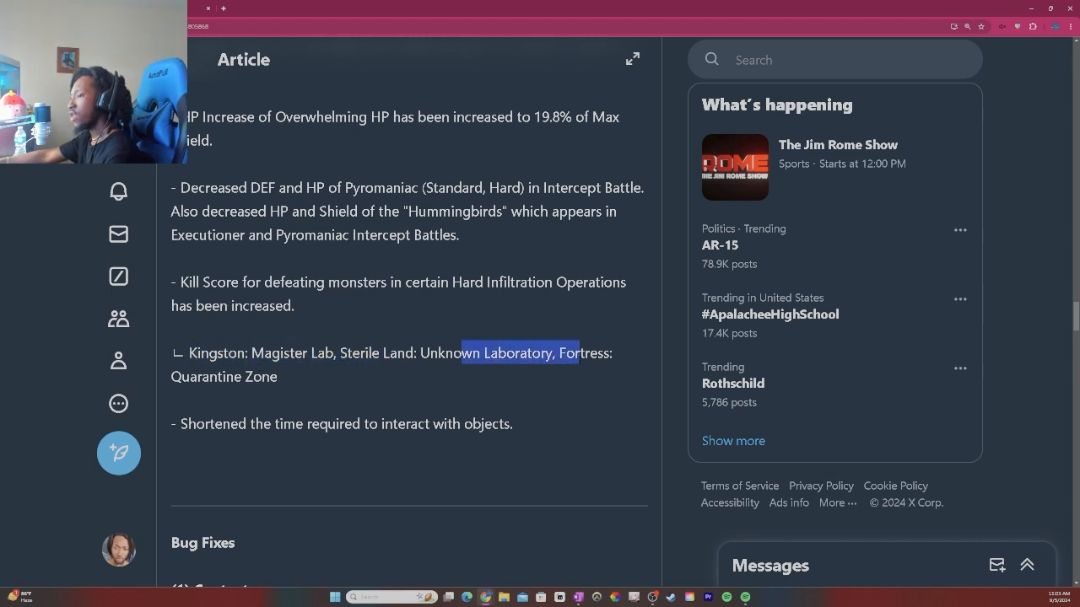
click(317, 405)
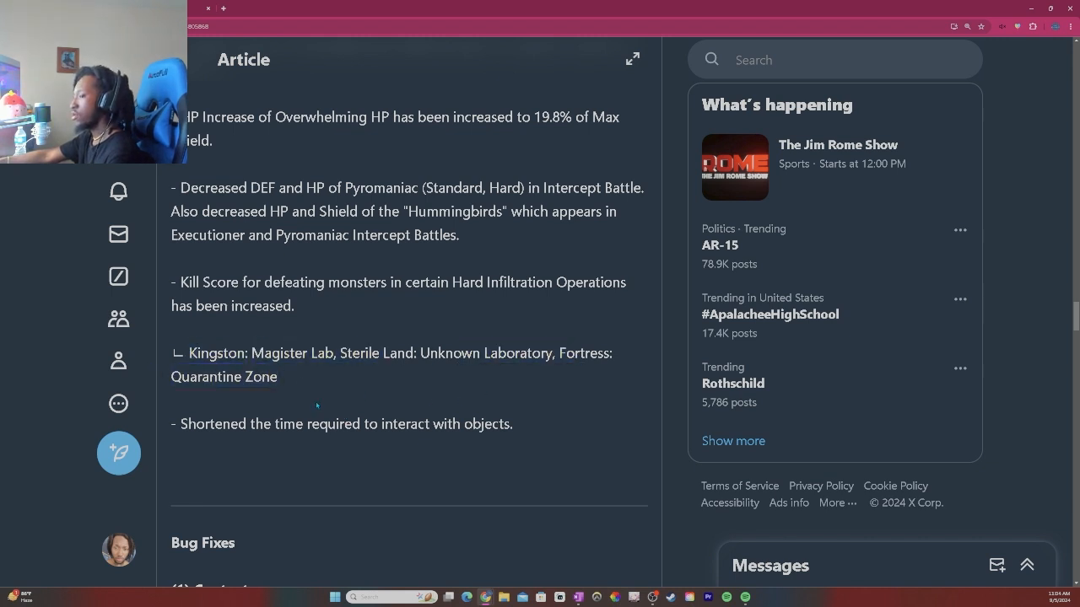
scroll(down, 3)
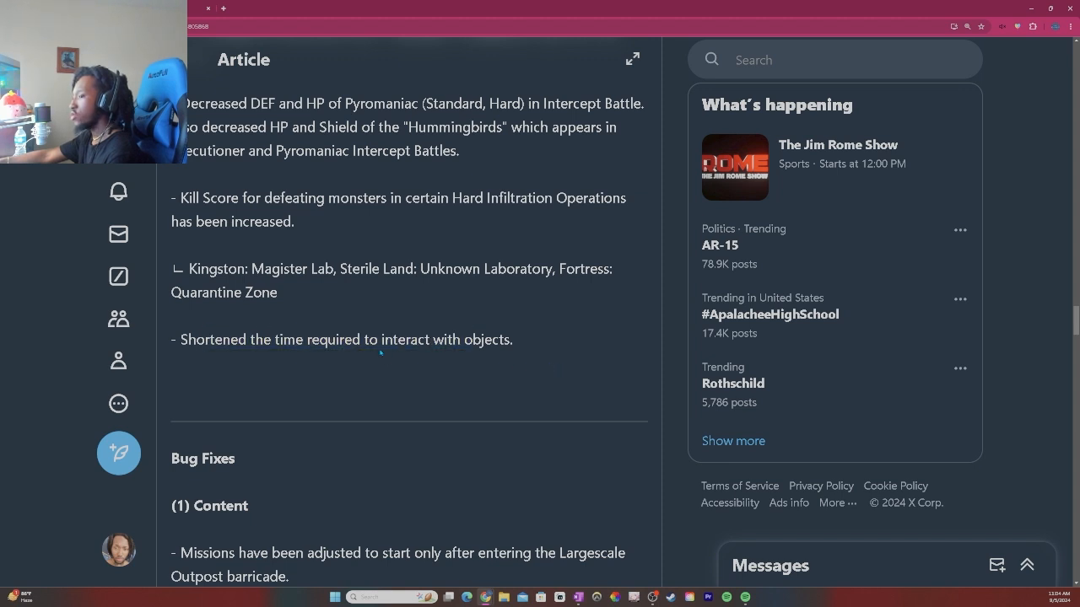
Step: Read the Content and UI/UX bug fixes, highlighting lines while reading
scroll(down, 3)
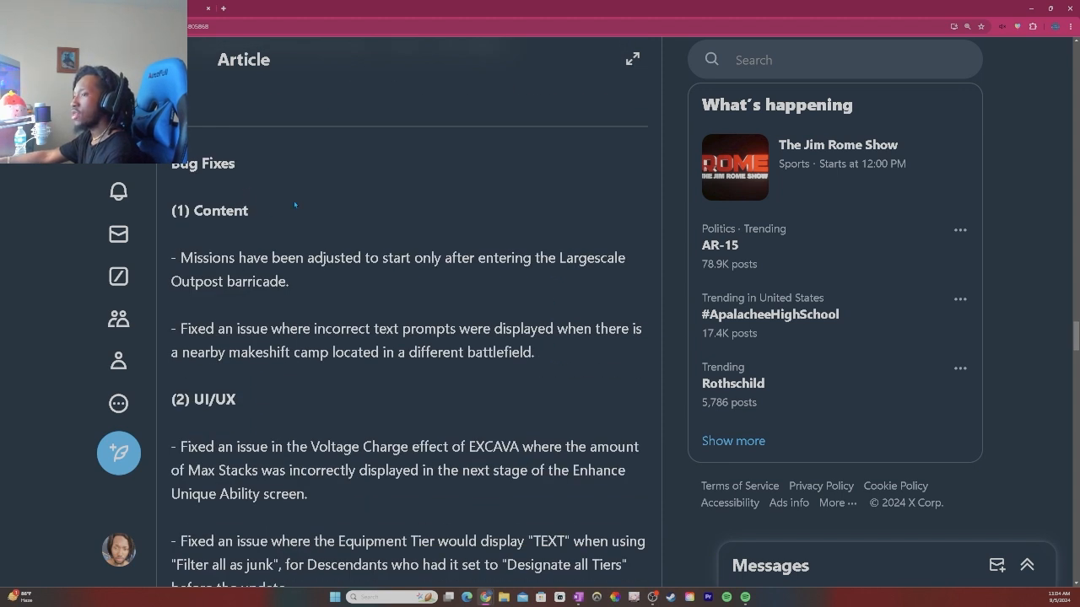
scroll(down, 3)
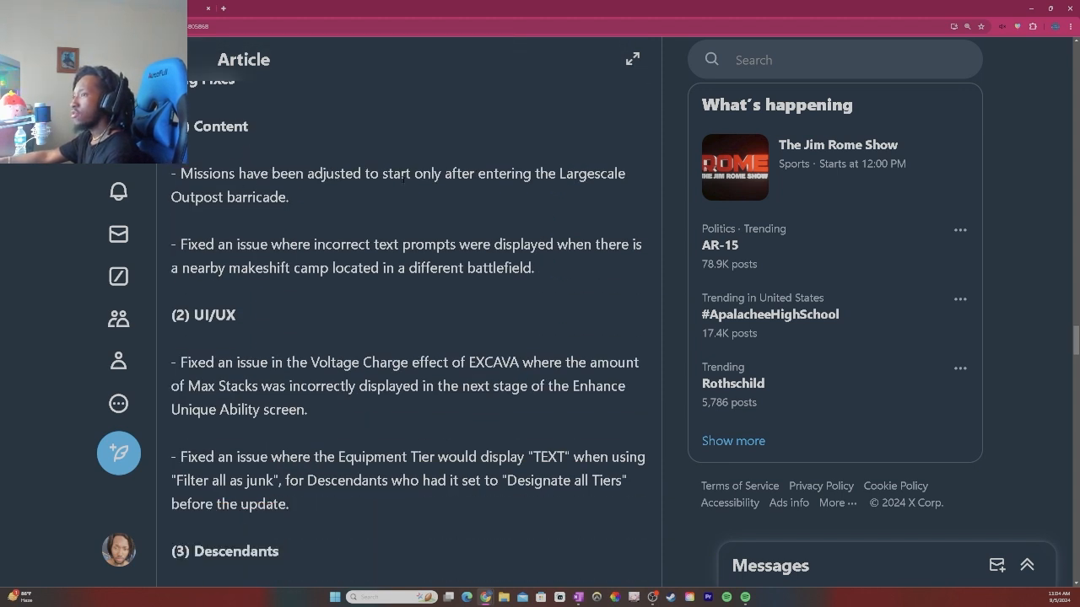
mouse_move(561, 202)
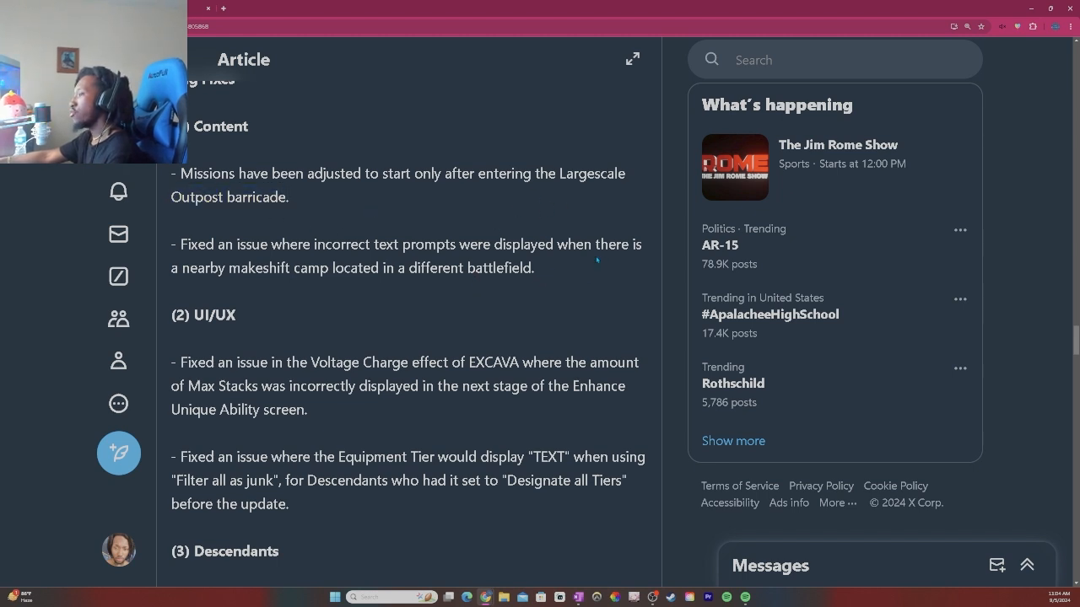
mouse_move(775, 344)
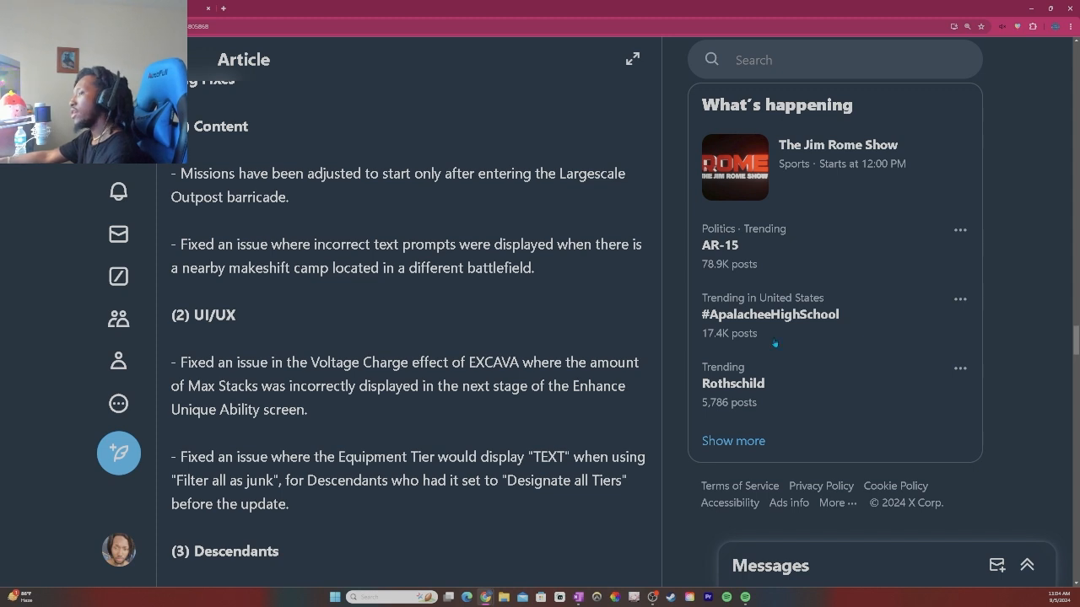
scroll(down, 3)
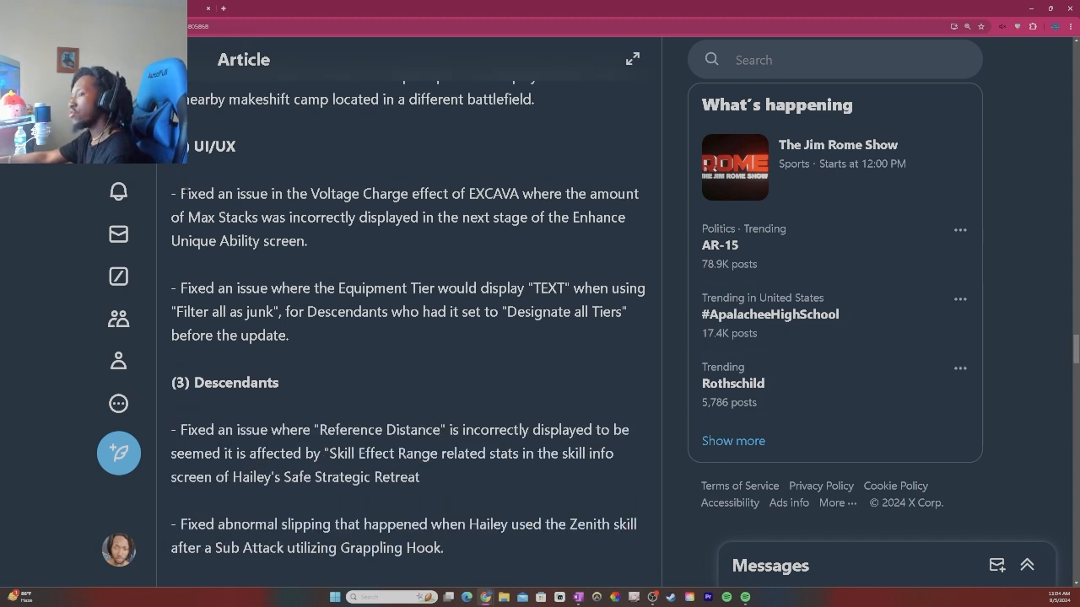
drag(311, 192, 463, 192)
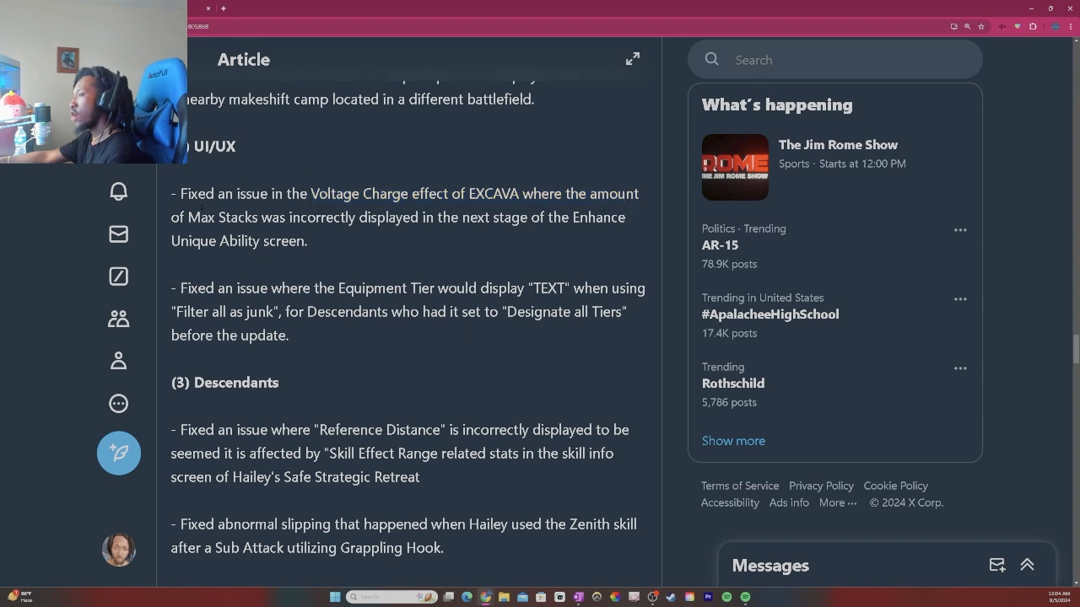
drag(356, 216, 560, 215)
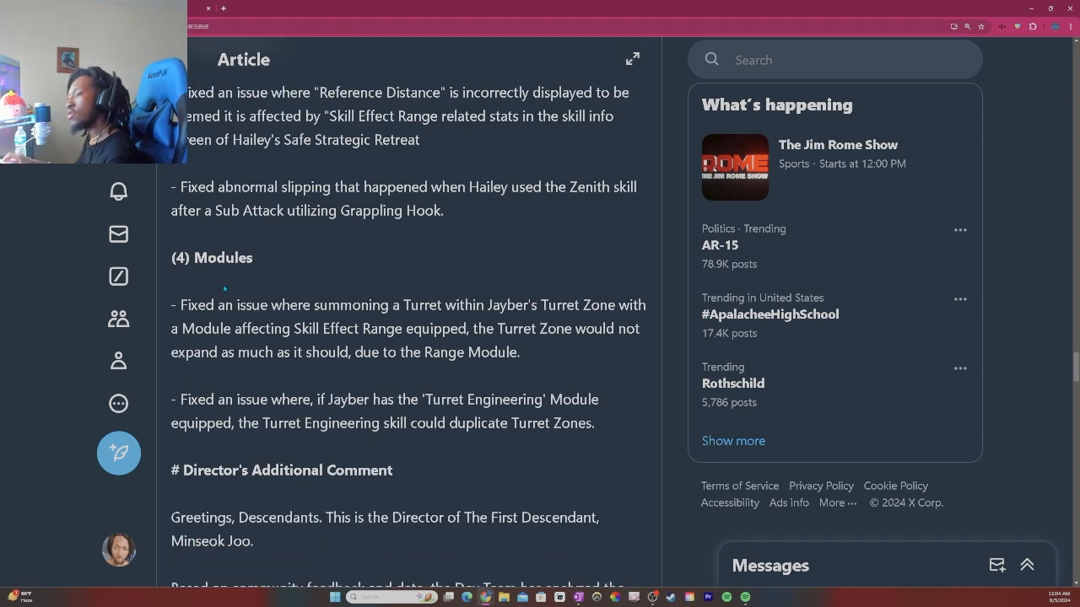
Step: Read the Descendants and Modules bug fixes down to the Director's Additional Comment heading
scroll(down, 3)
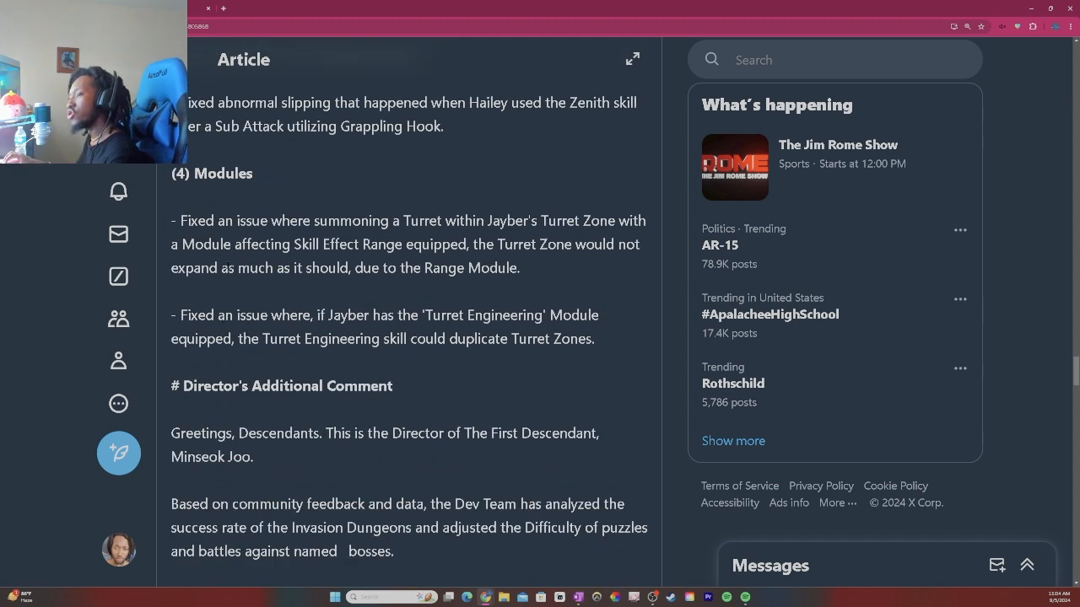
drag(412, 219, 598, 220)
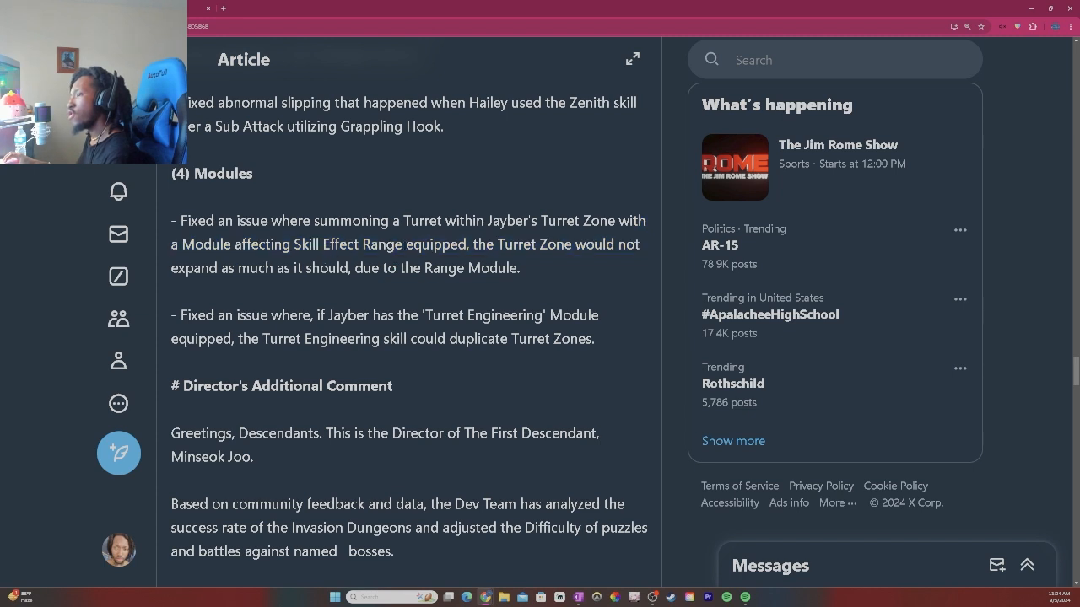
drag(210, 268, 370, 269)
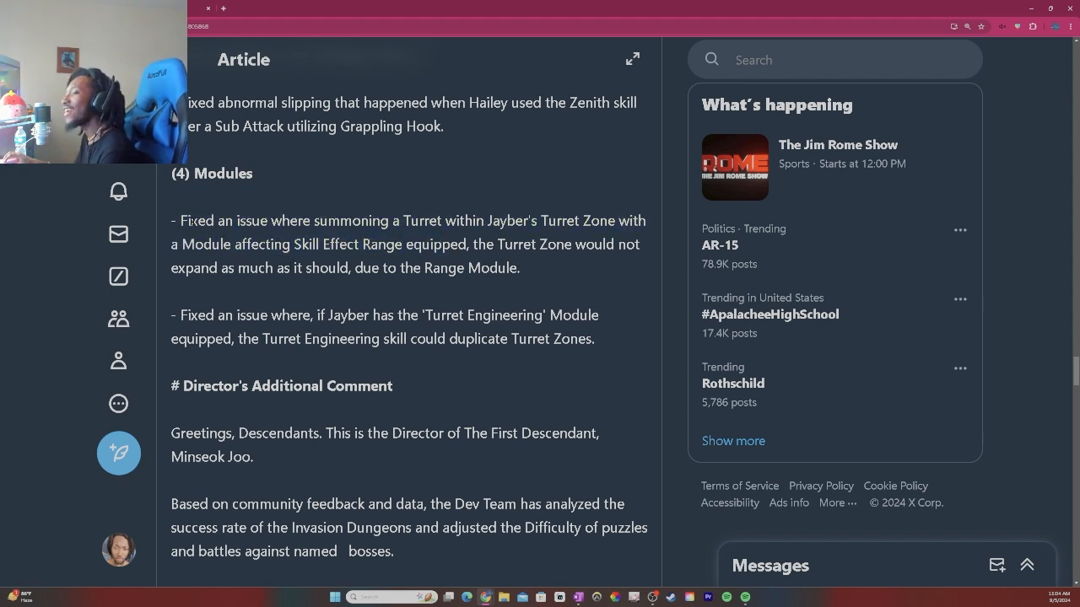
scroll(down, 3)
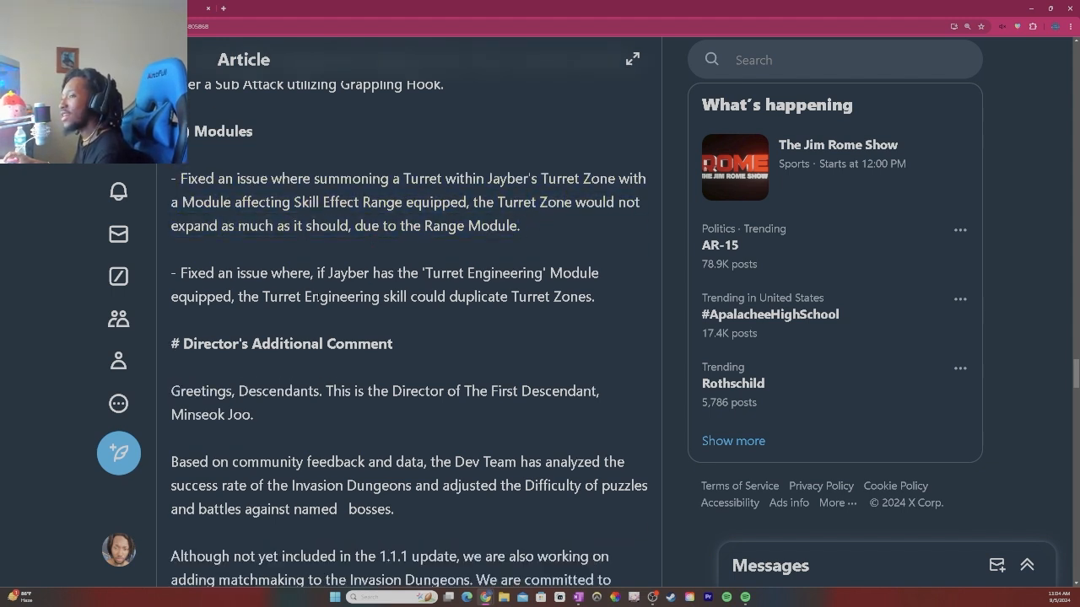
drag(319, 274, 492, 274)
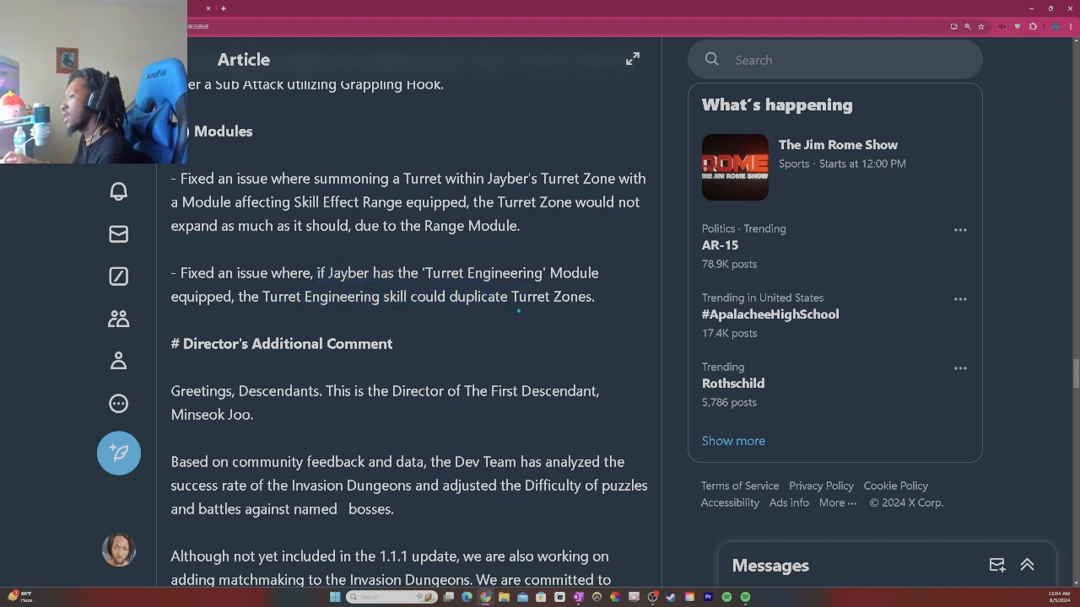
Step: Read the director's comment on Invasion Dungeons and Infiltration Operations, clearing the Dev Team sentence highlight
scroll(down, 3)
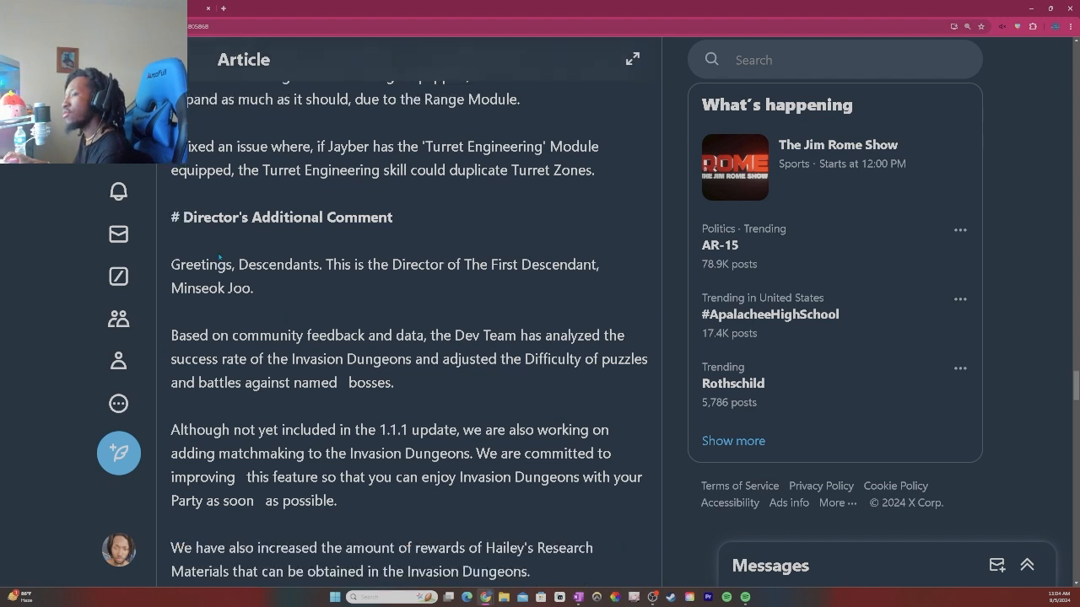
scroll(down, 3)
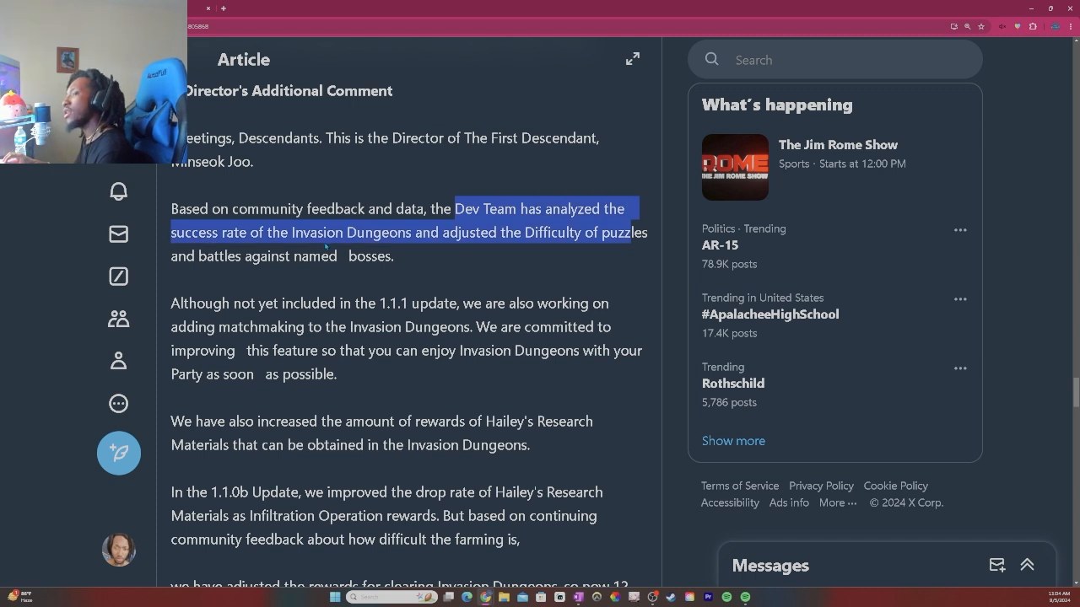
click(445, 256)
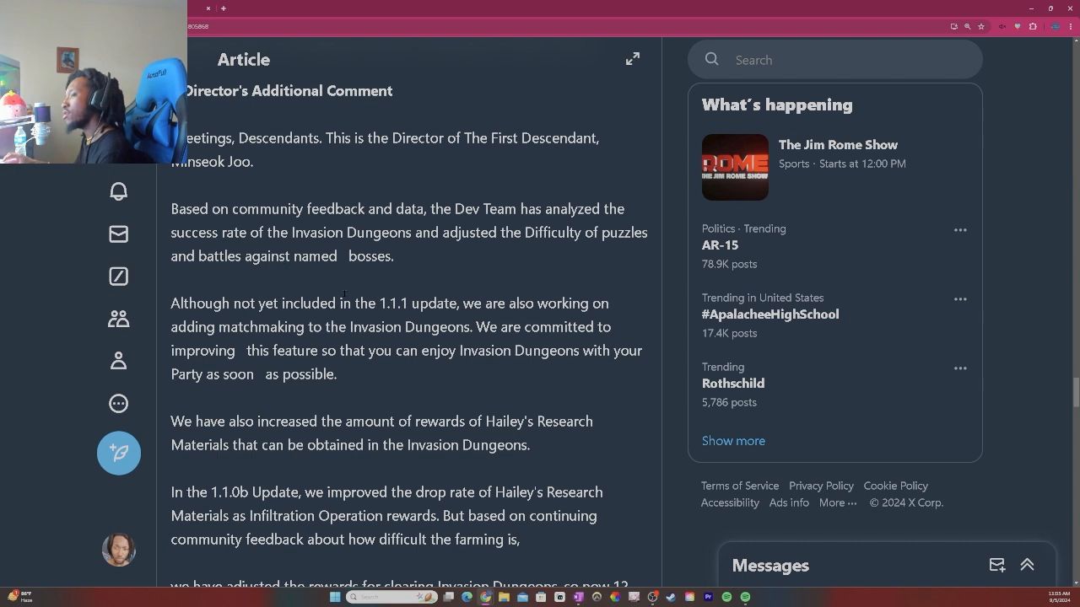
scroll(down, 3)
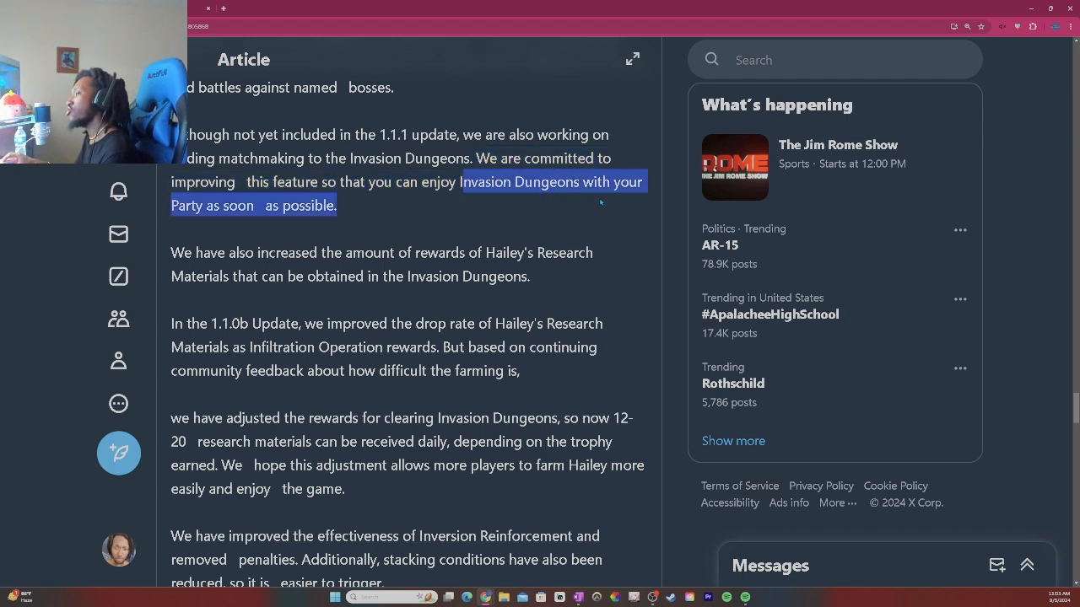
scroll(down, 3)
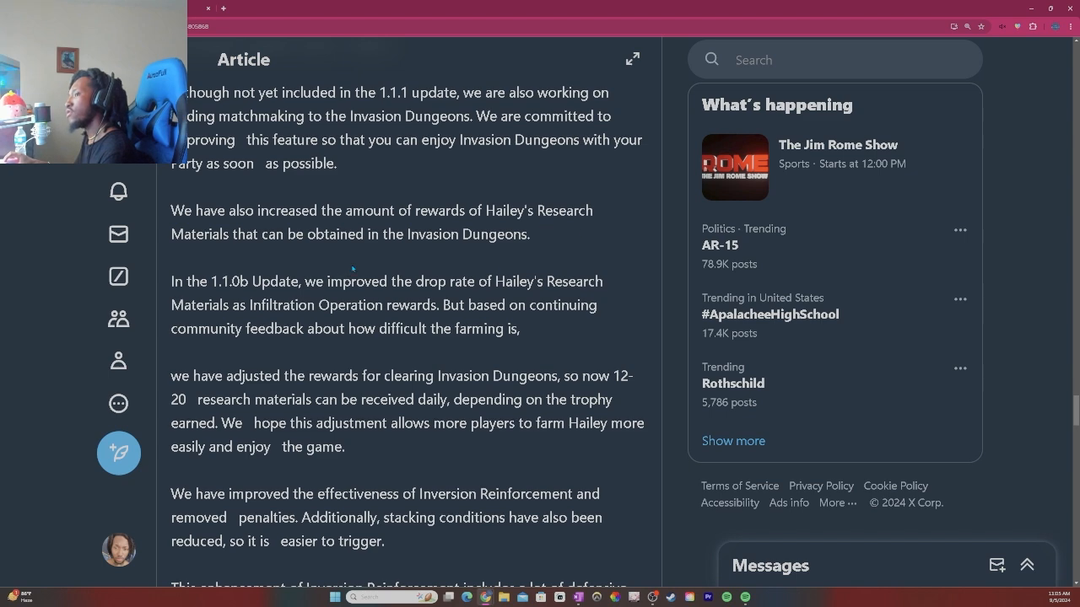
Step: Read the final paragraph about October 10 and reach the article's closing Thank you
scroll(down, 3)
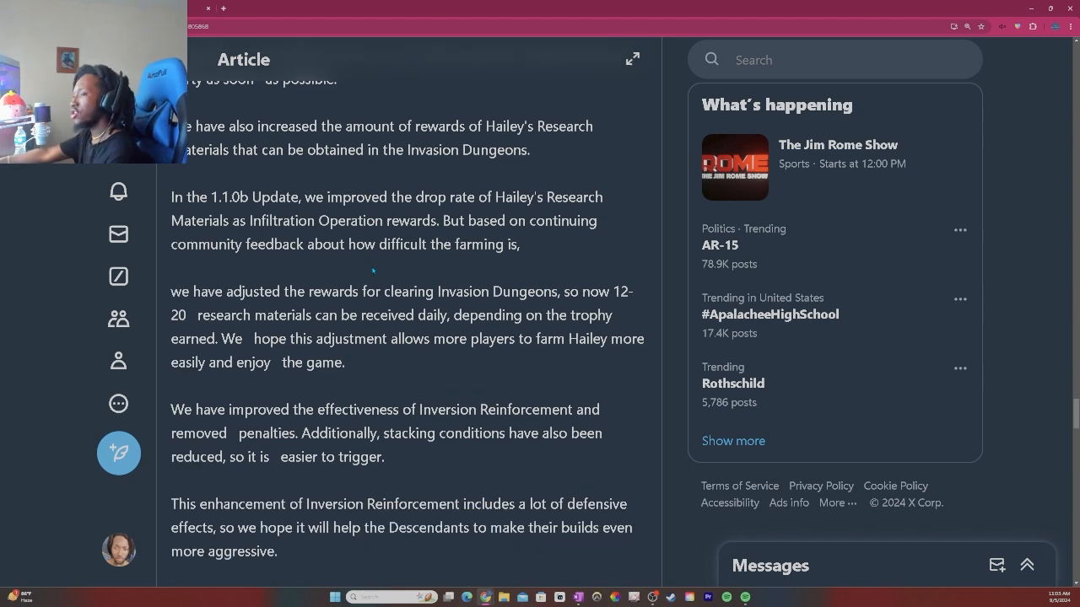
scroll(down, 3)
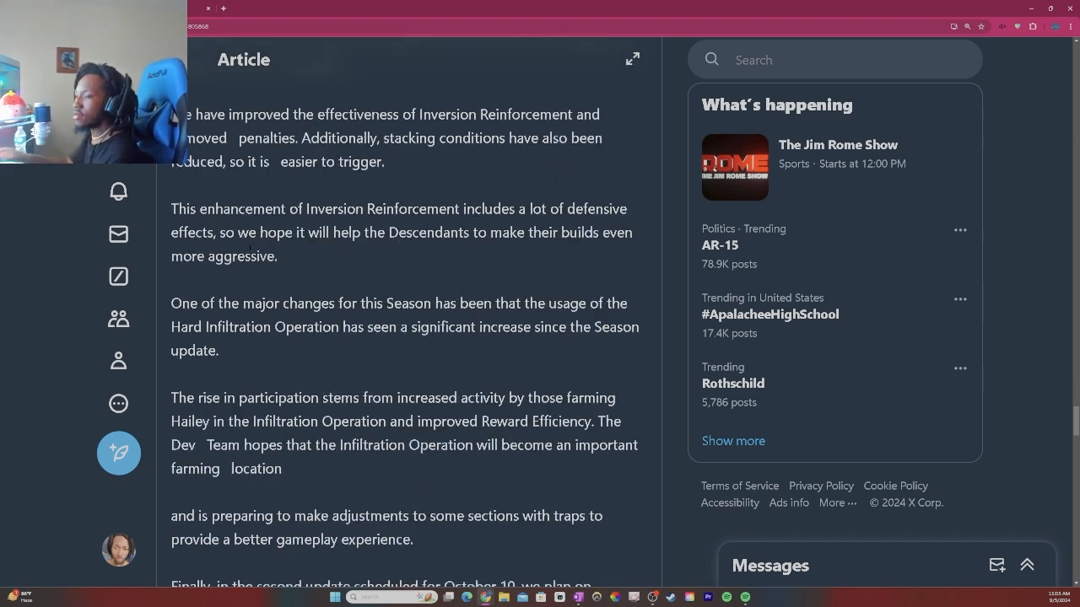
scroll(down, 3)
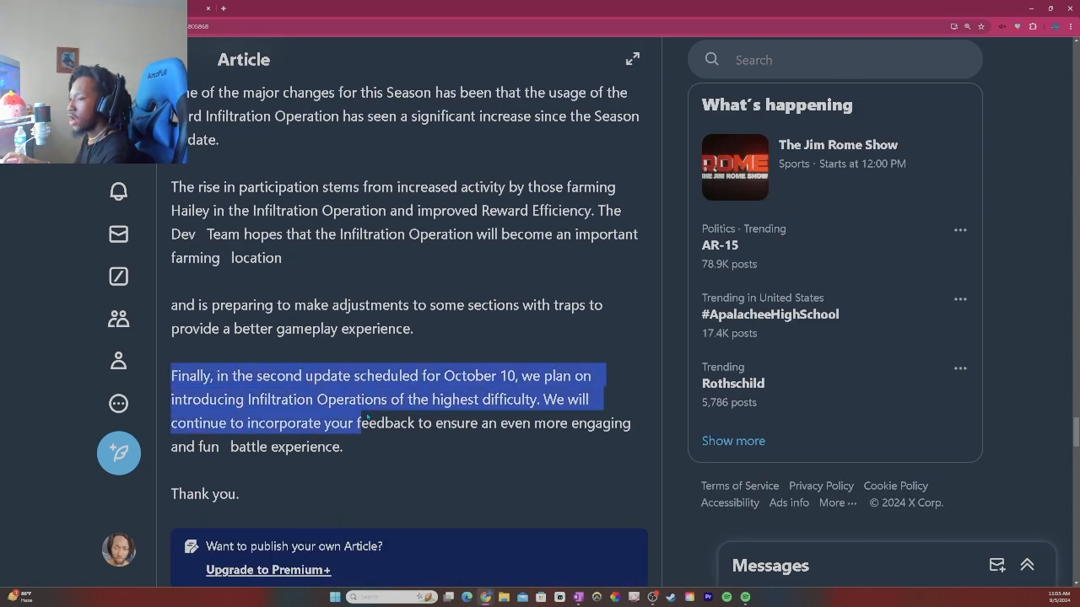
drag(358, 422, 344, 447)
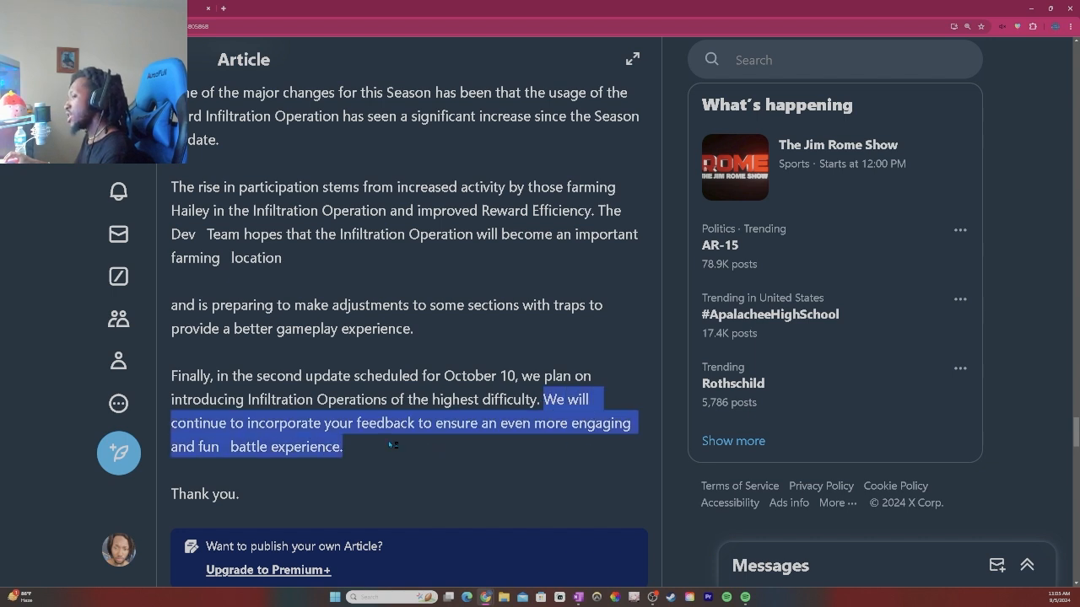
click(506, 452)
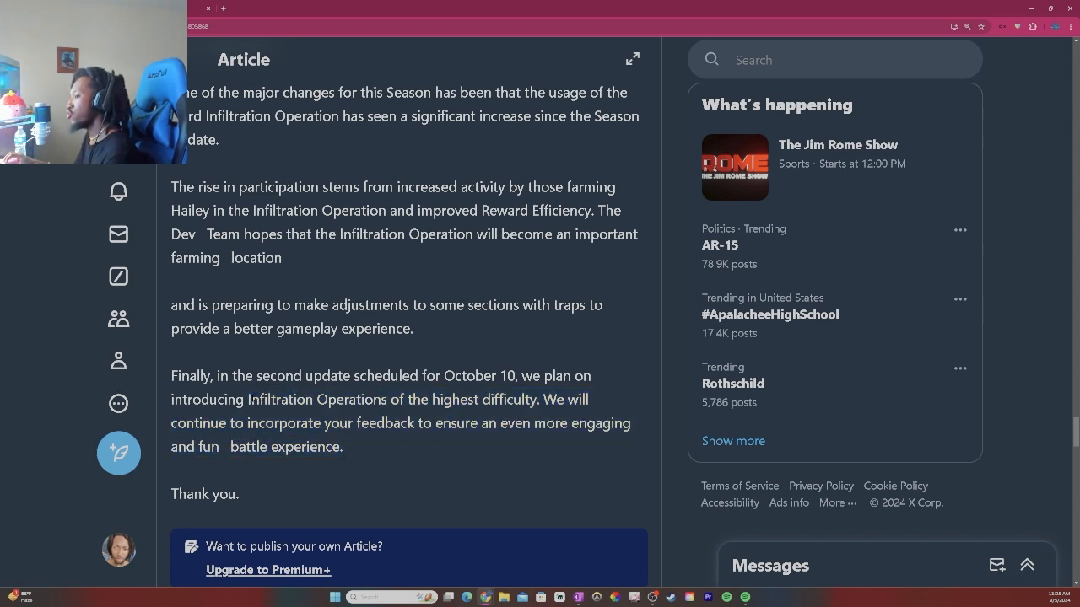
mouse_move(449, 456)
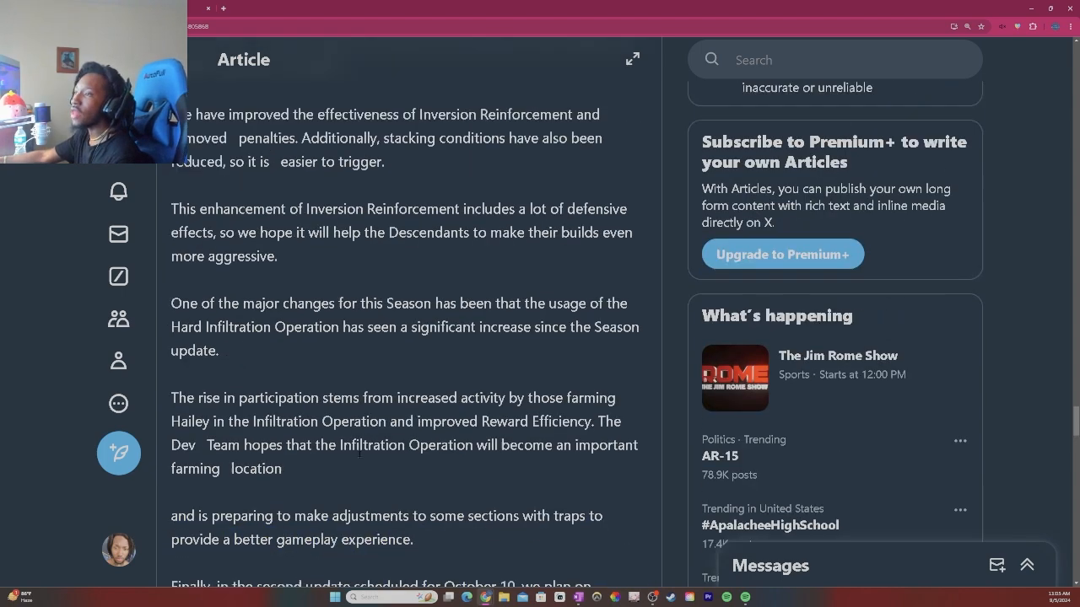
Step: Scroll the article back to the Hotfix 1.1.1 heading with patch date, platforms and Content Improvements
scroll(down, 3)
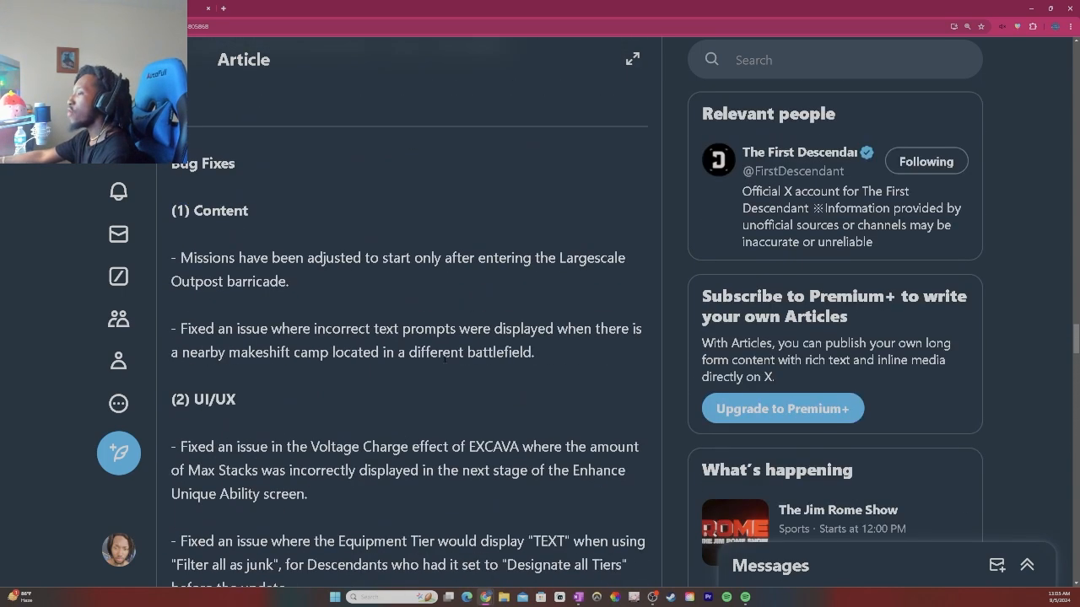
scroll(down, 3)
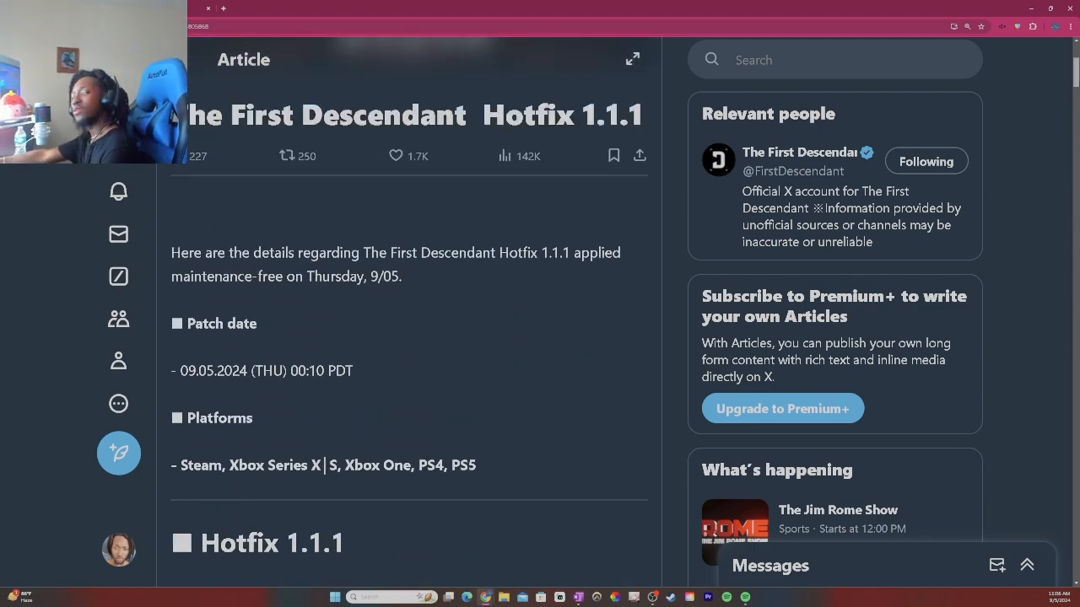
scroll(down, 3)
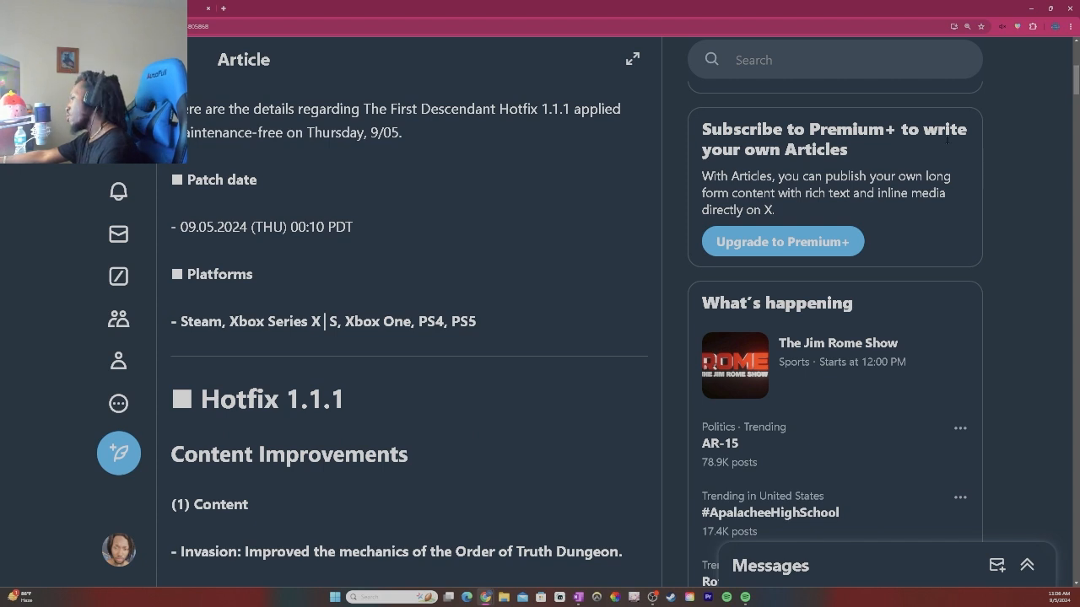